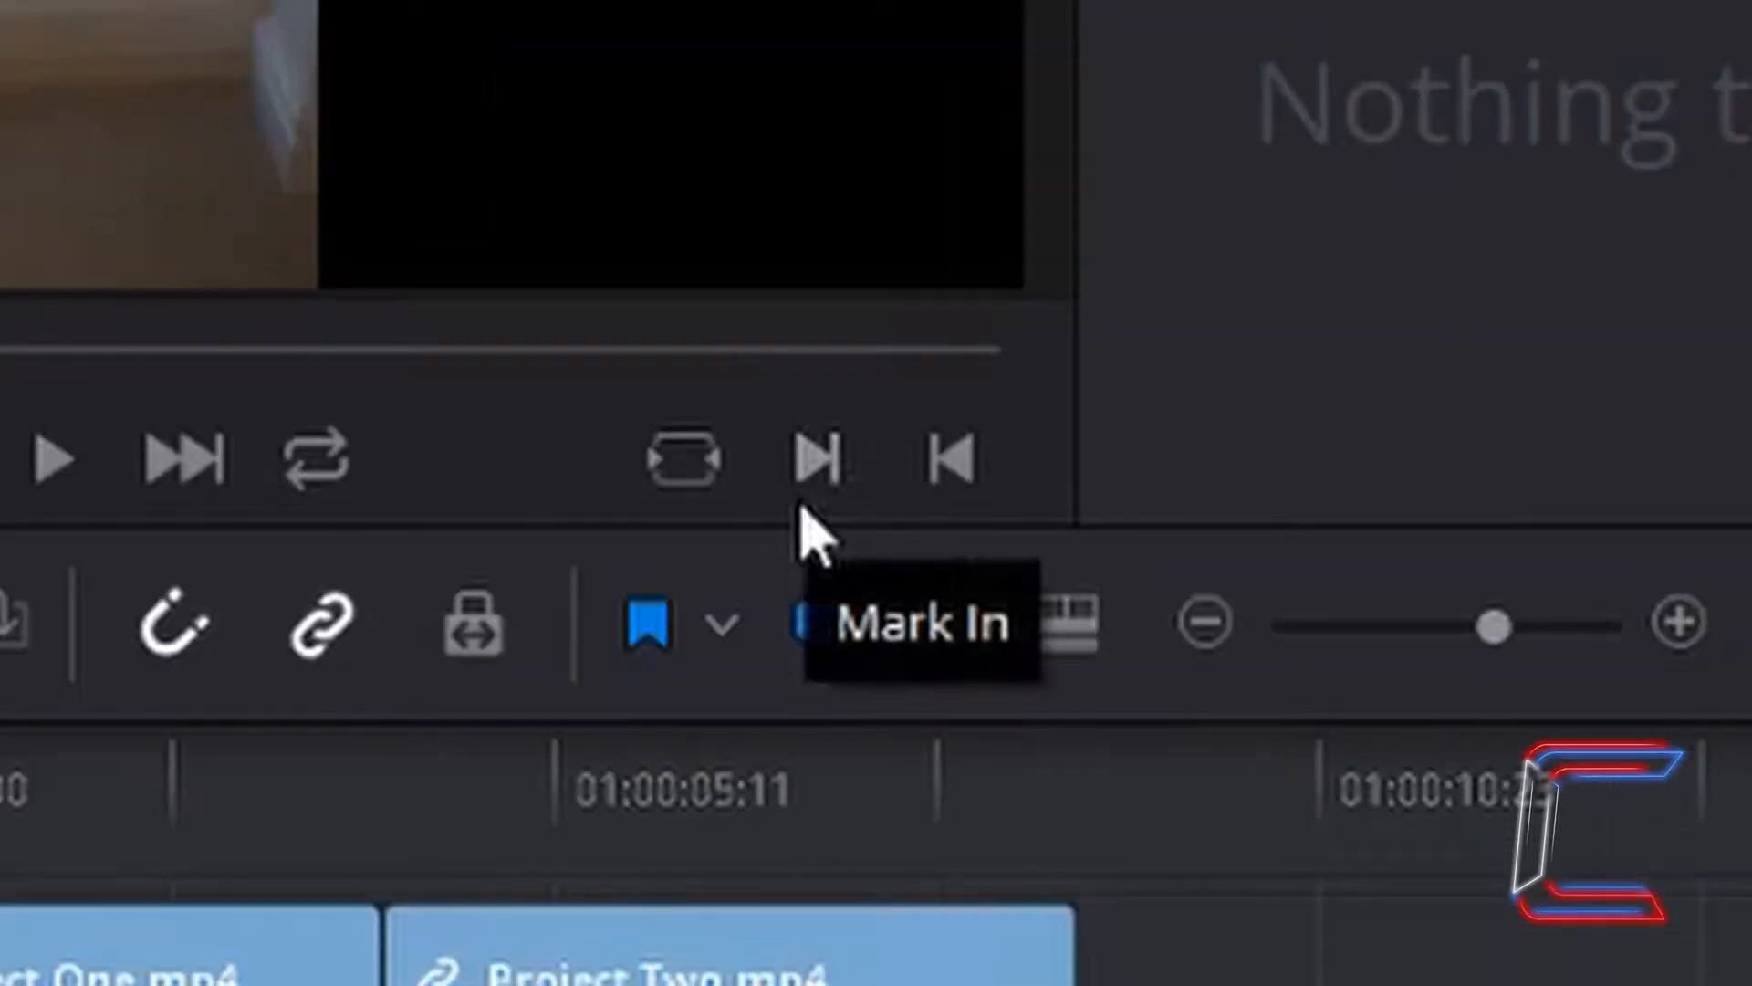
pyautogui.moveTo(950, 458)
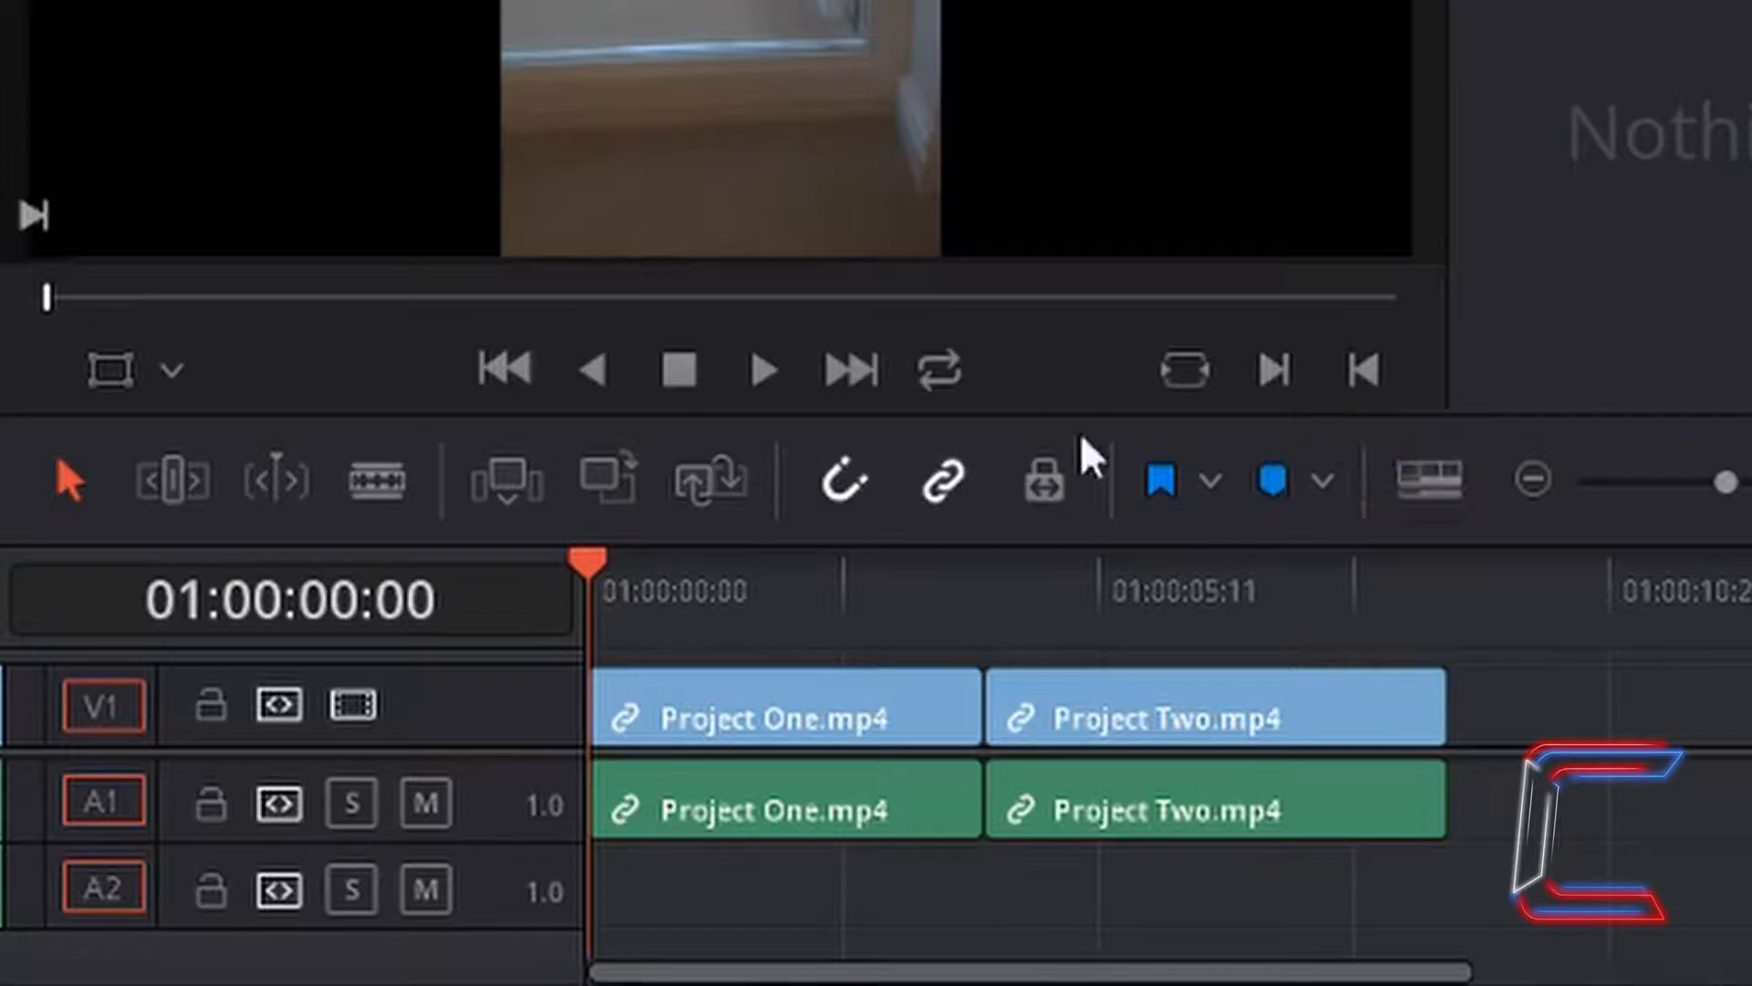
pyautogui.moveTo(1216, 797)
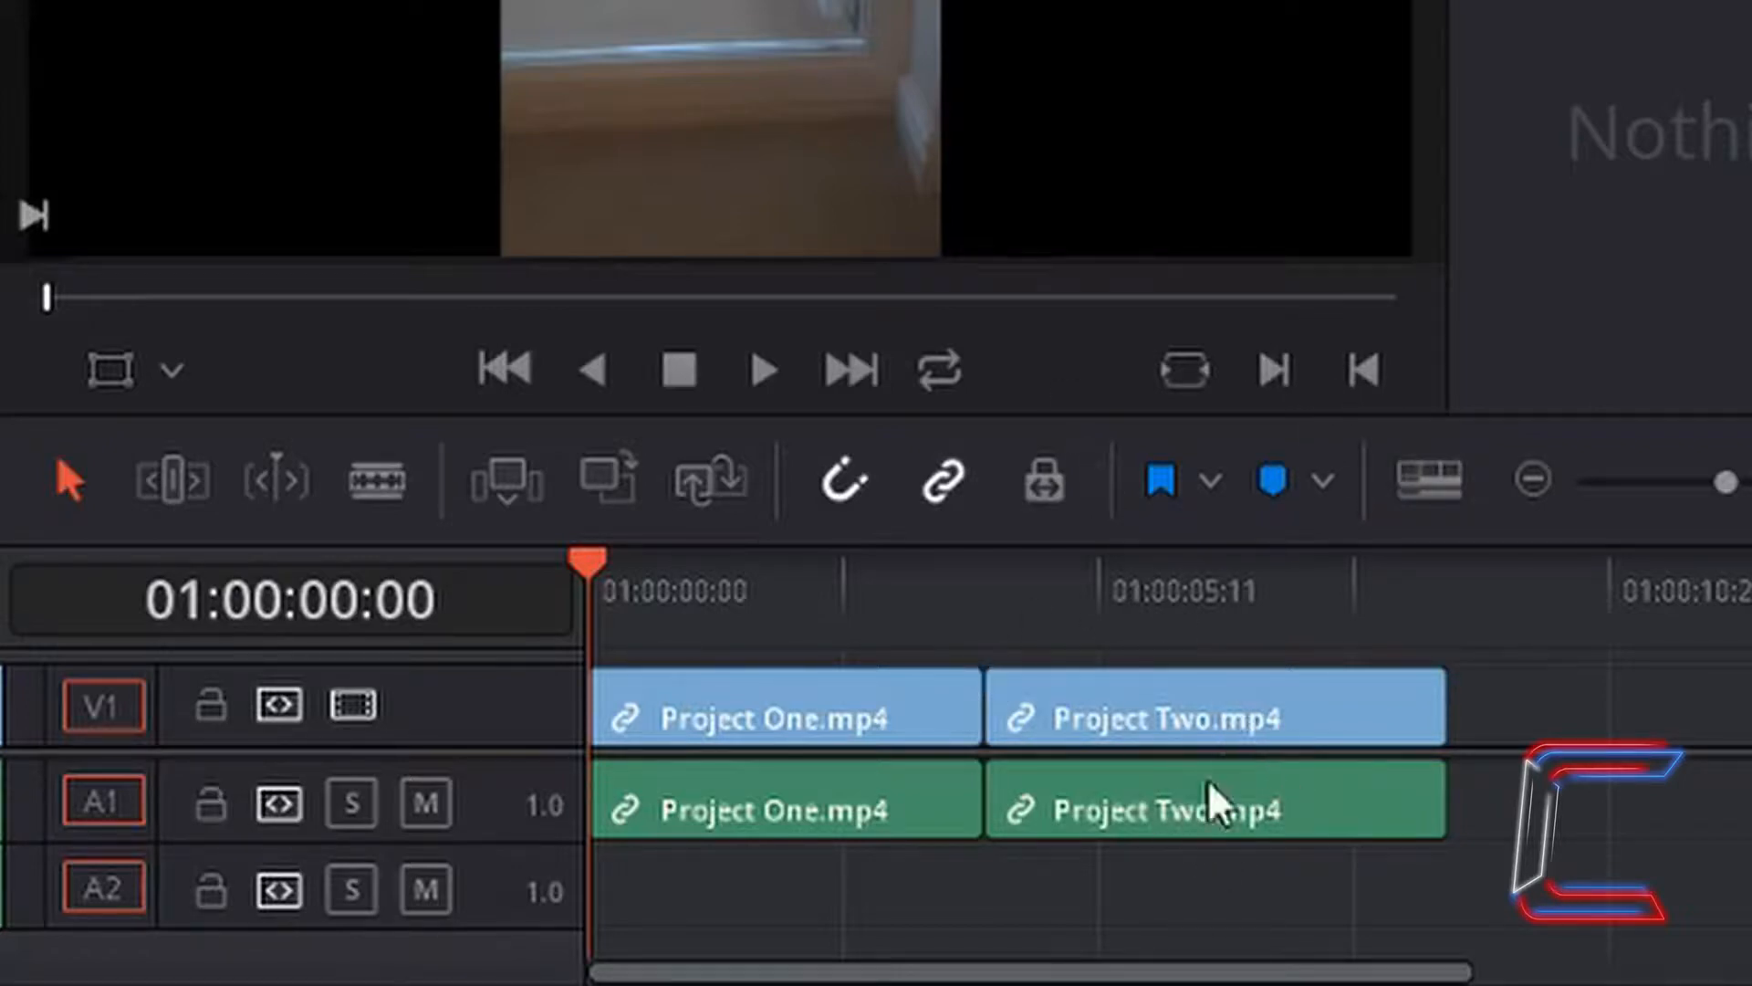
pyautogui.moveTo(1040, 603)
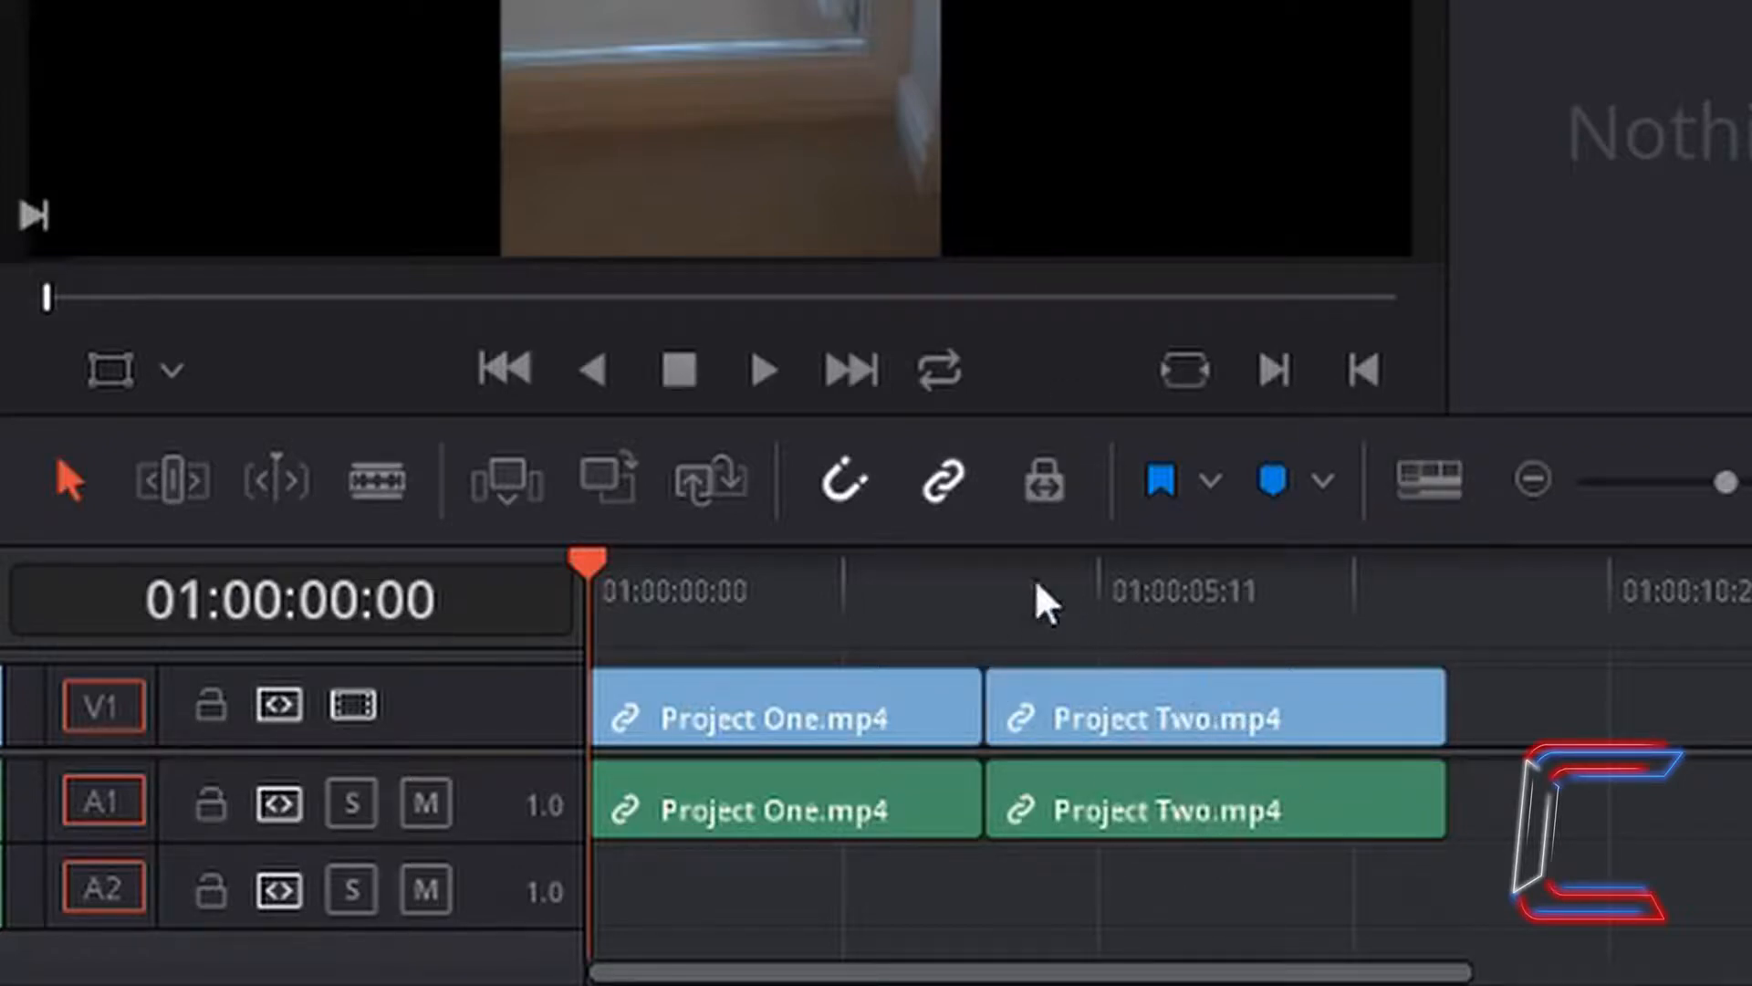
pyautogui.moveTo(1050, 704)
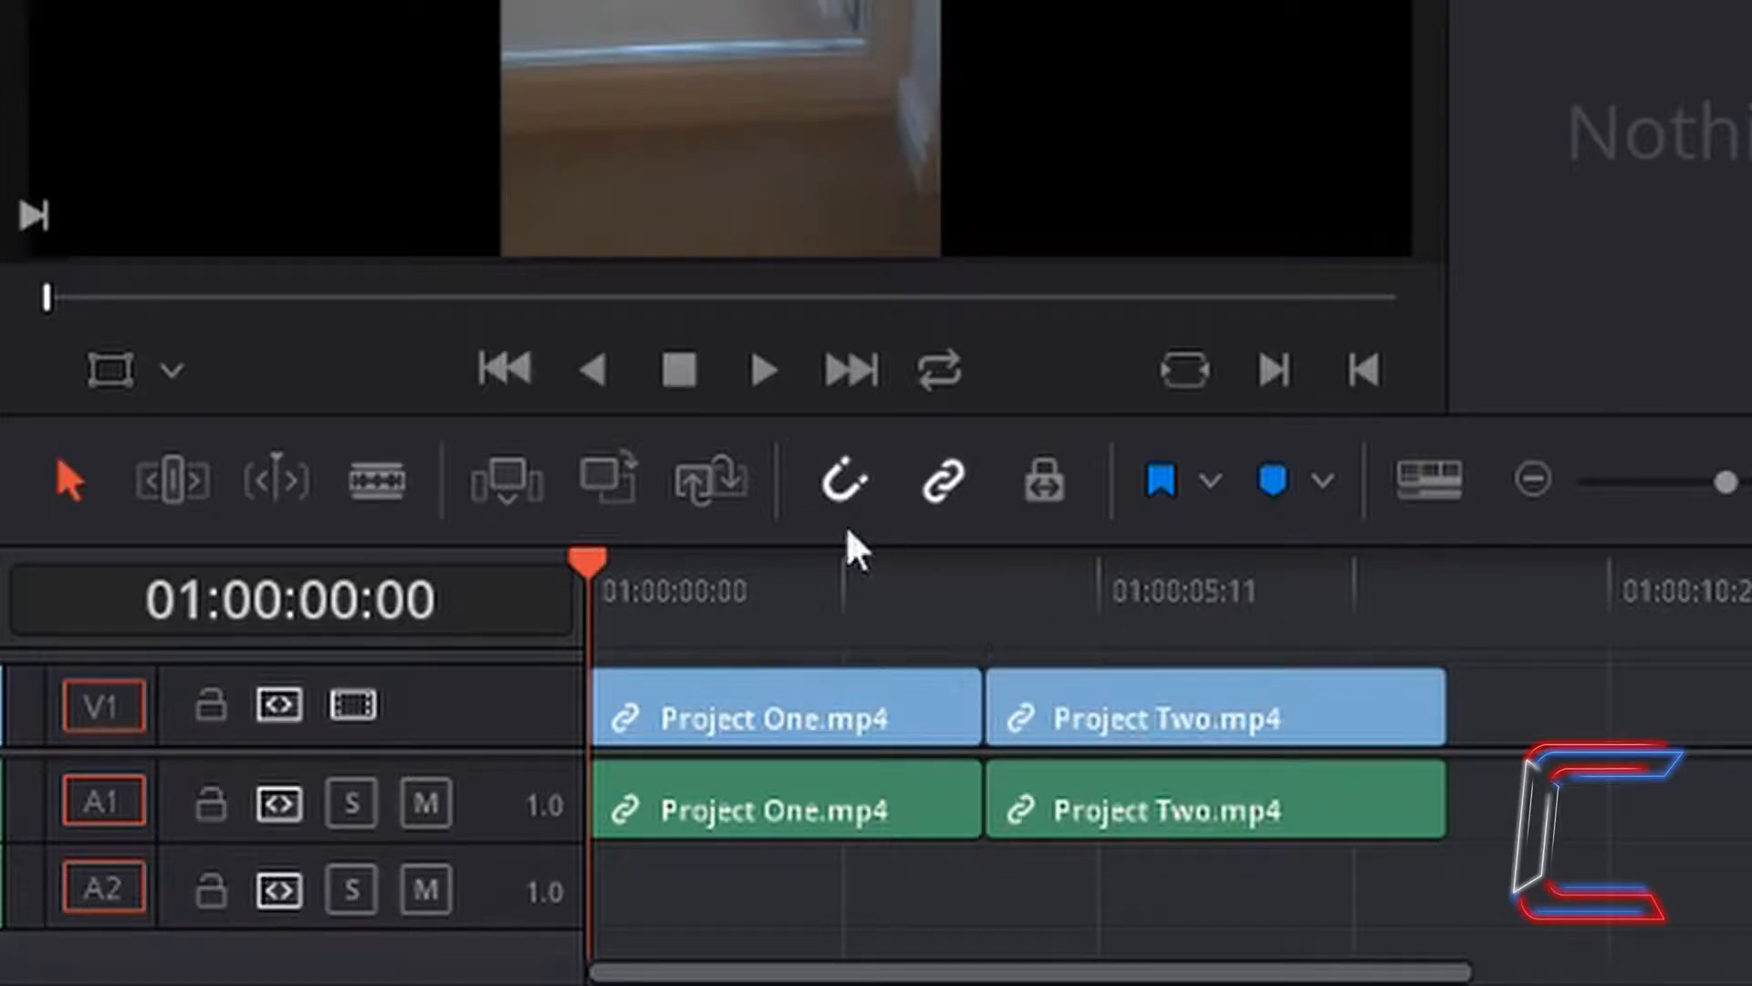
pyautogui.moveTo(841, 749)
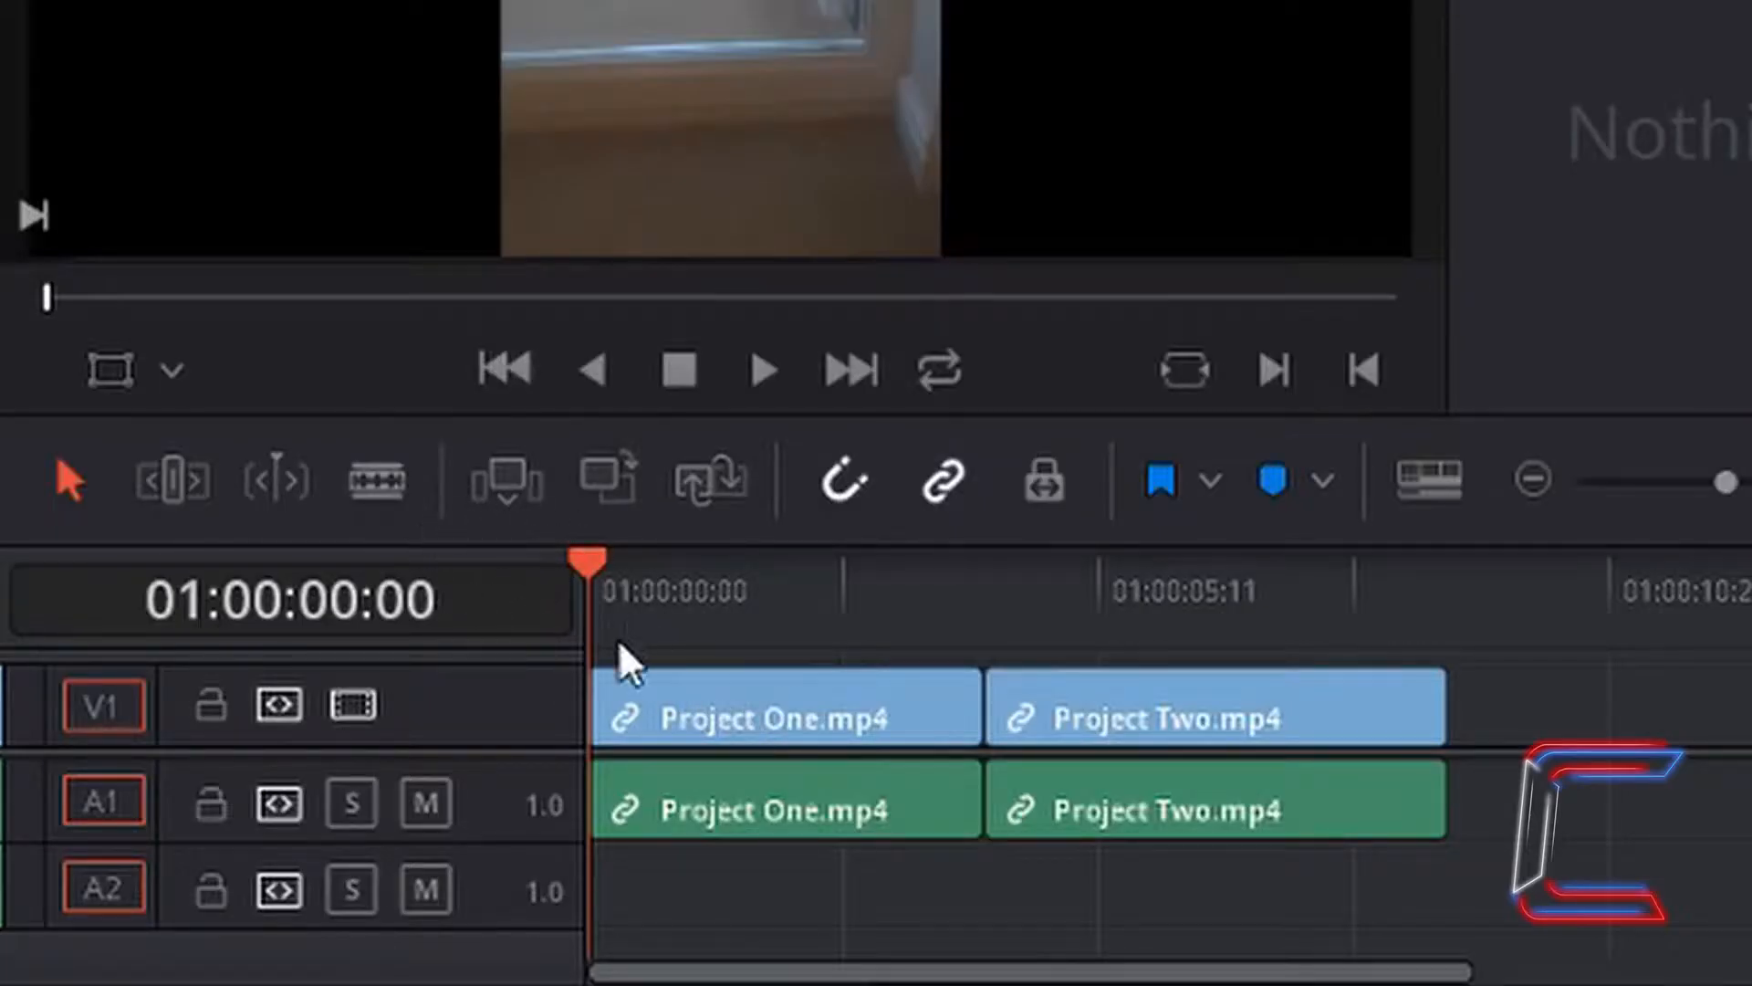
# Step: Select the Project One.mp4 clip, then point at the Blade Edit Mode tool
pyautogui.click(782, 707)
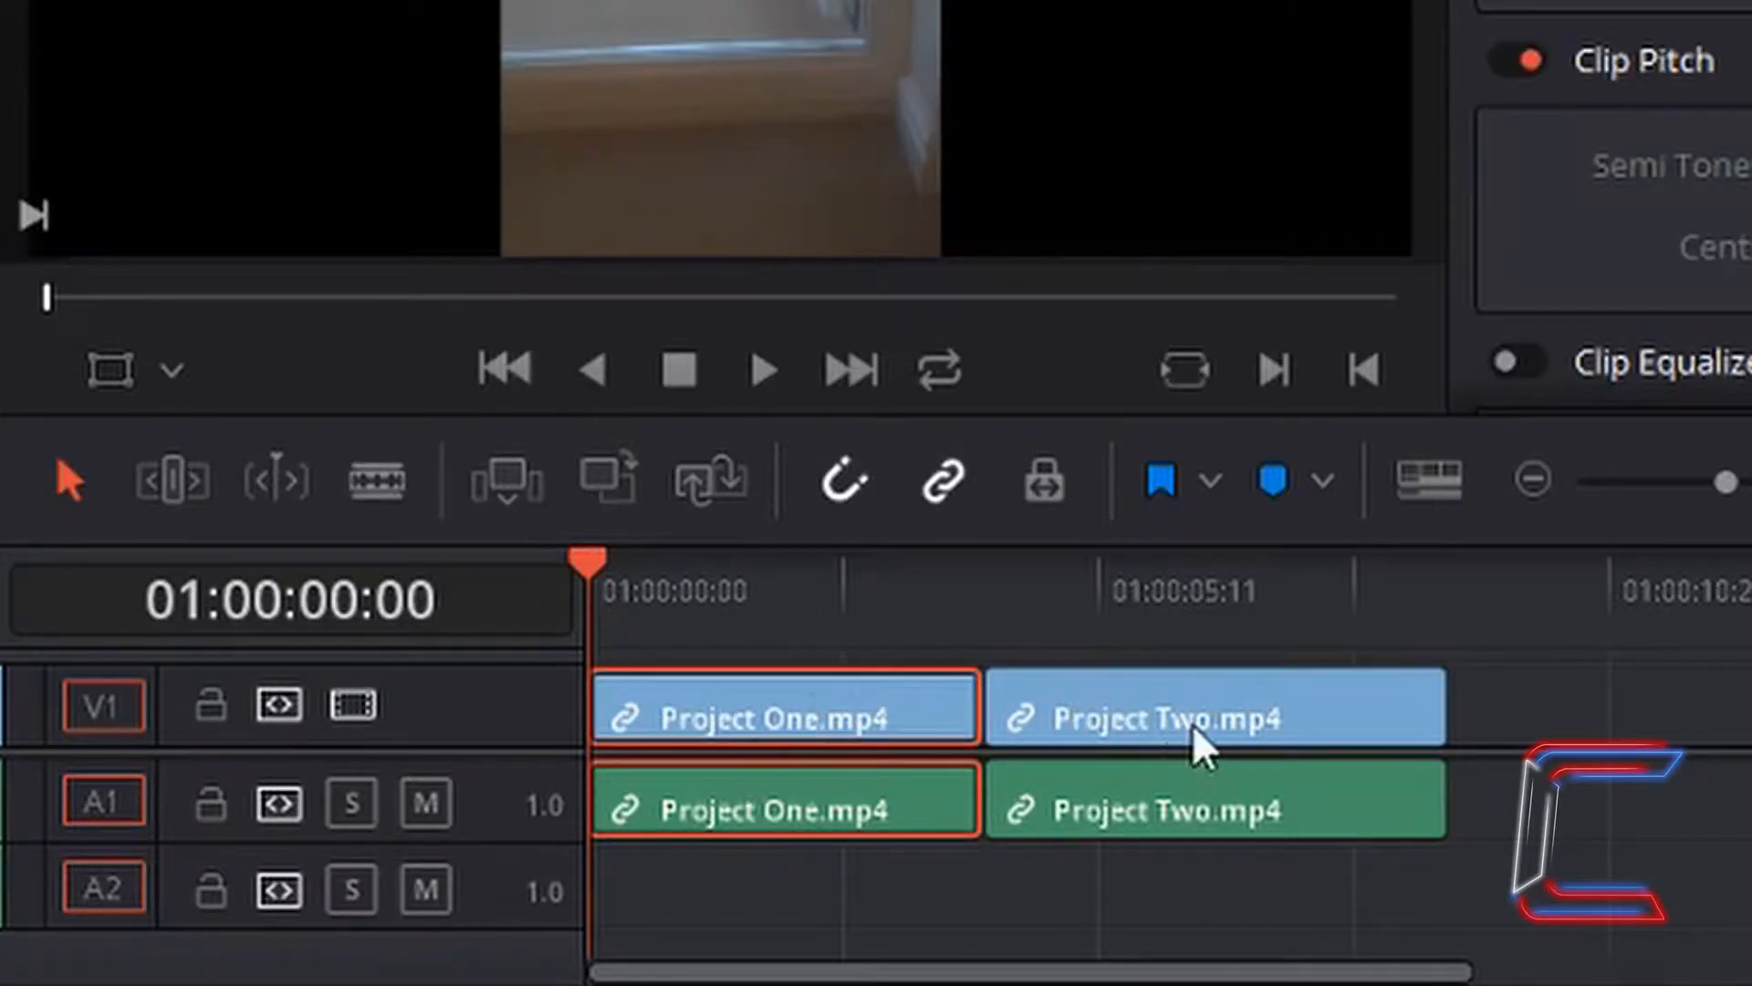
pyautogui.moveTo(1174, 738)
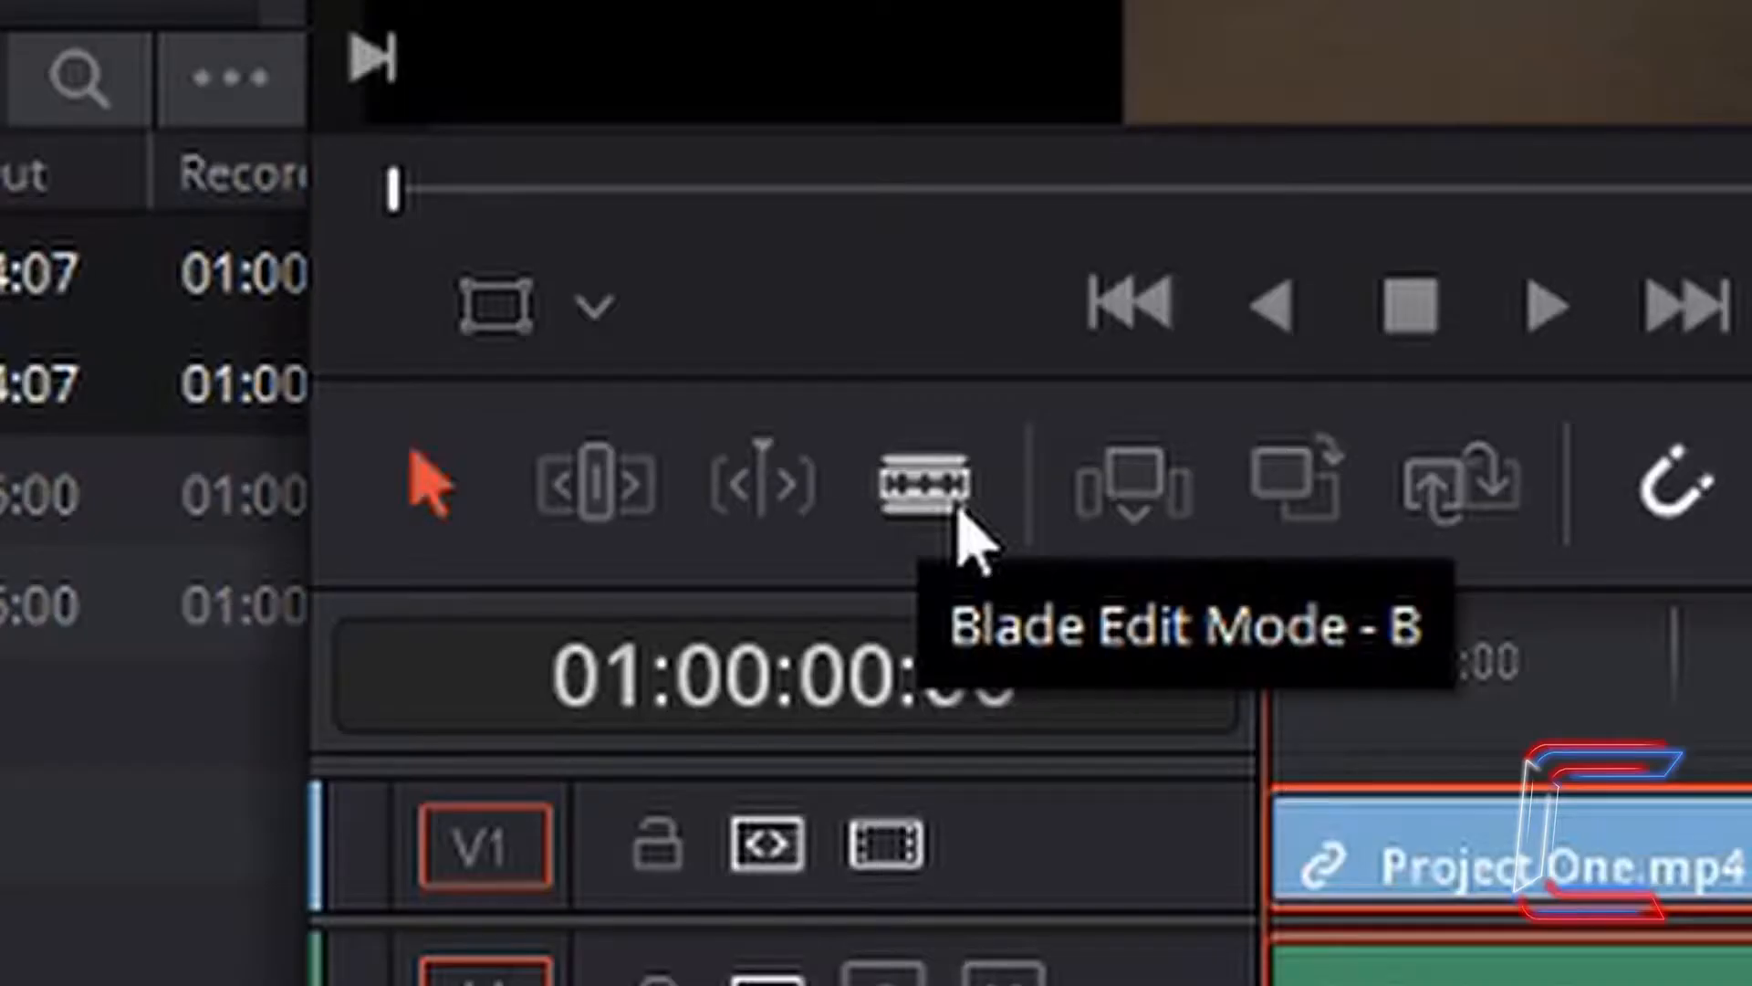
pyautogui.click(921, 483)
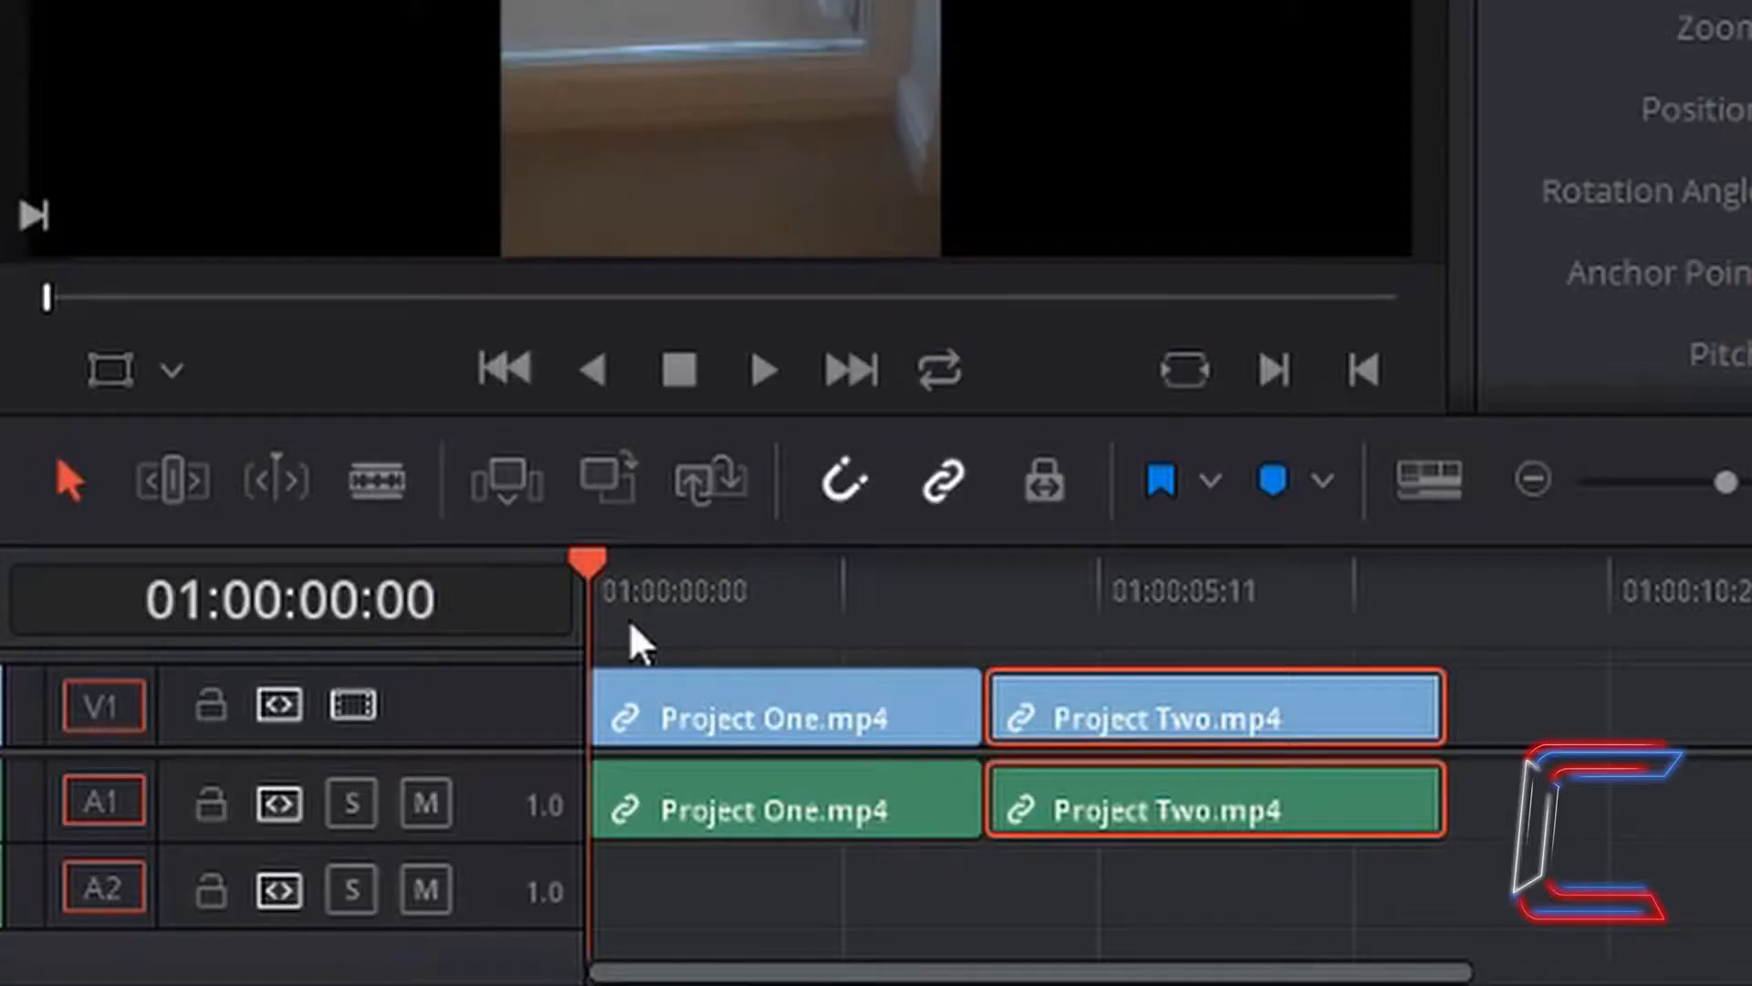
pyautogui.moveTo(805, 604)
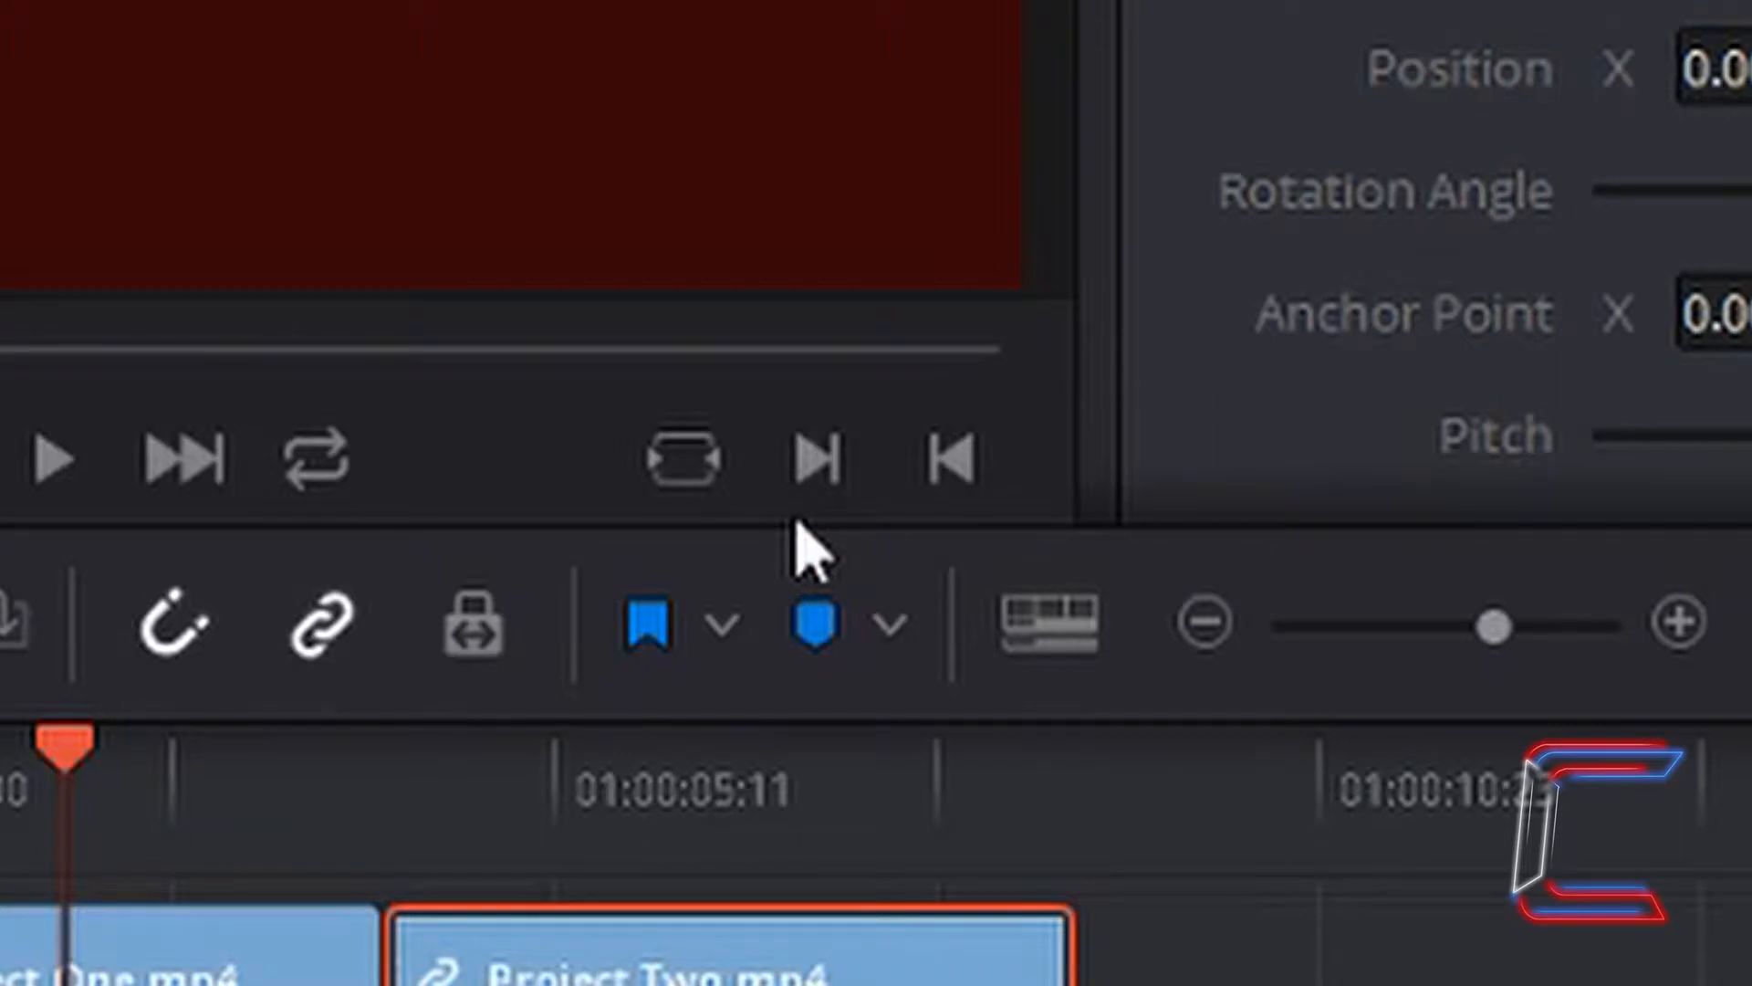
pyautogui.moveTo(805, 526)
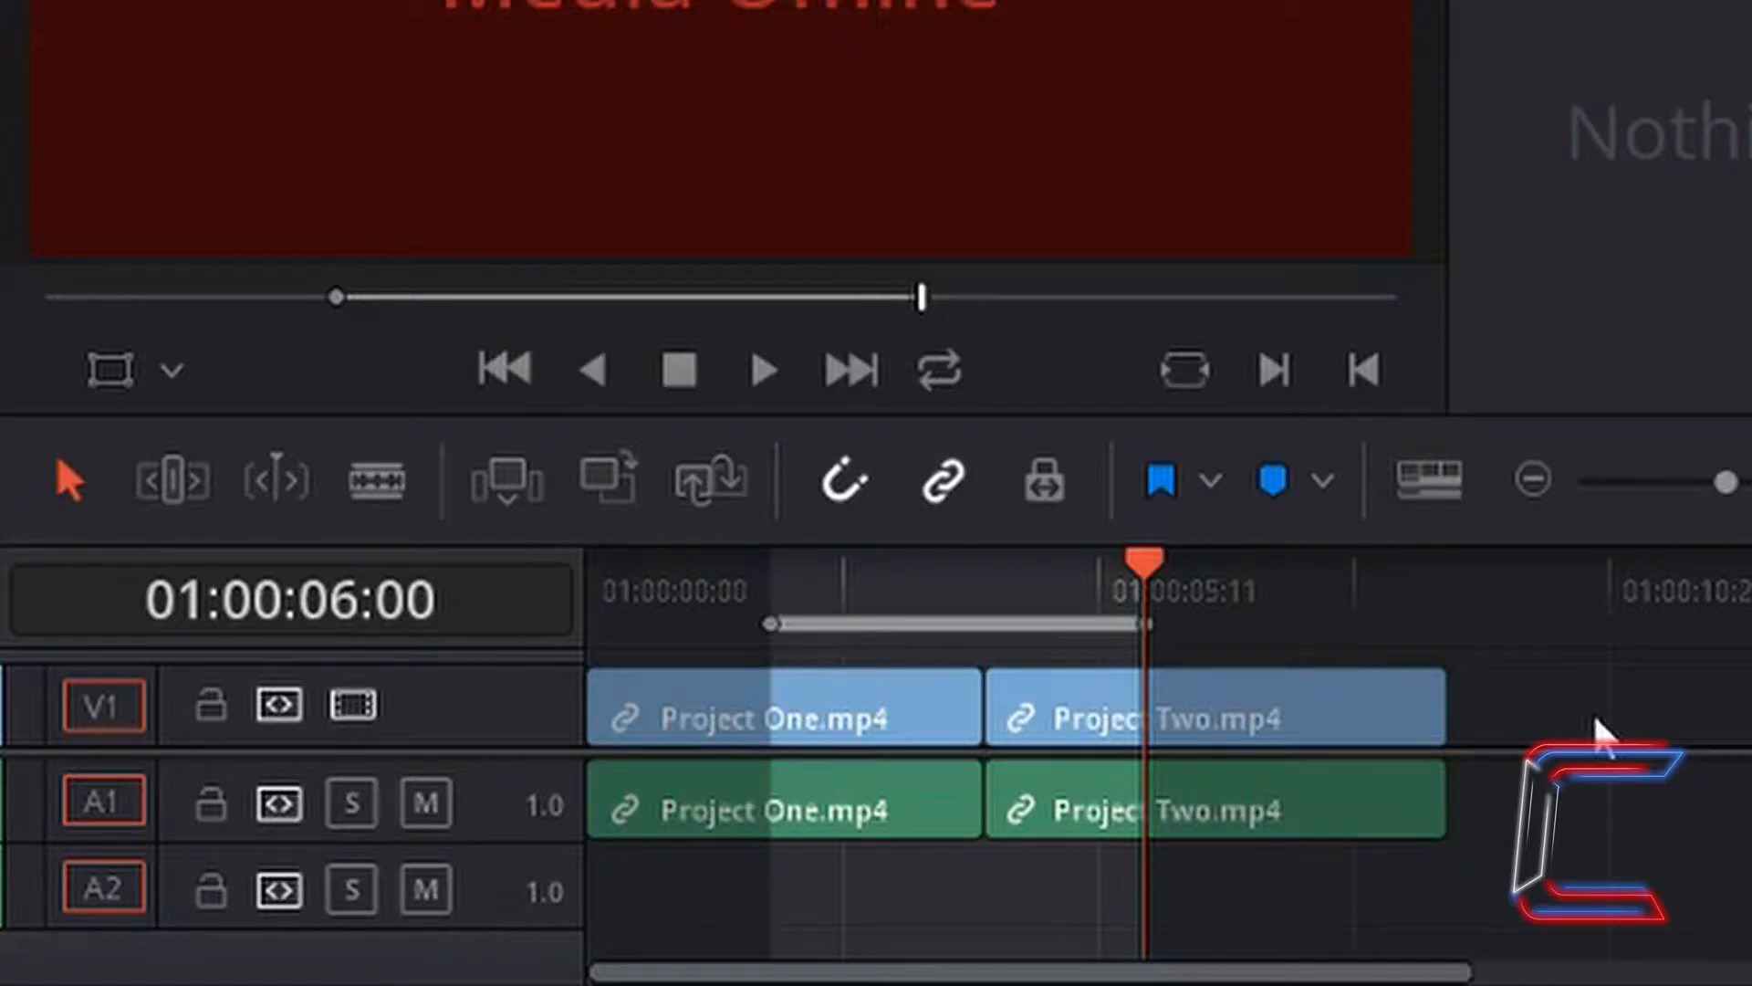
pyautogui.moveTo(1006, 648)
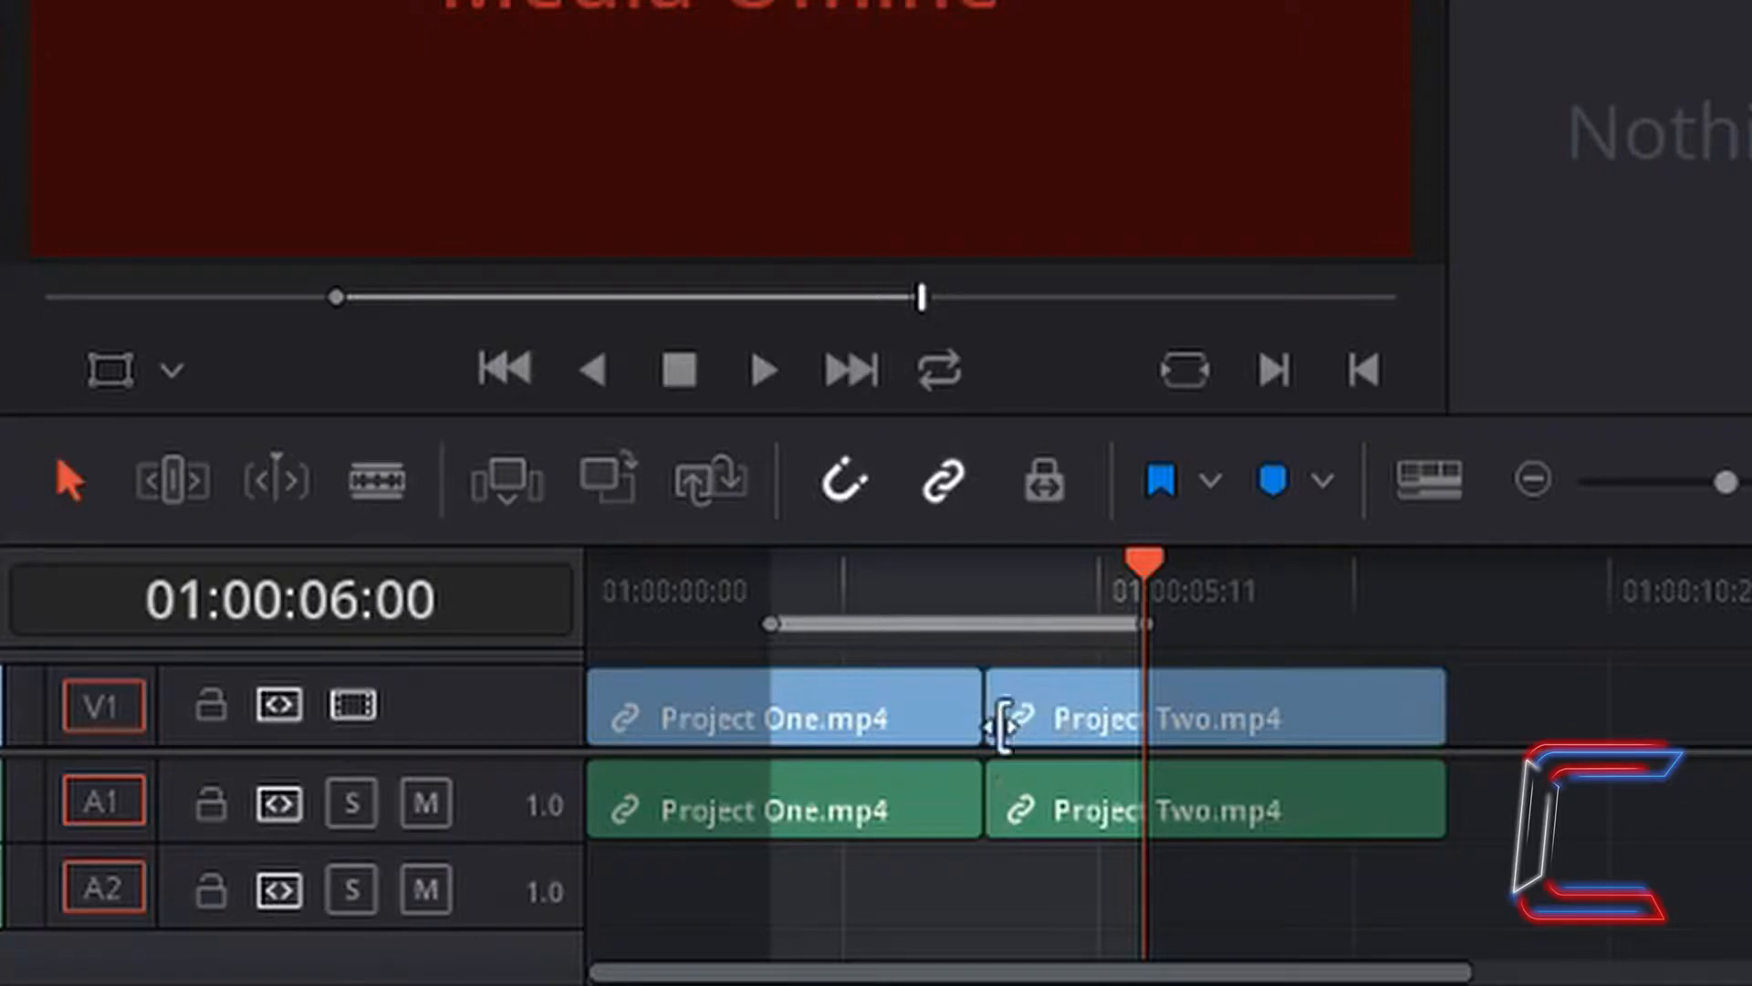
pyautogui.moveTo(1532, 721)
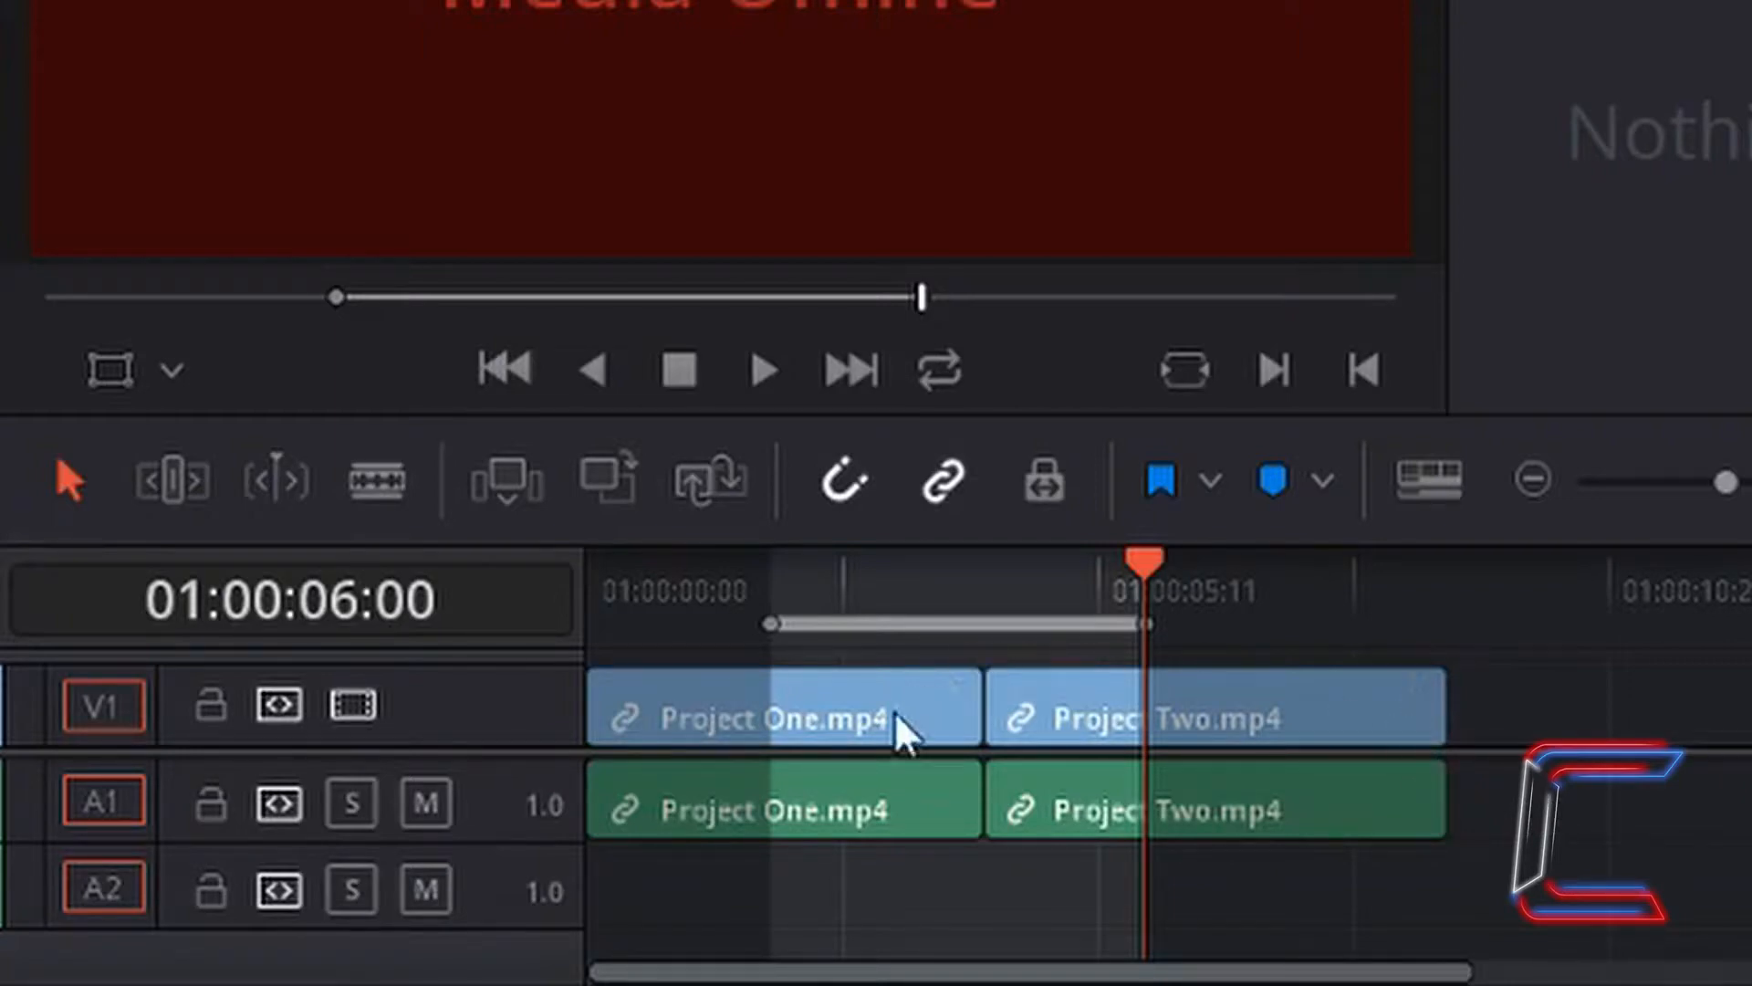
pyautogui.moveTo(981, 652)
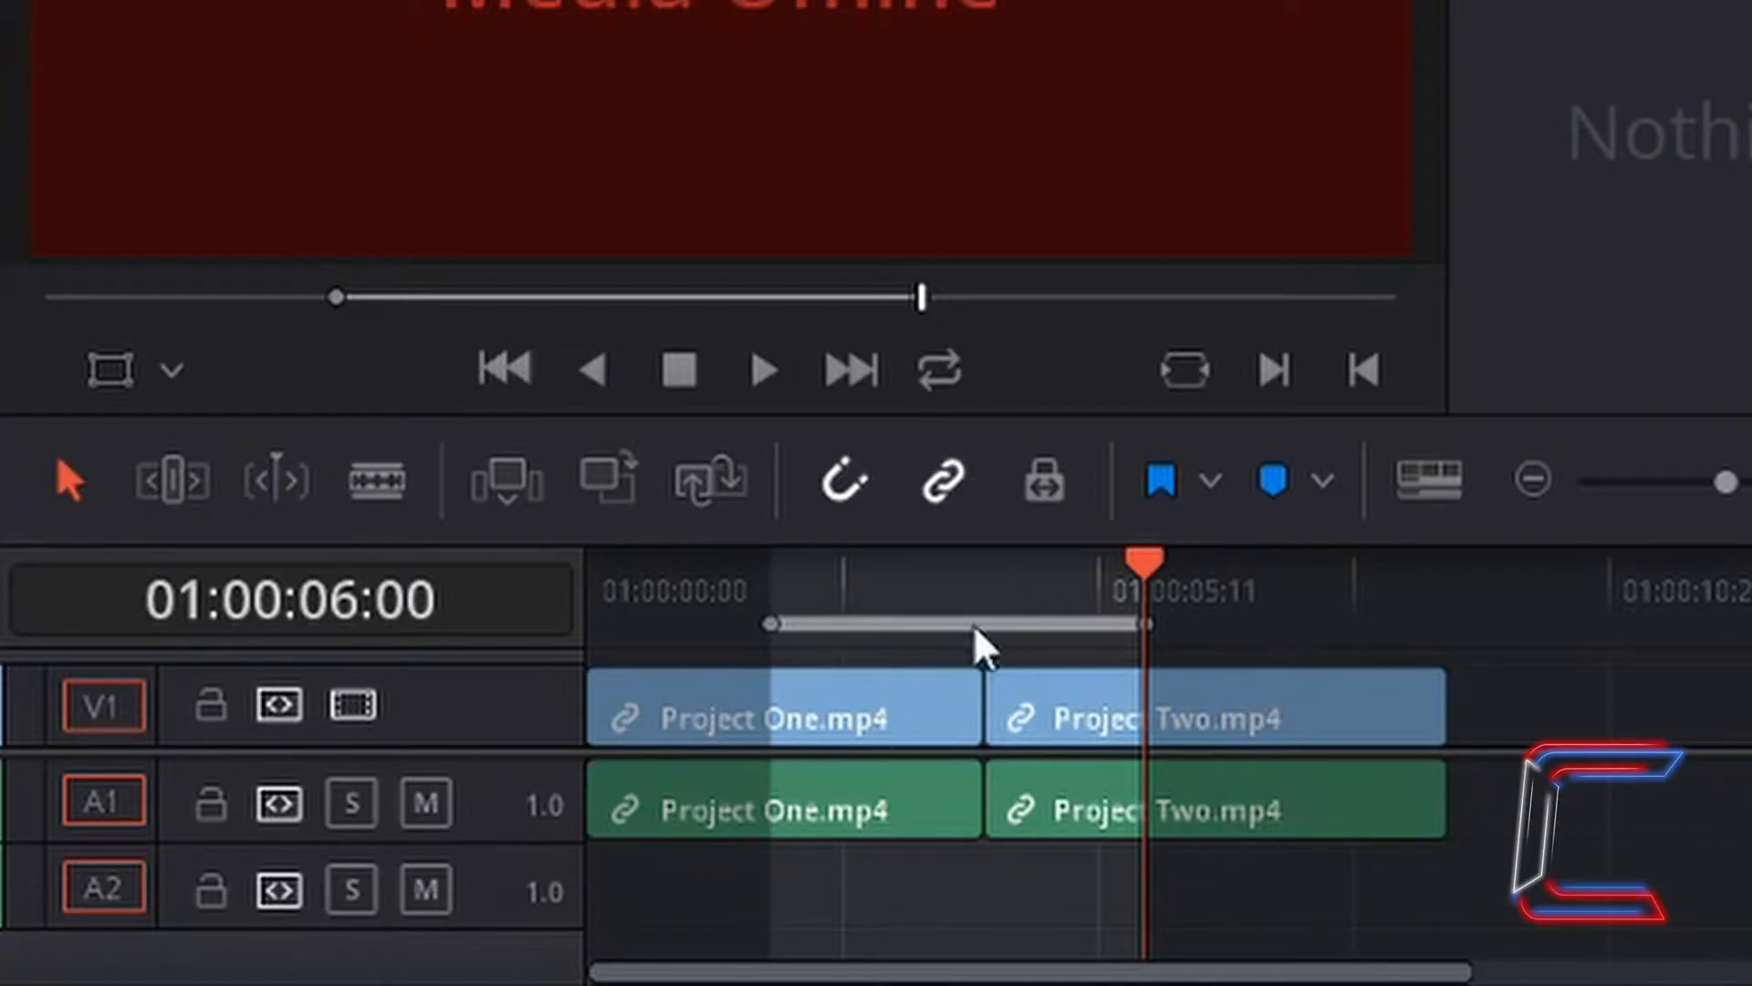
pyautogui.moveTo(992, 659)
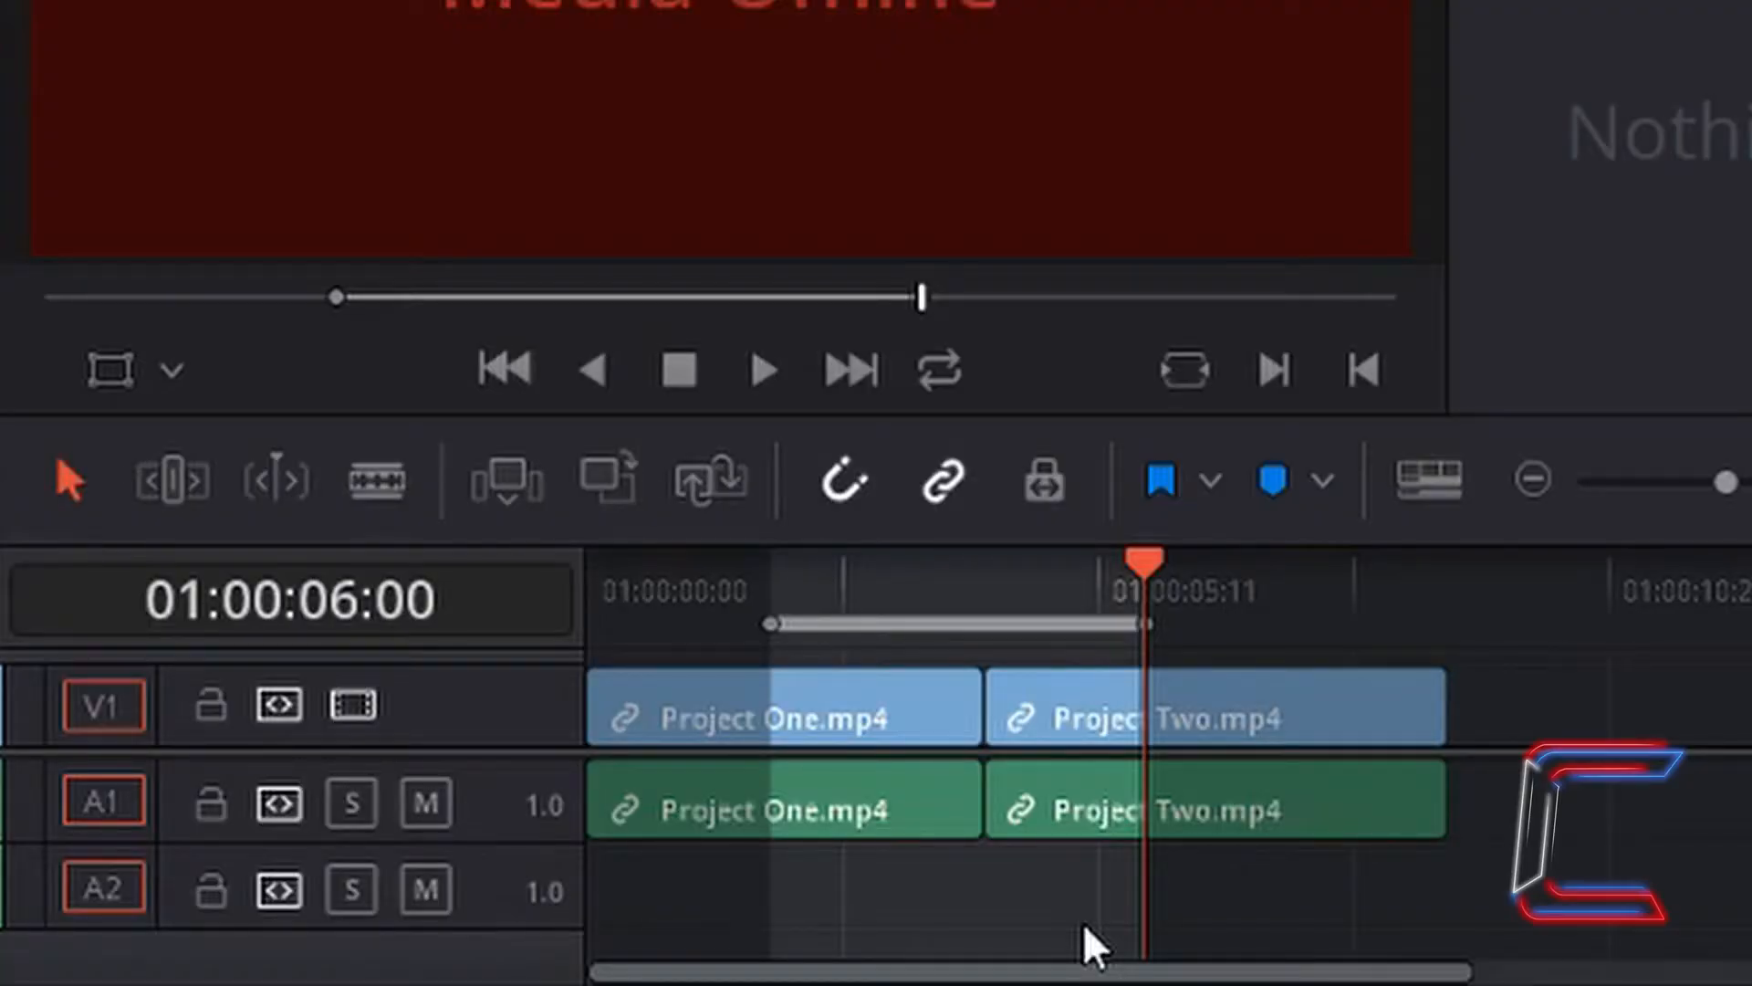
pyautogui.moveTo(1156, 582)
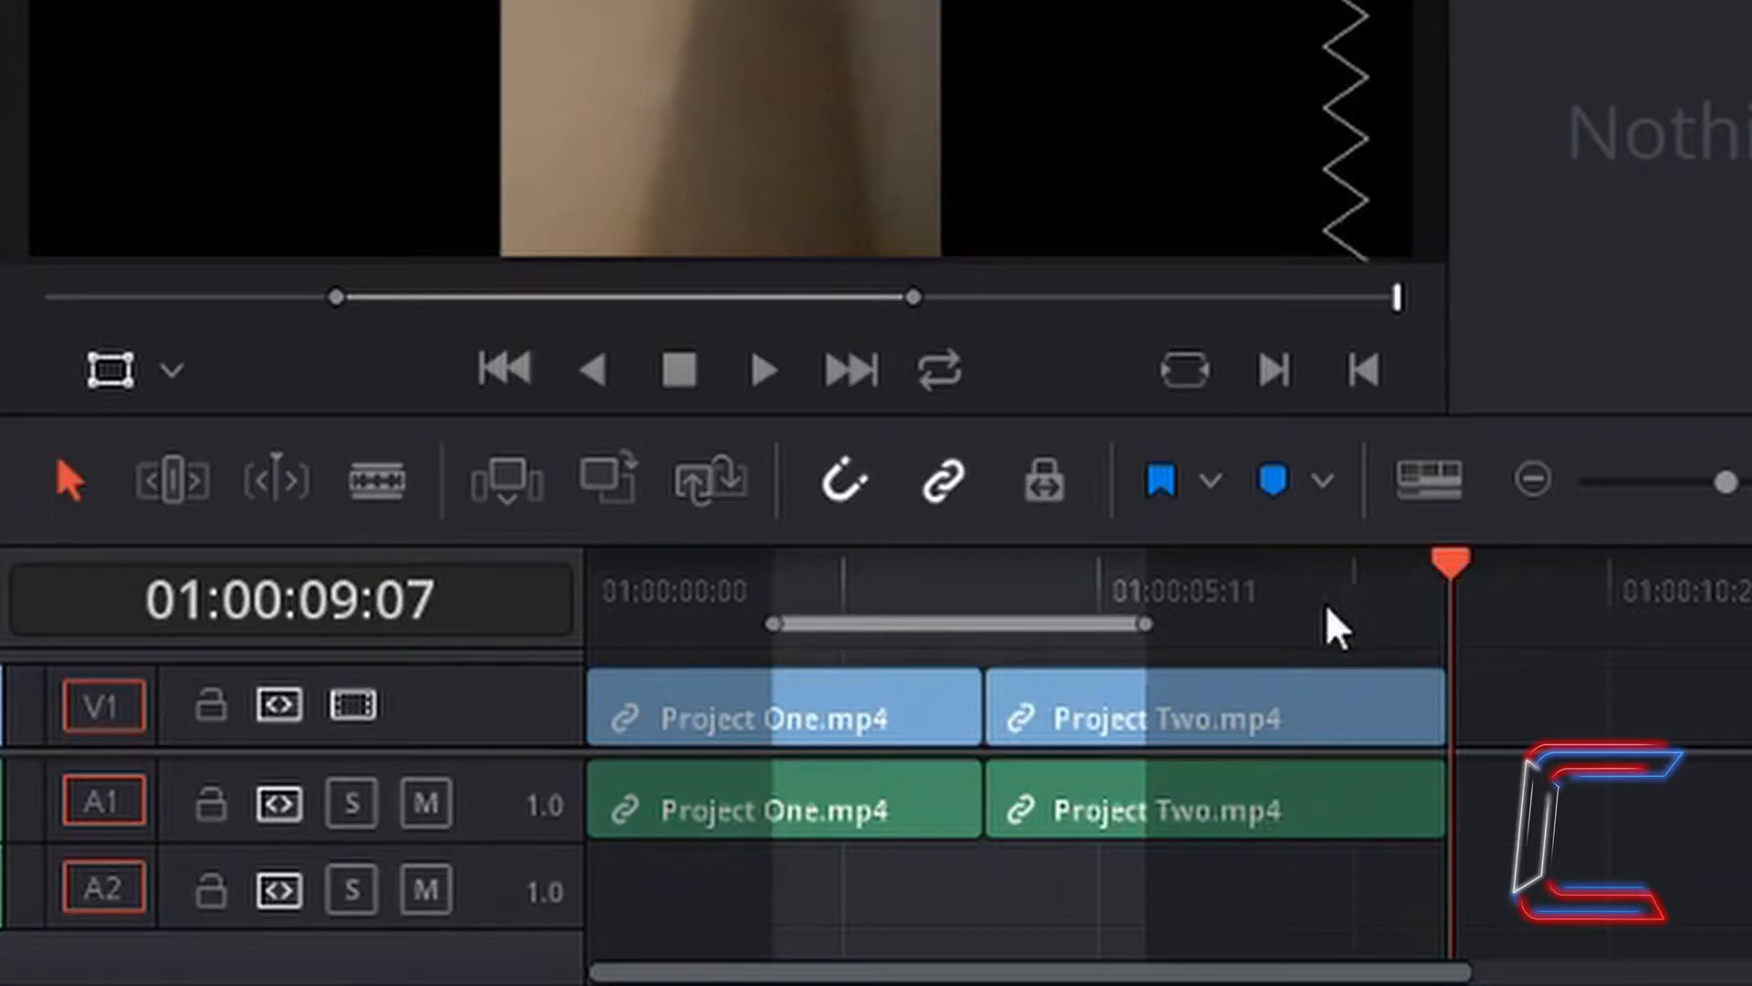
pyautogui.moveTo(1615, 593)
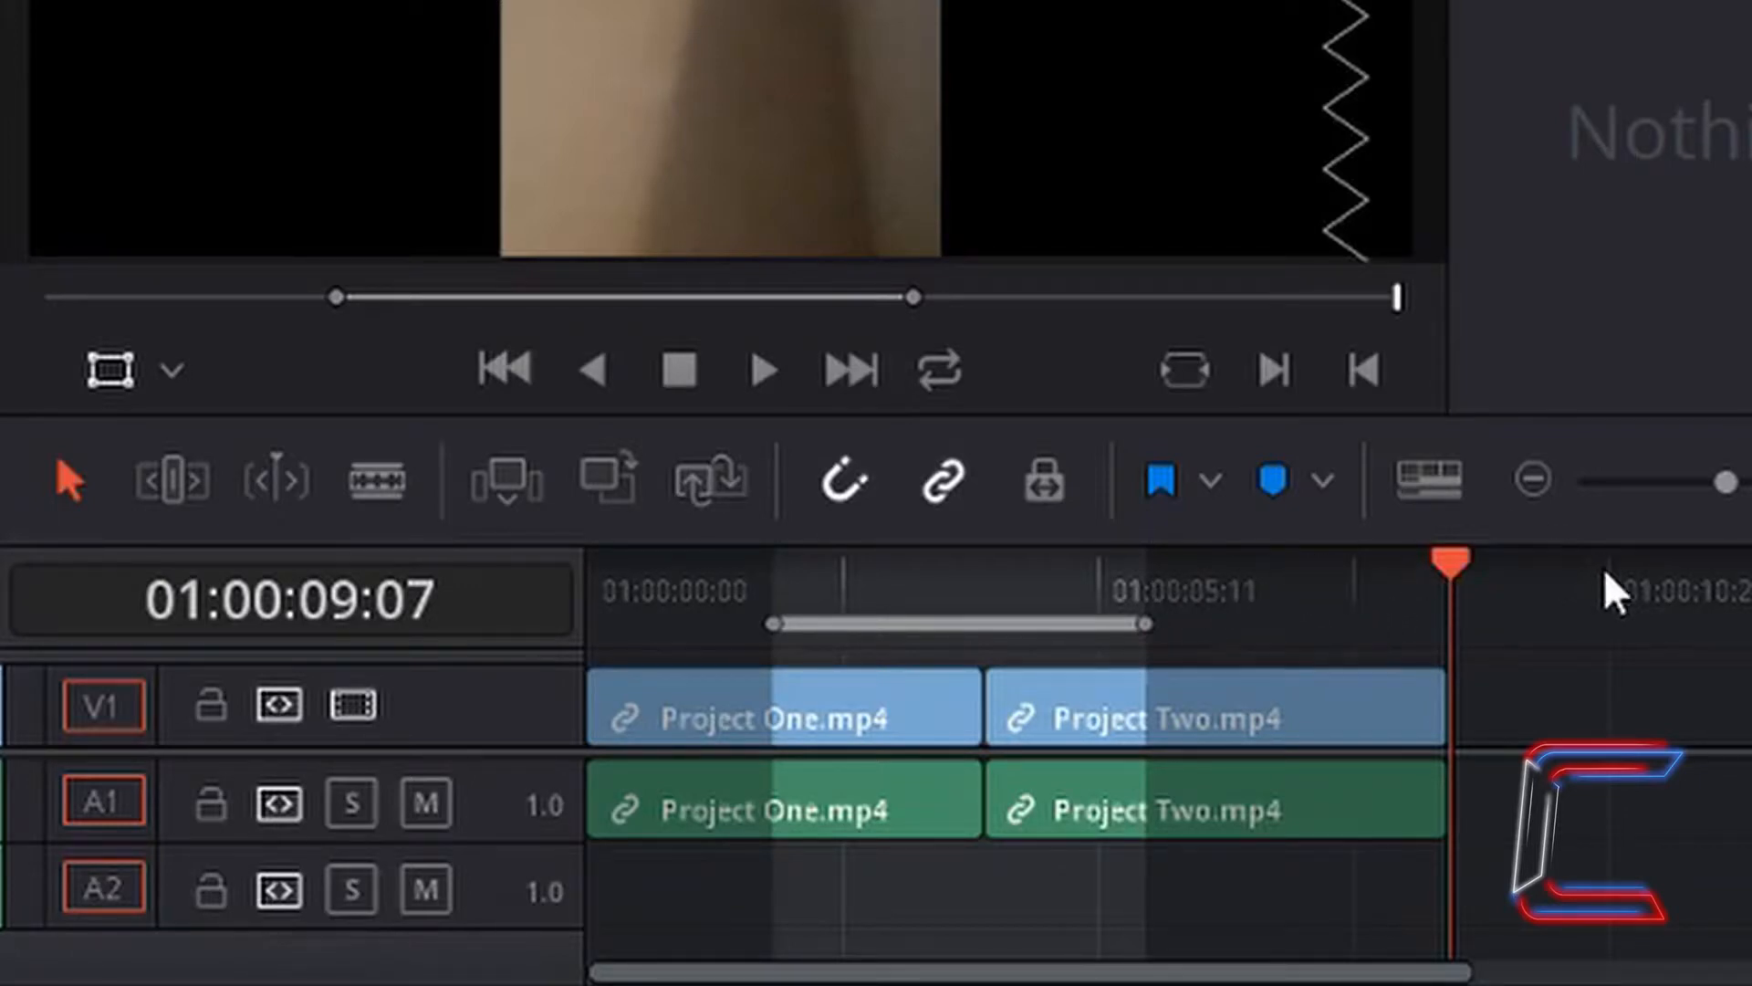
pyautogui.moveTo(1503, 727)
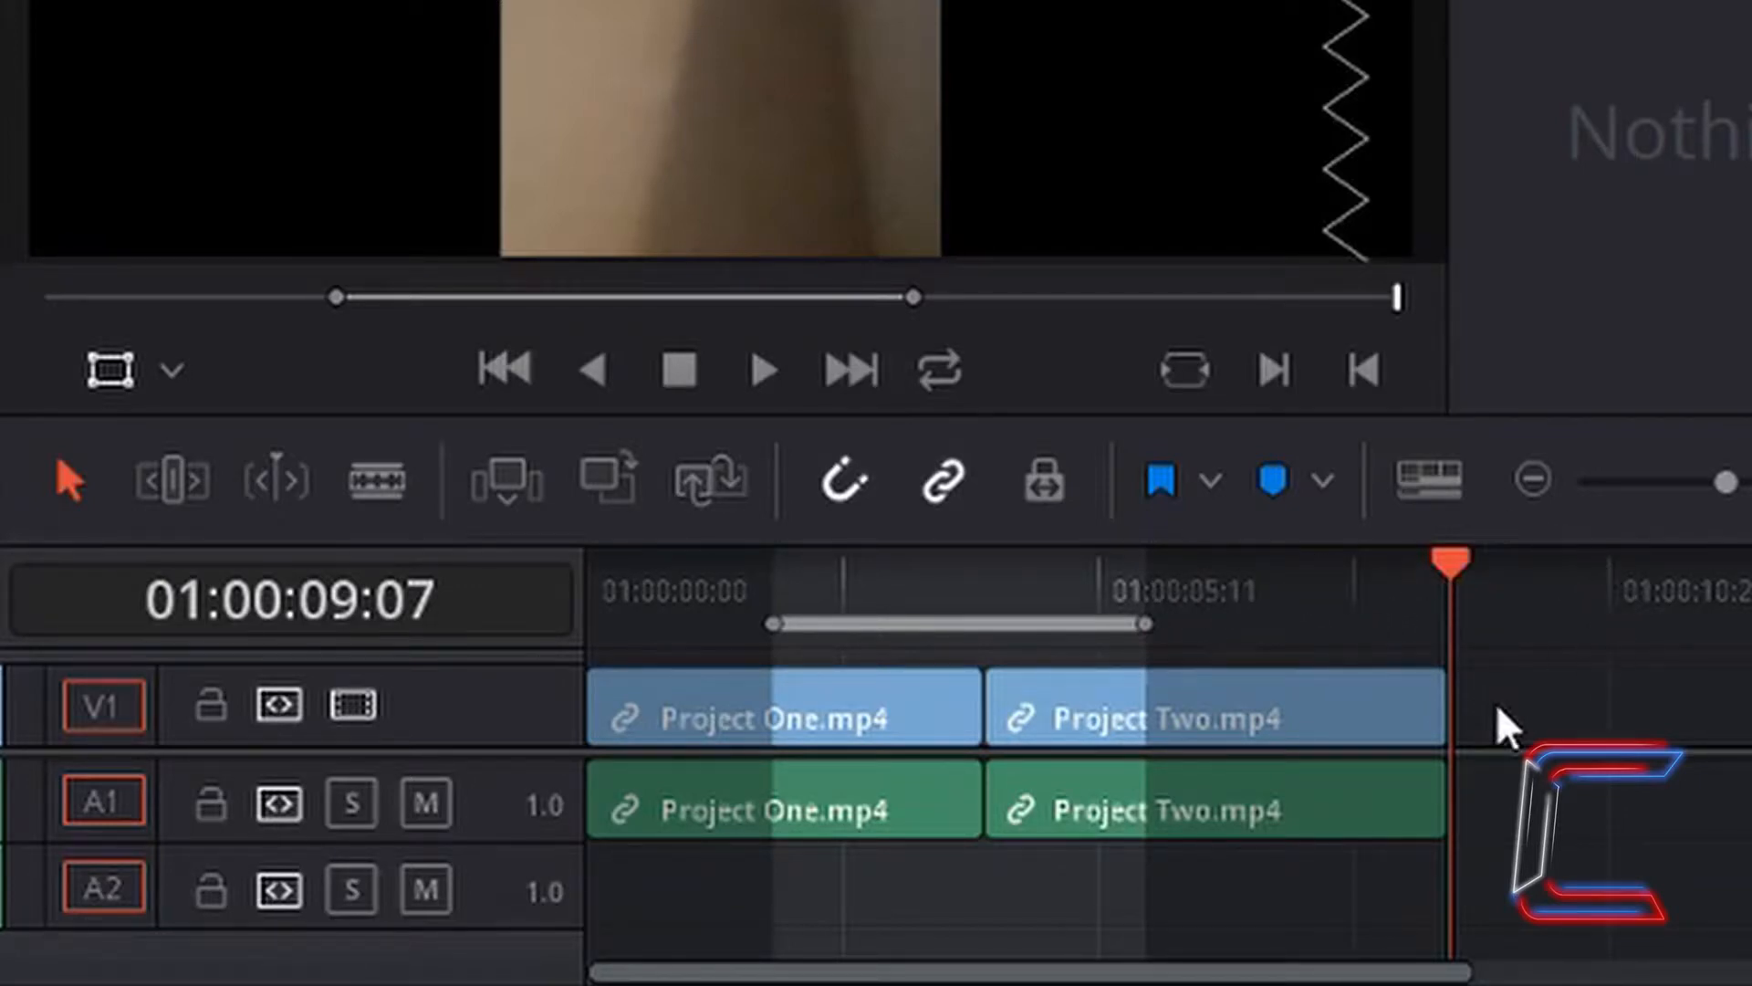
pyautogui.moveTo(1493, 688)
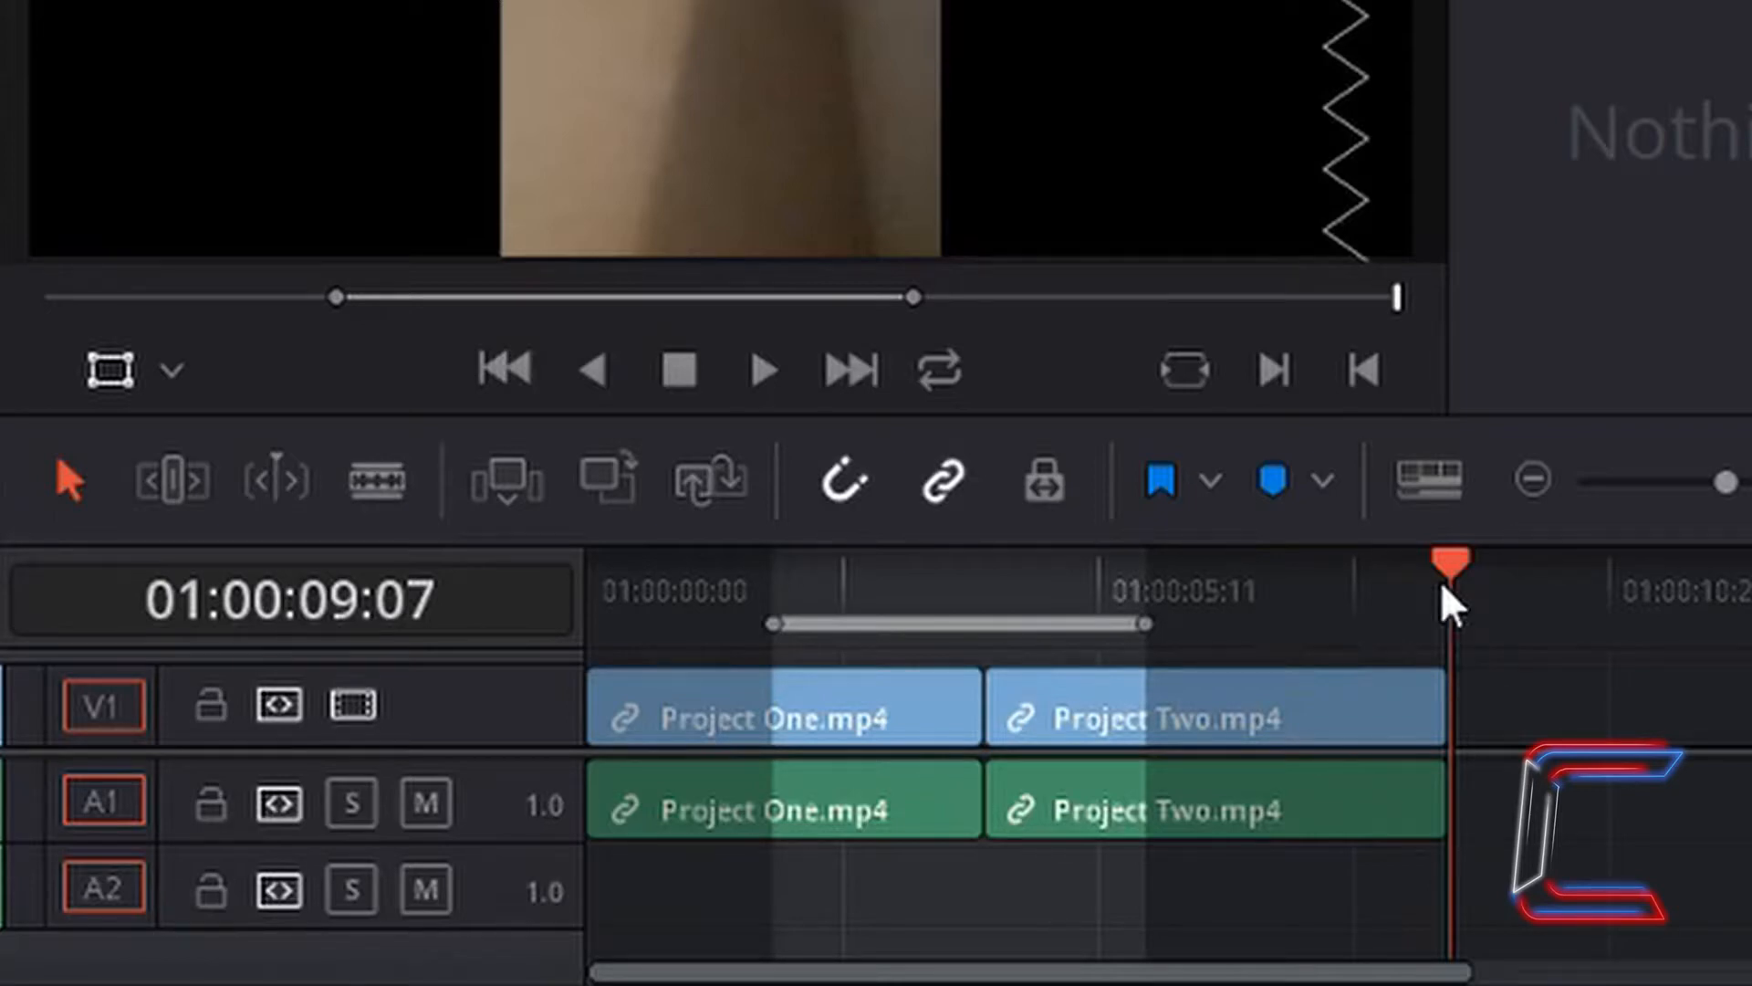
pyautogui.moveTo(1425, 626)
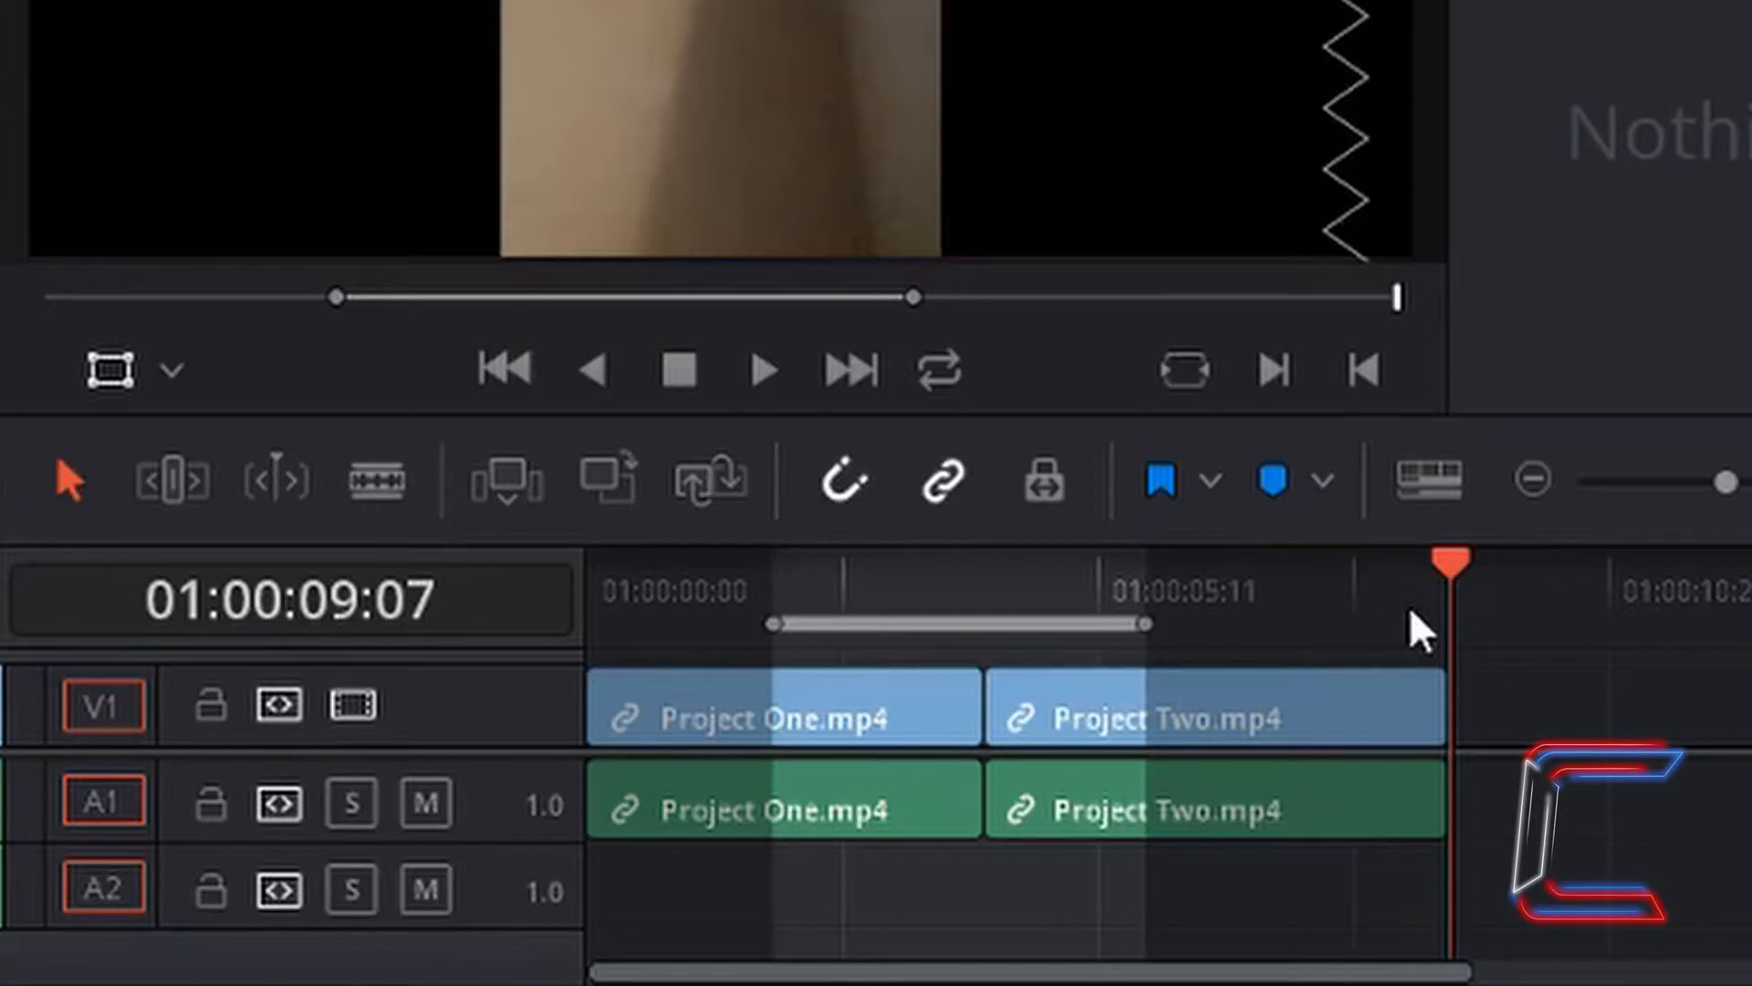
pyautogui.moveTo(1442, 632)
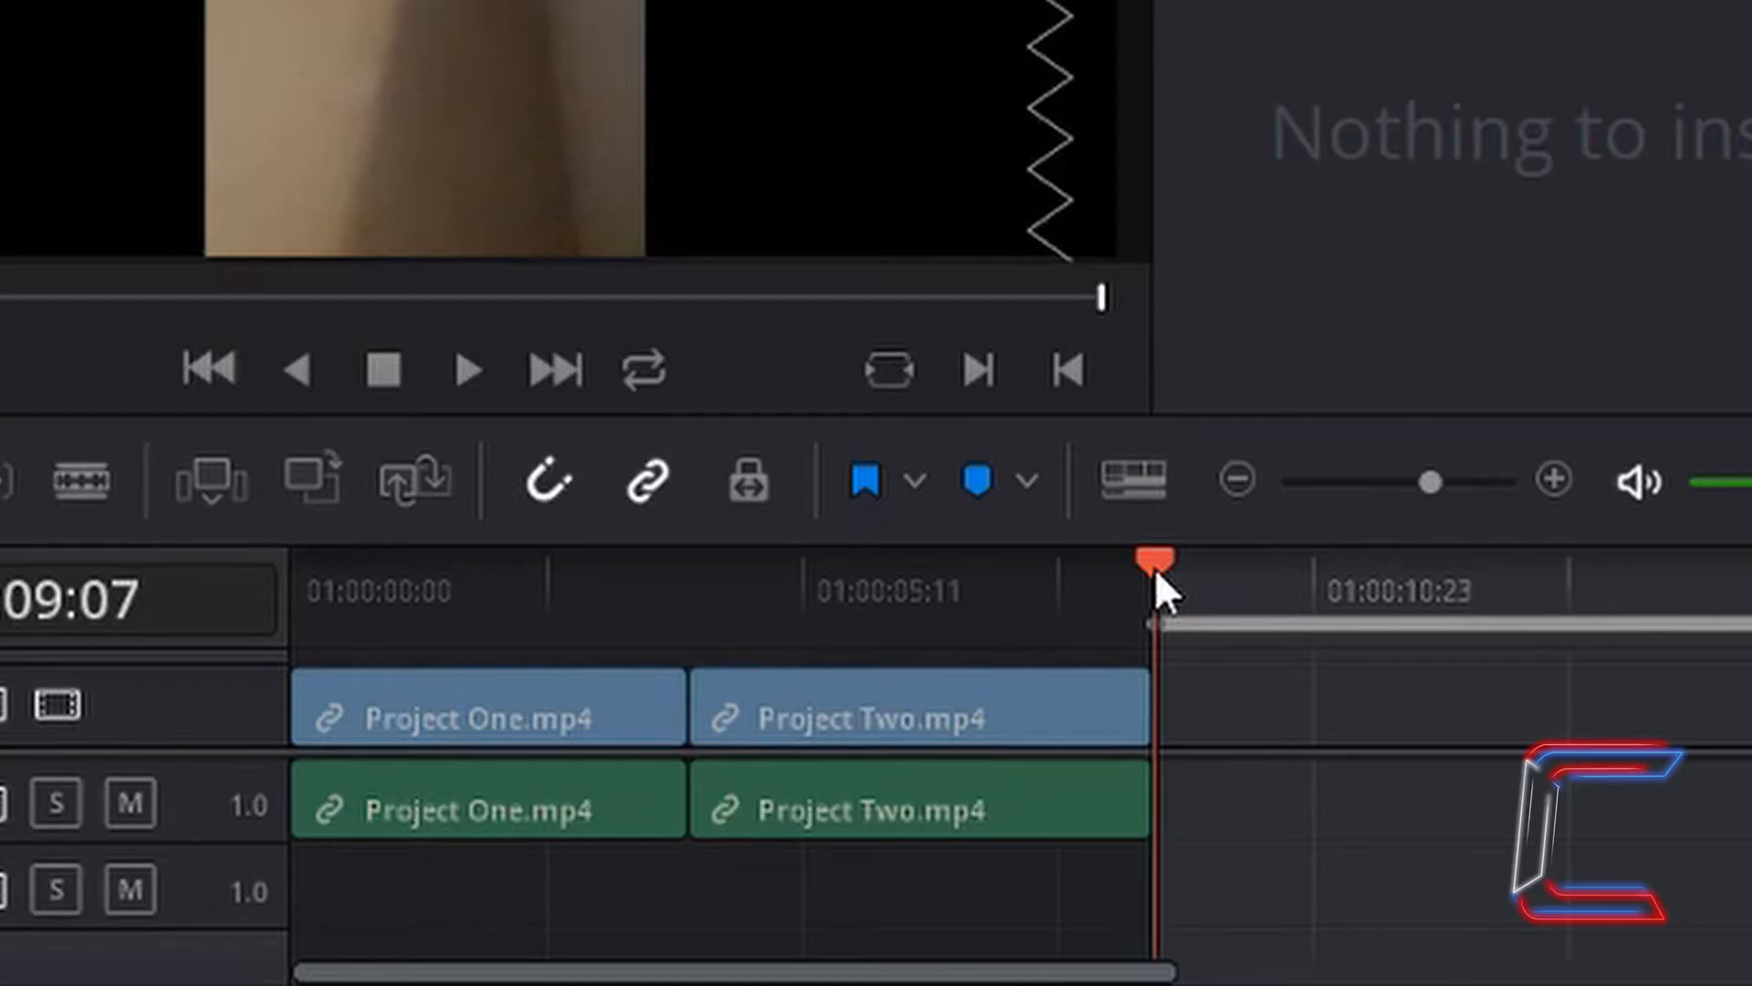
pyautogui.moveTo(1161, 632)
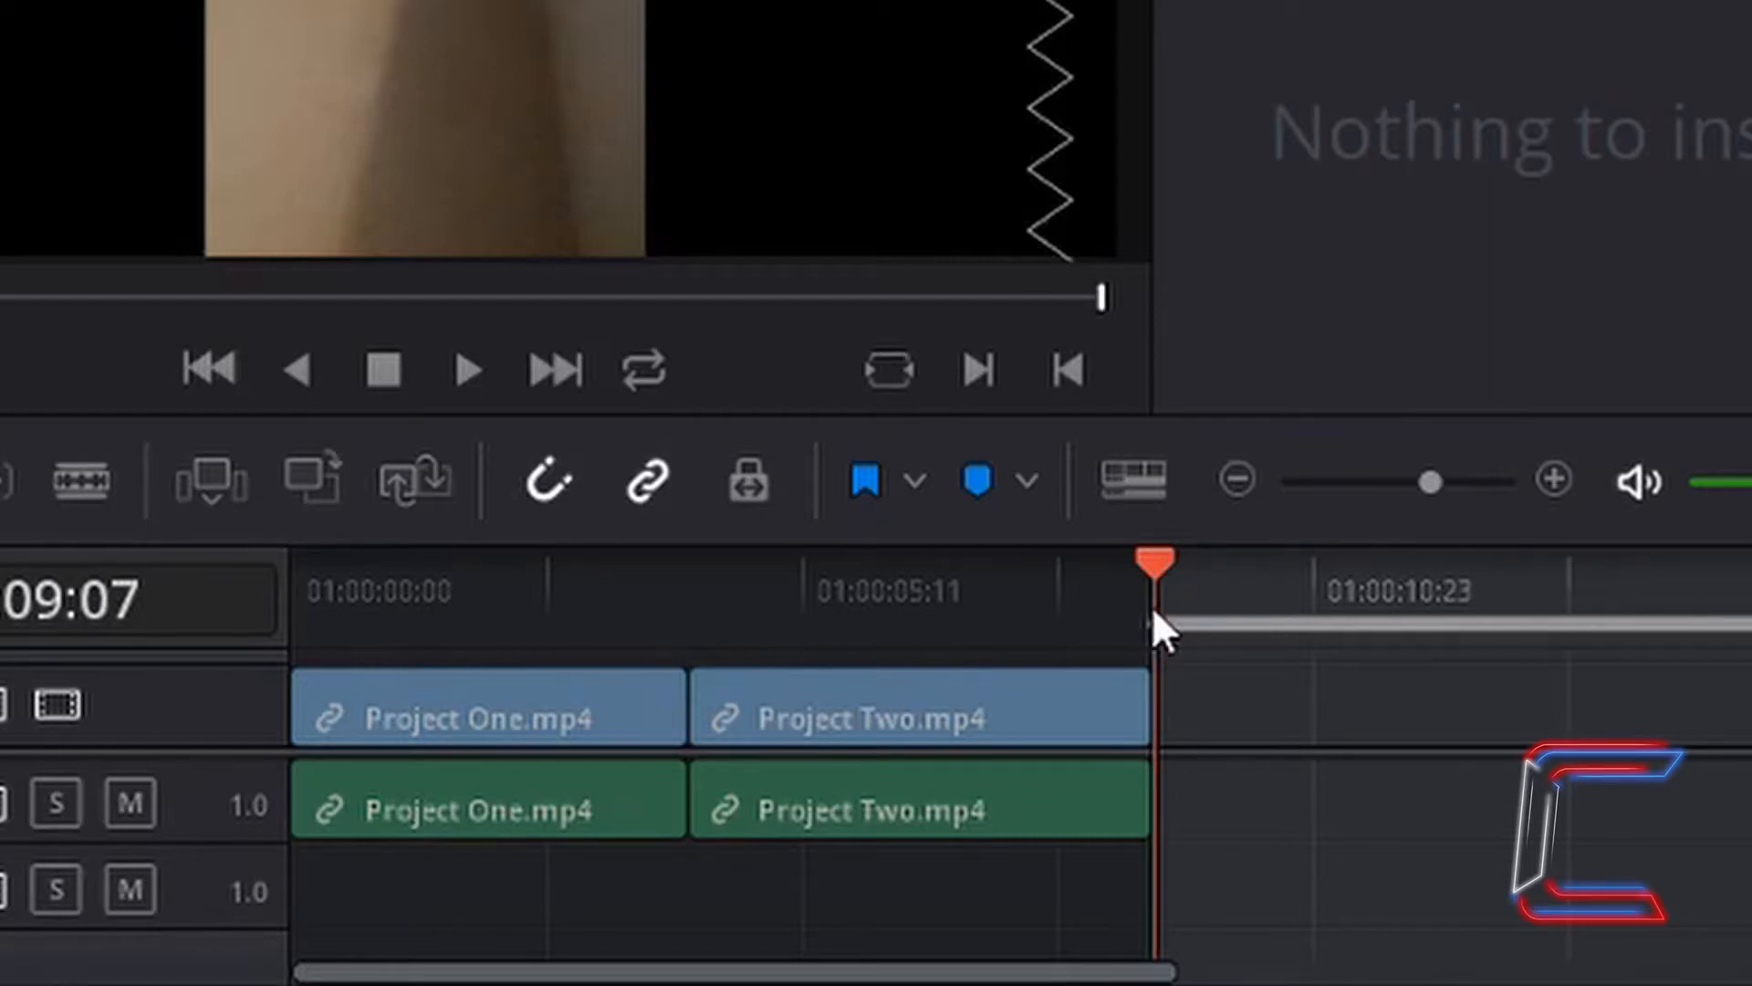
# Step: Drag the playhead toward the end of the Project Two clip
pyautogui.moveTo(1154, 624); pyautogui.dragTo(1532, 653)
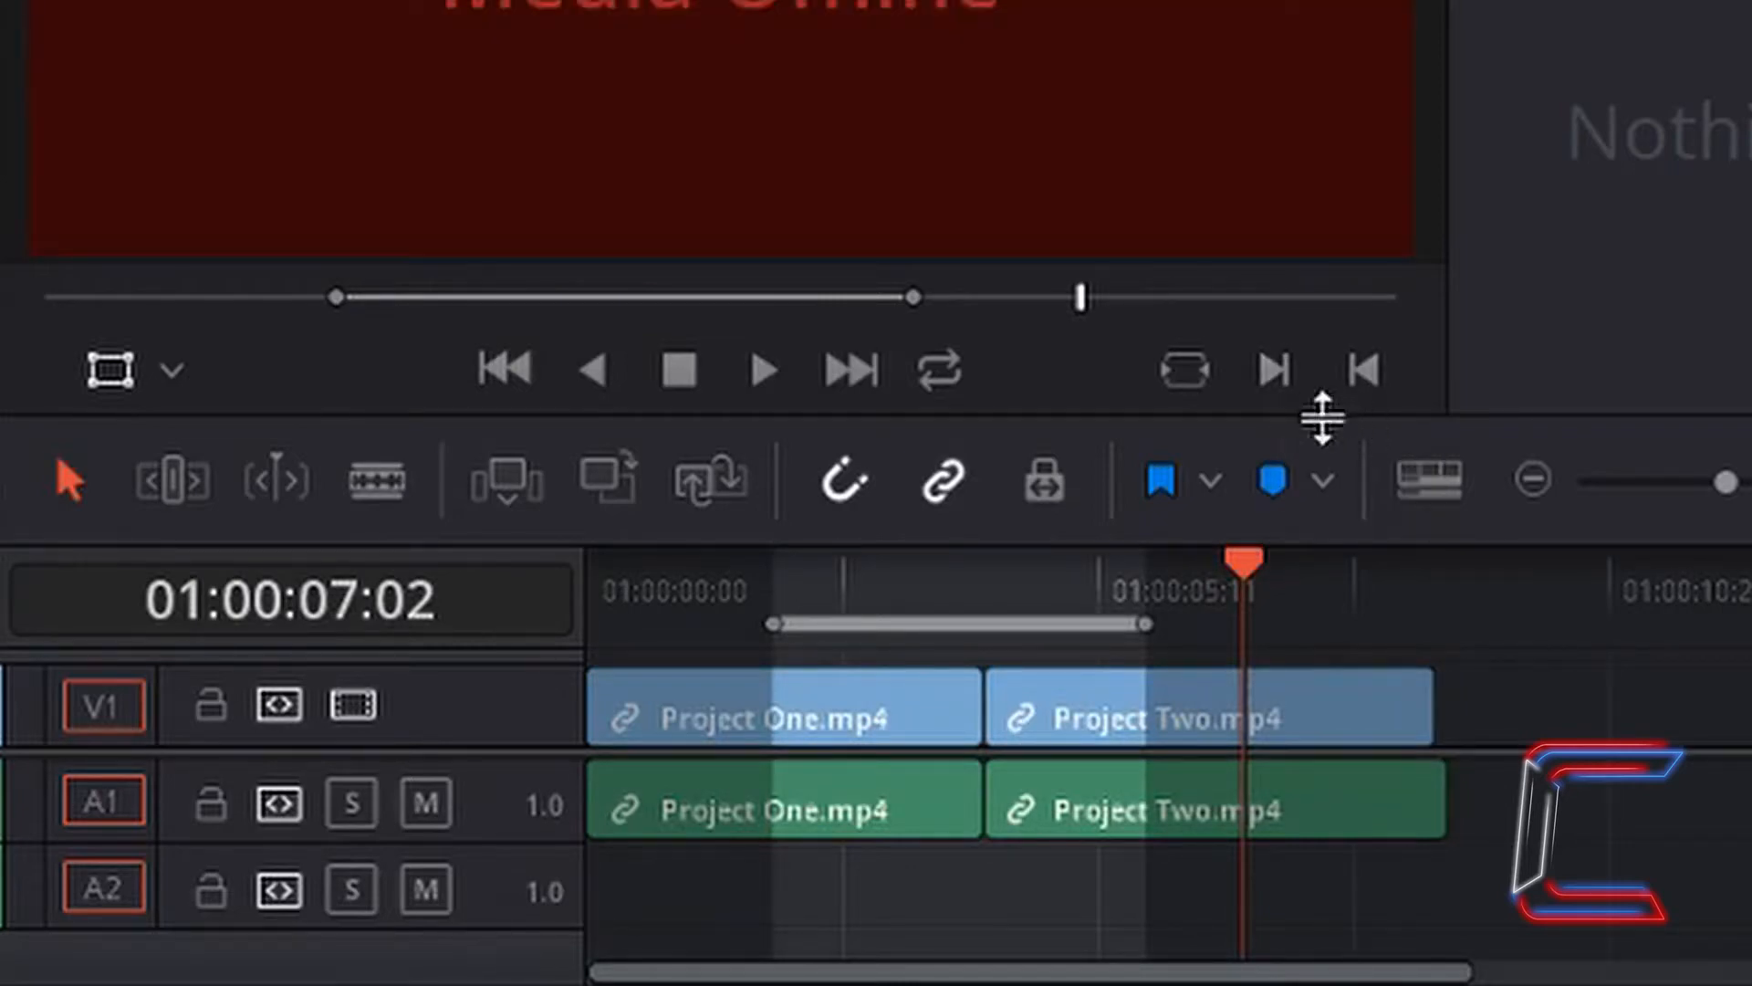
pyautogui.moveTo(1074, 722)
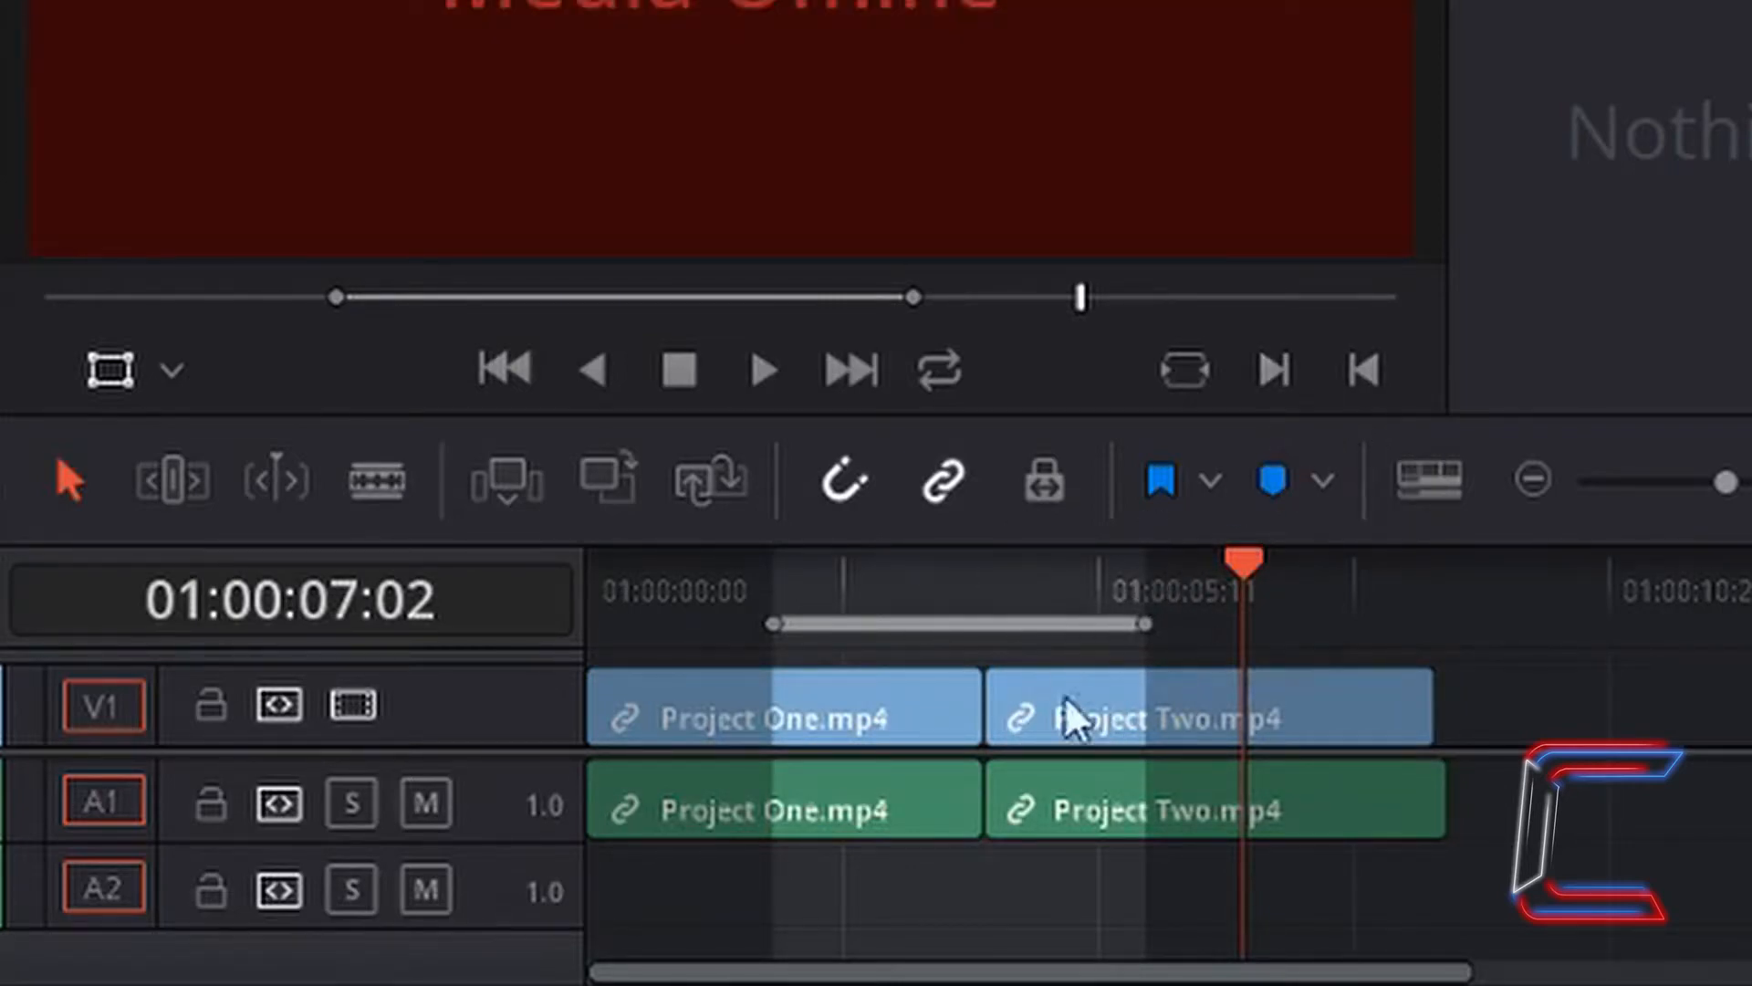
pyautogui.moveTo(1162, 626)
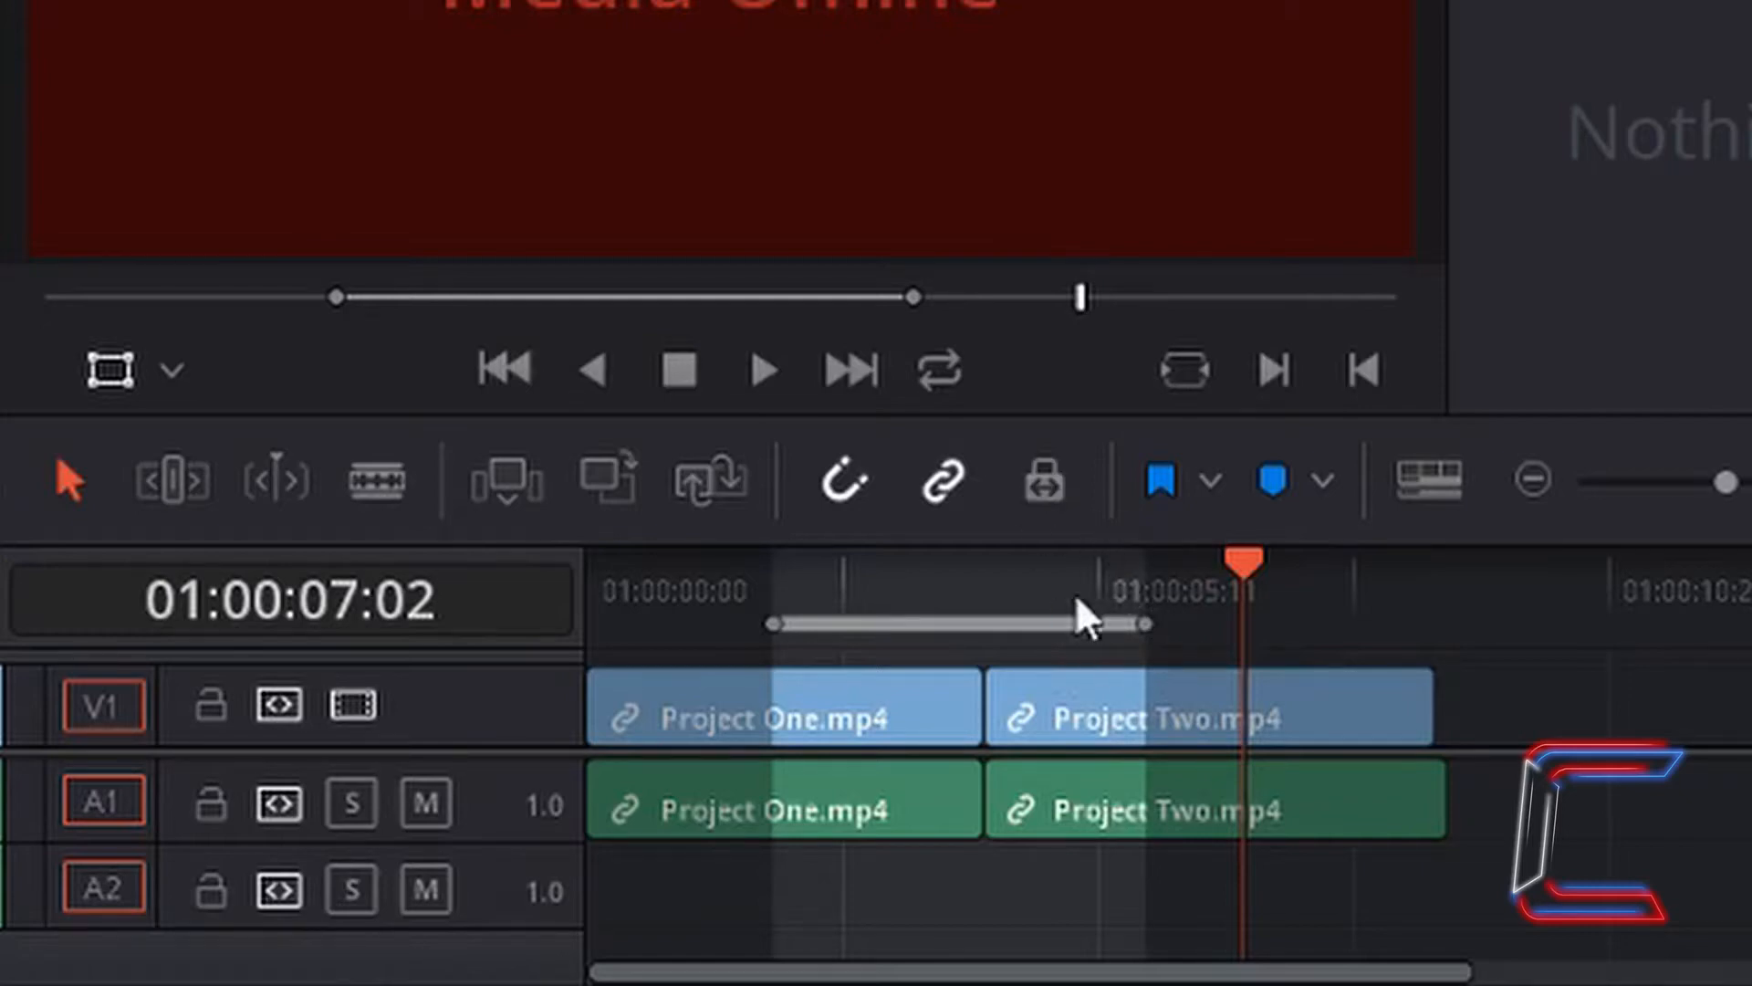
pyautogui.moveTo(1314, 643)
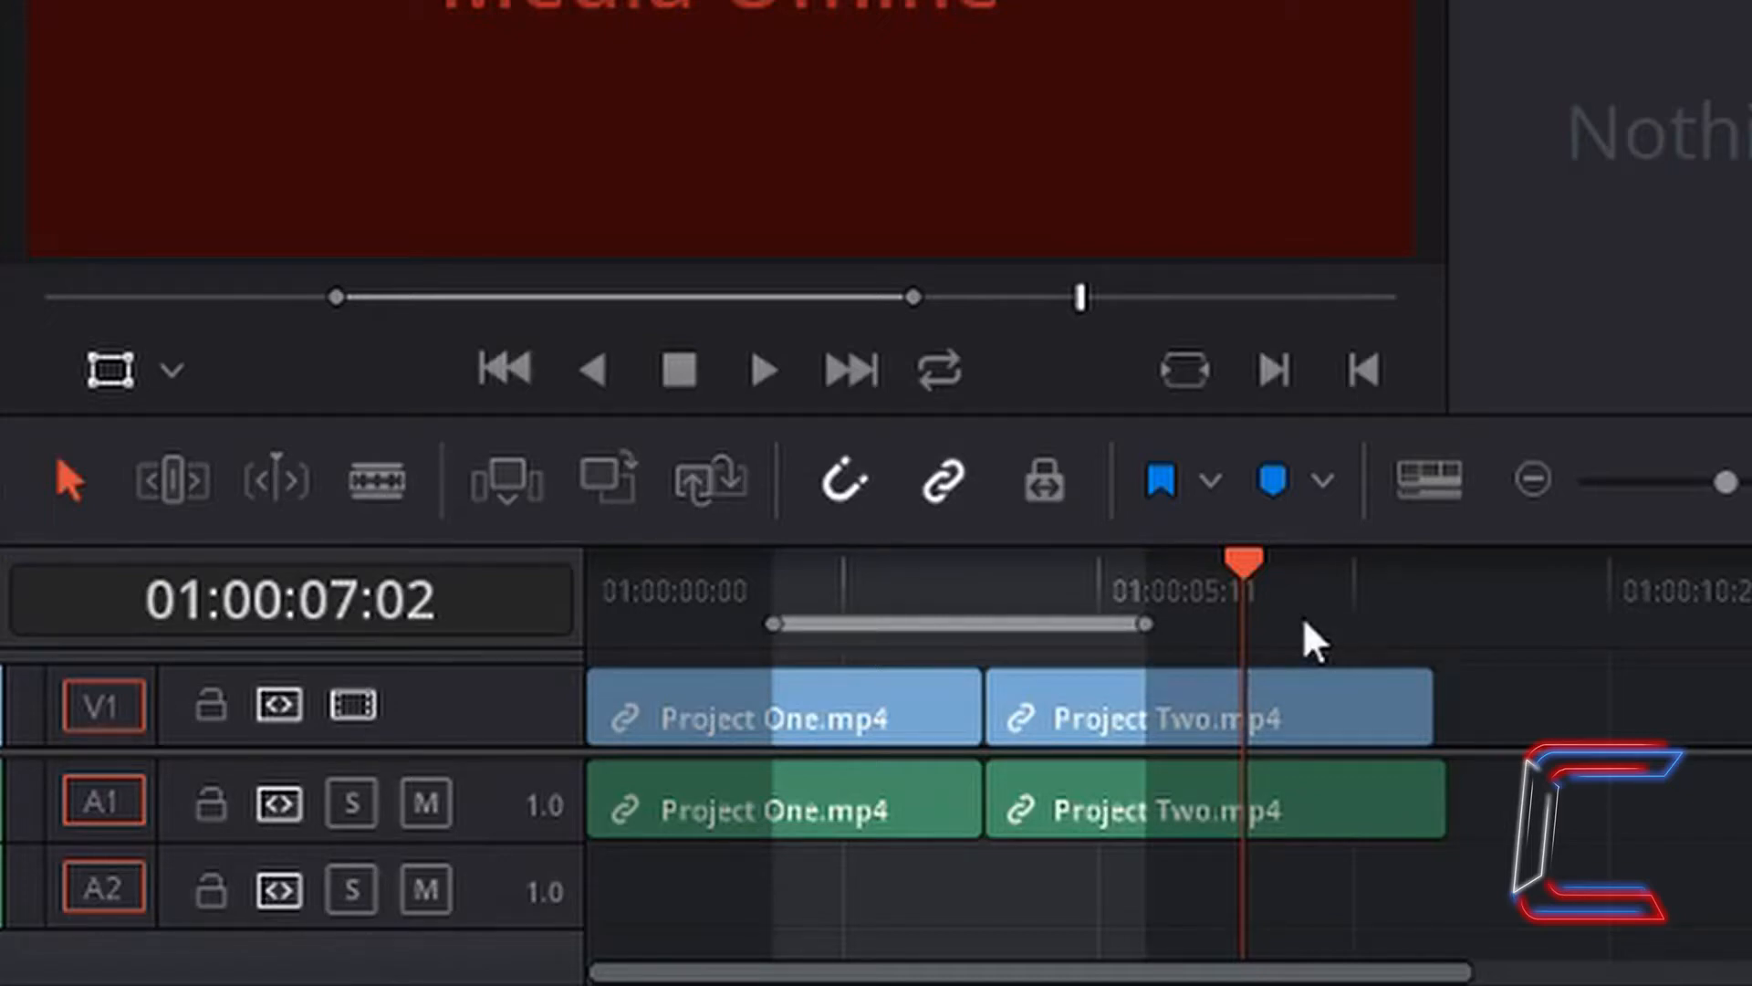
# Step: Open the ruler's context menu over the grey in/out range
pyautogui.click(986, 591)
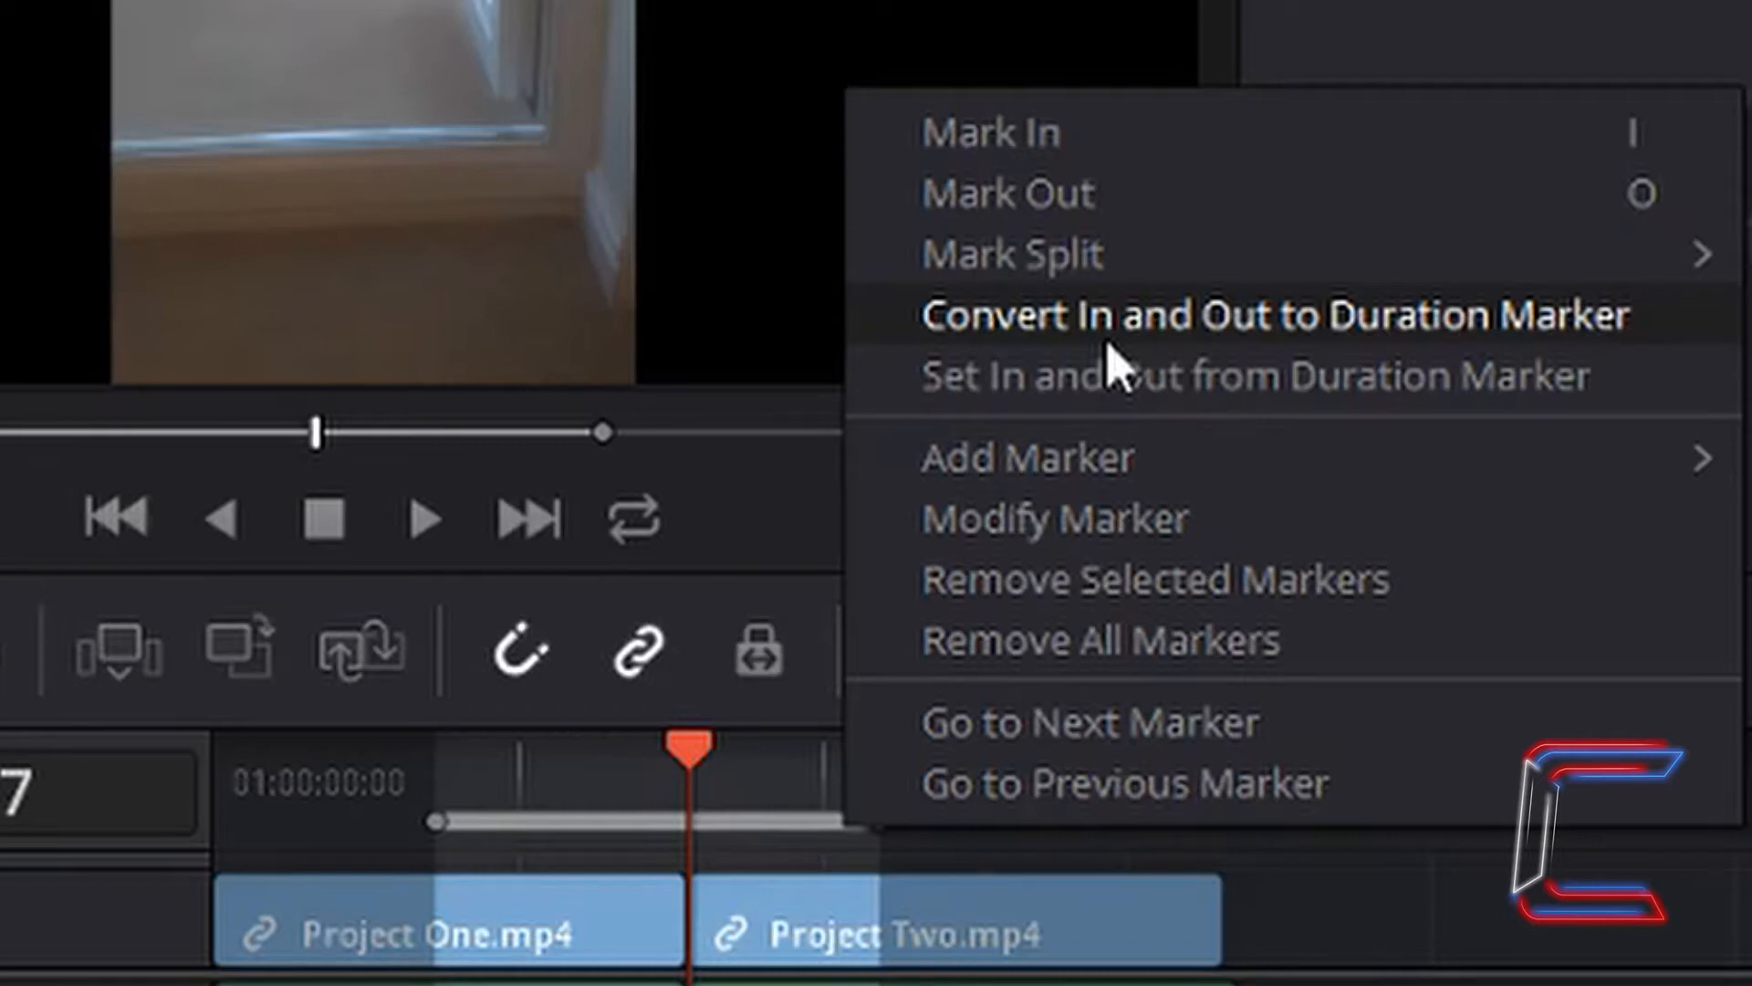
# Step: Choose Convert In and Out to Duration Marker
pyautogui.click(1271, 314)
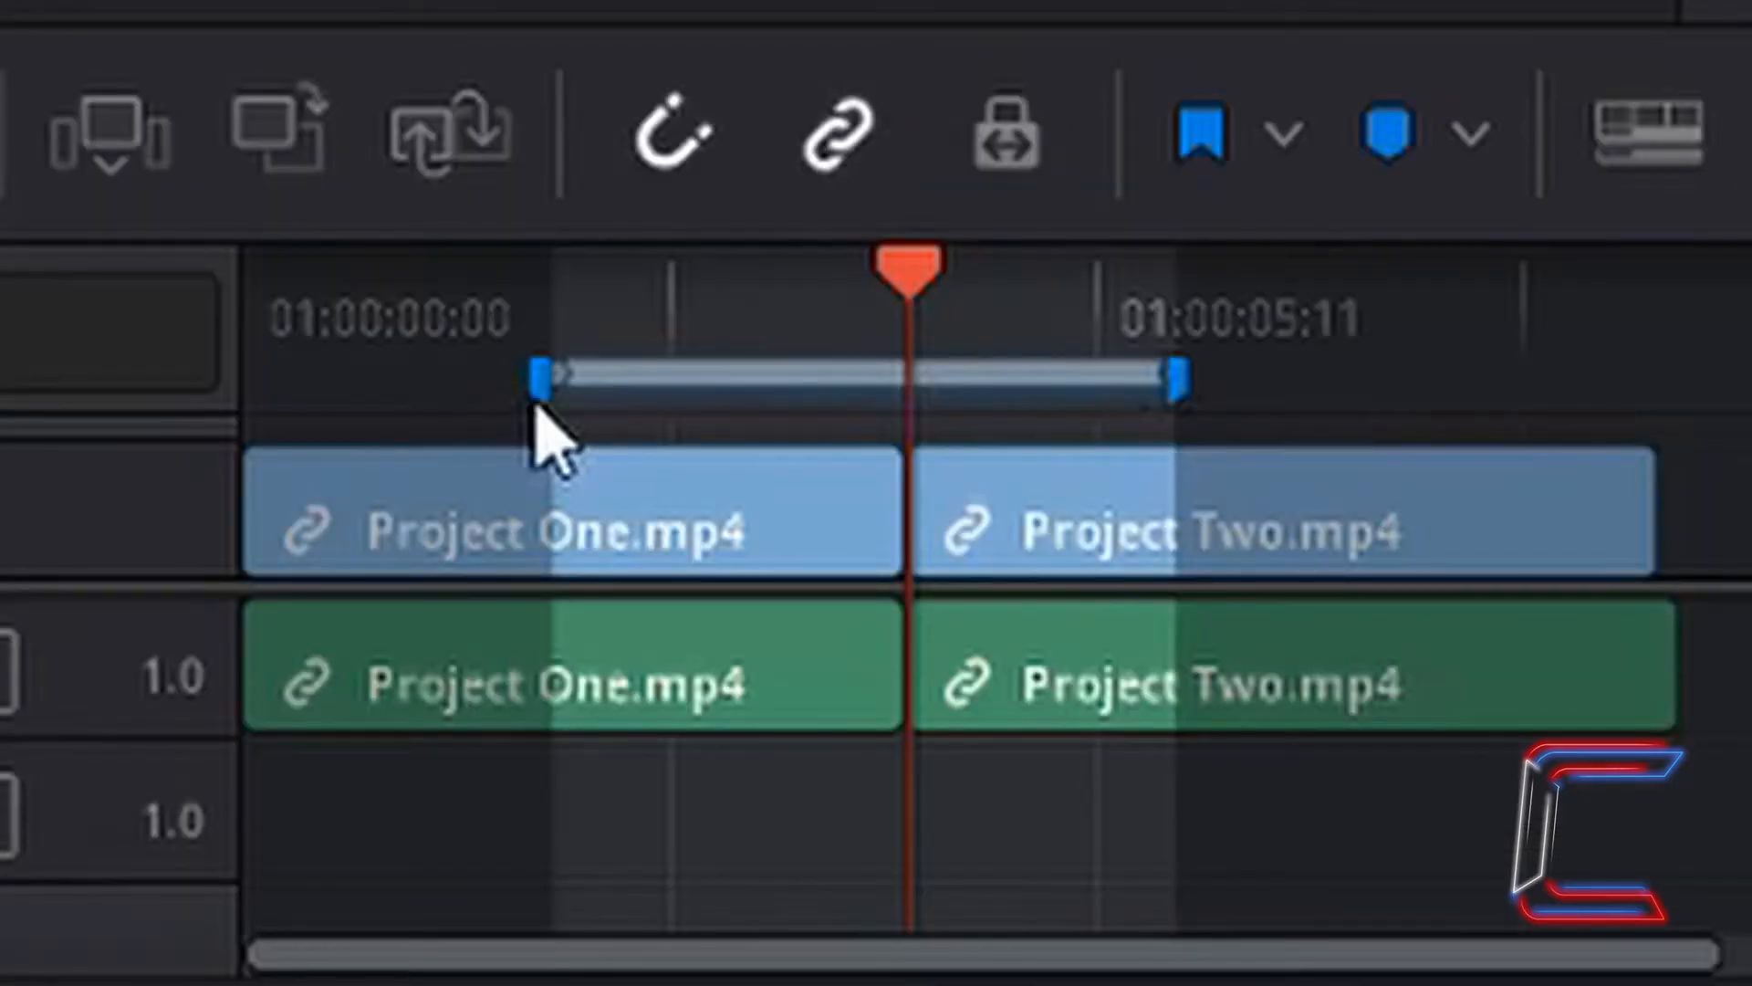
pyautogui.moveTo(738, 302)
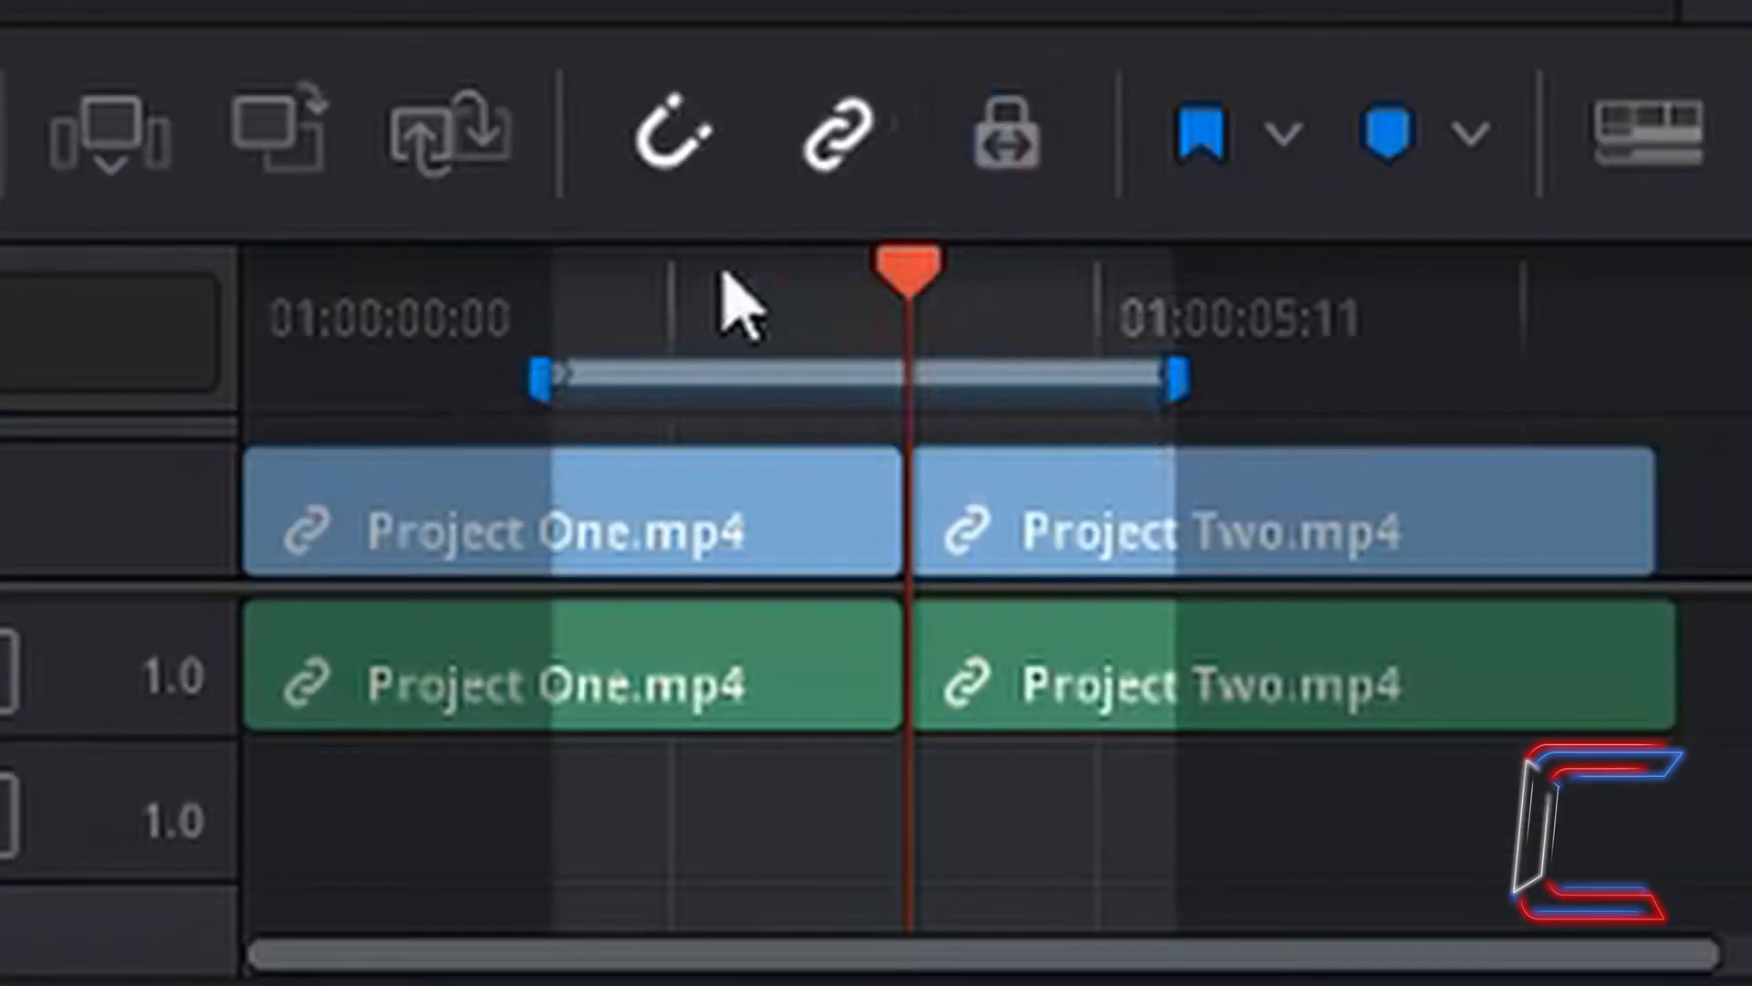
pyautogui.moveTo(654, 385)
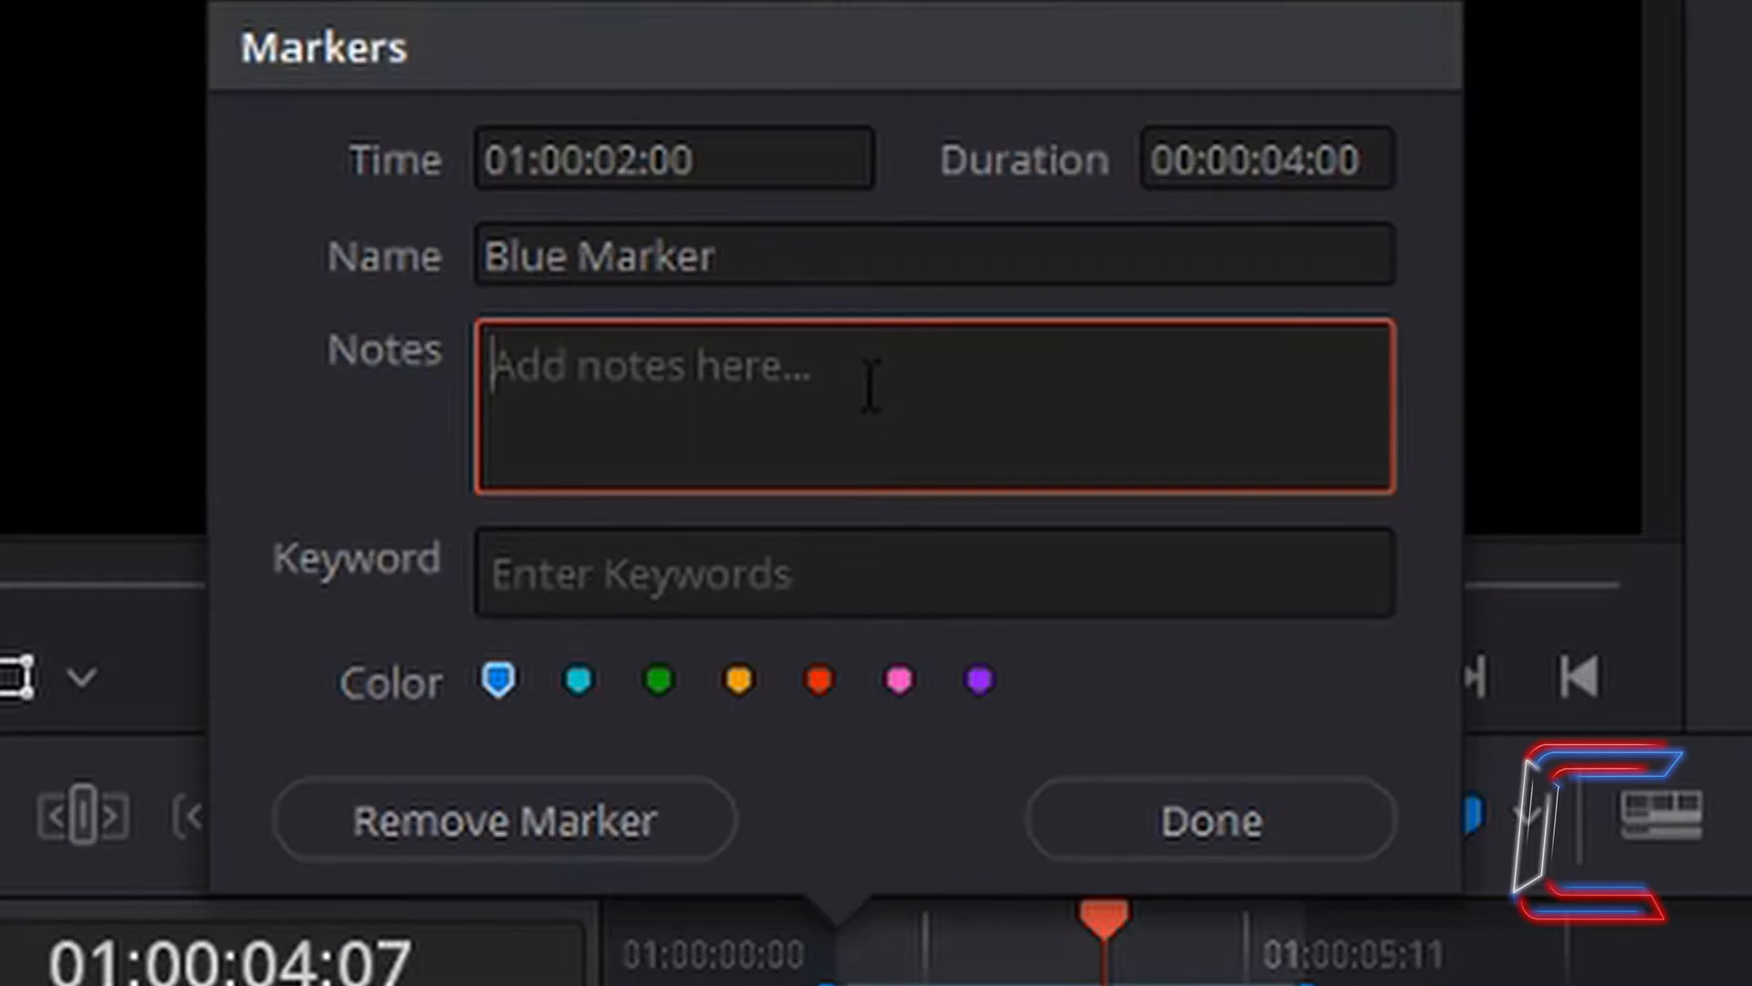
# Step: Enter '4 second montage' as the marker's note and confirm with Done
pyautogui.write('4 second mon')
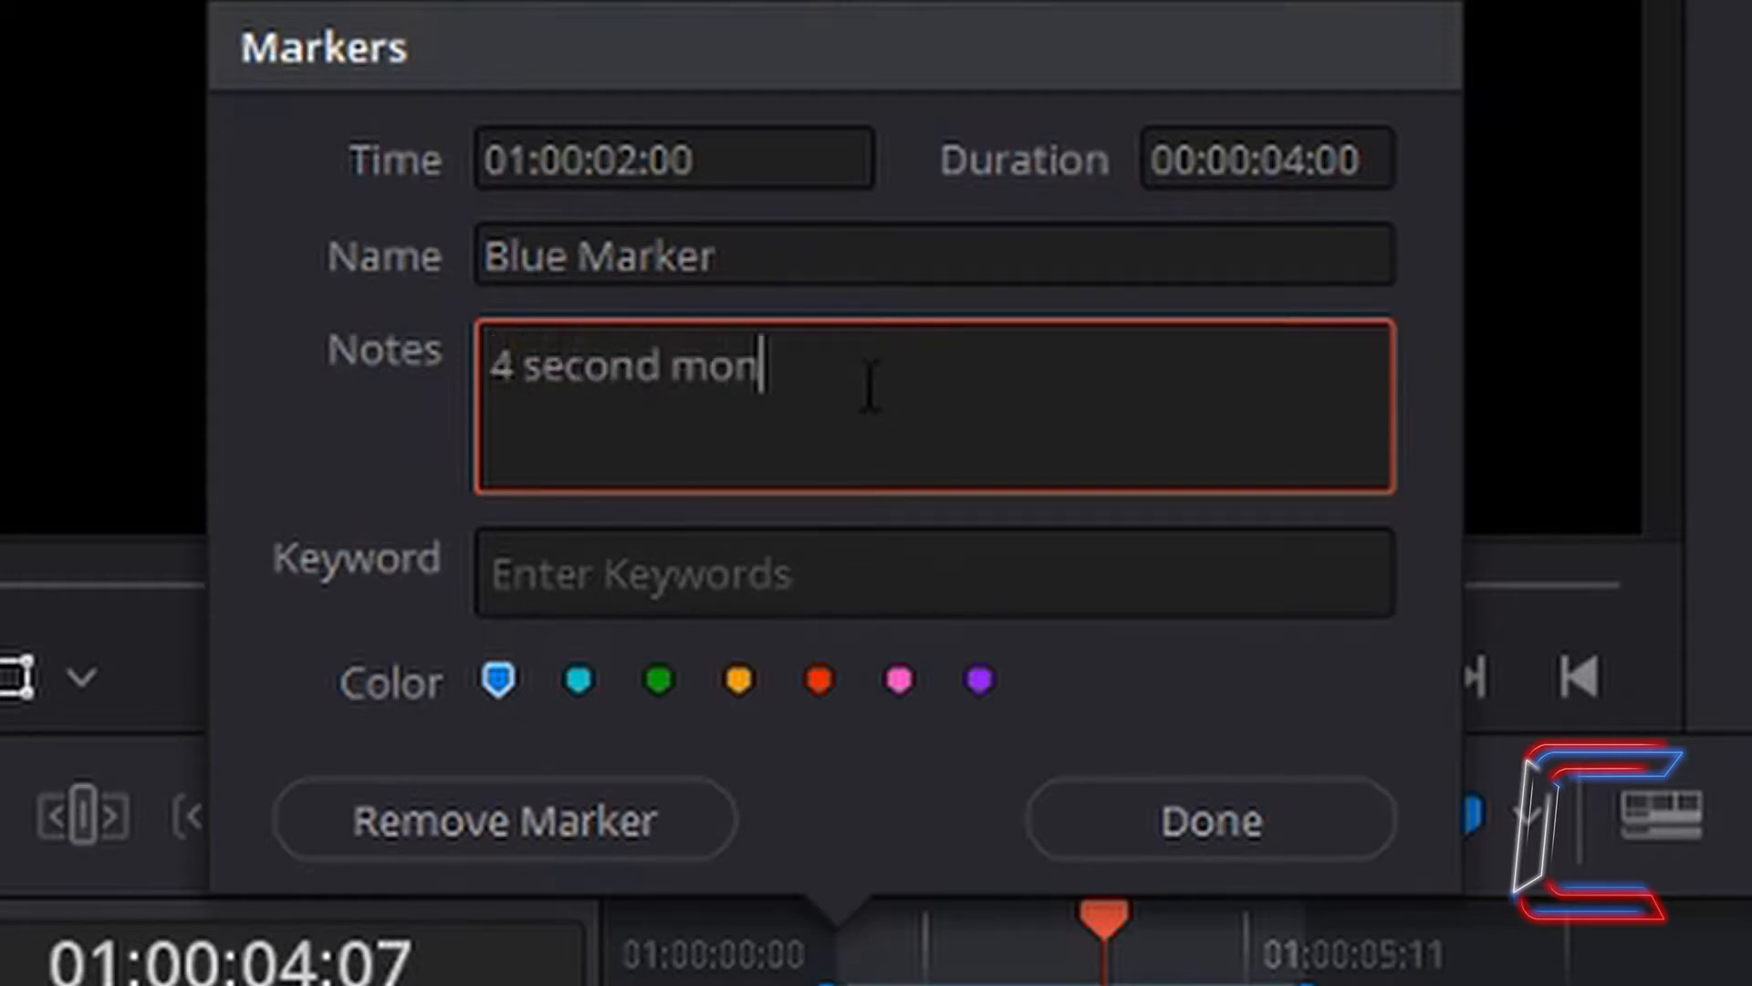
pyautogui.write('tage')
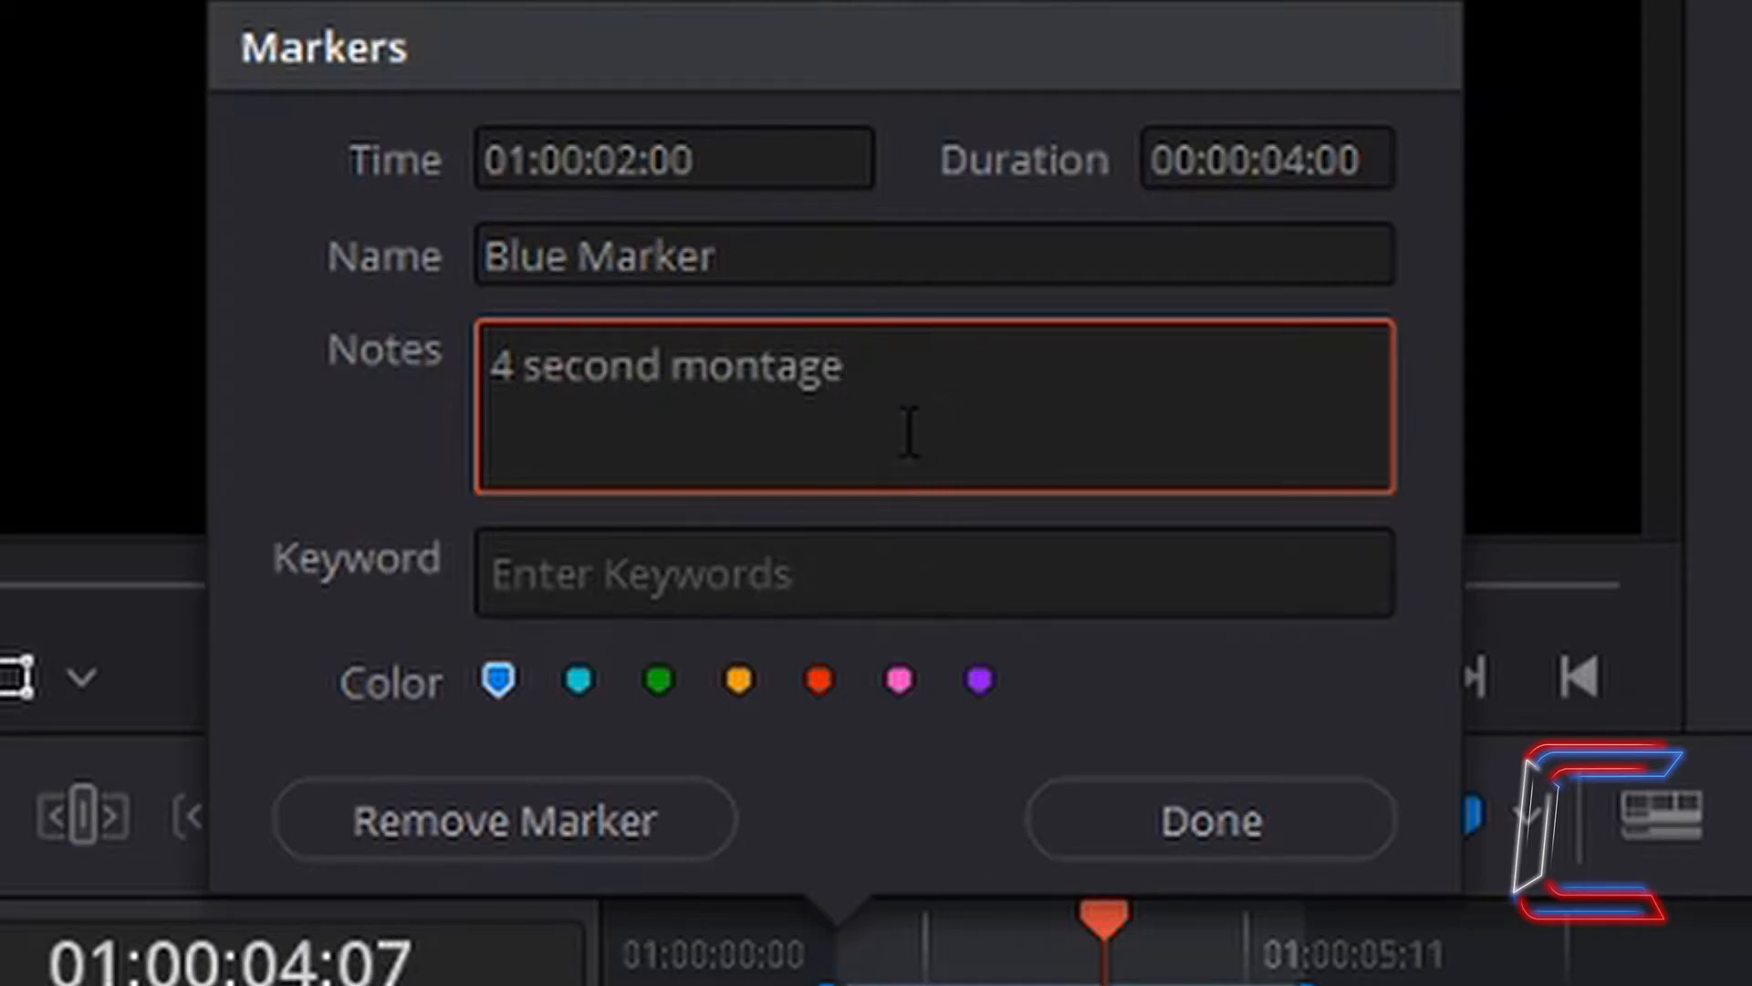
pyautogui.click(1209, 820)
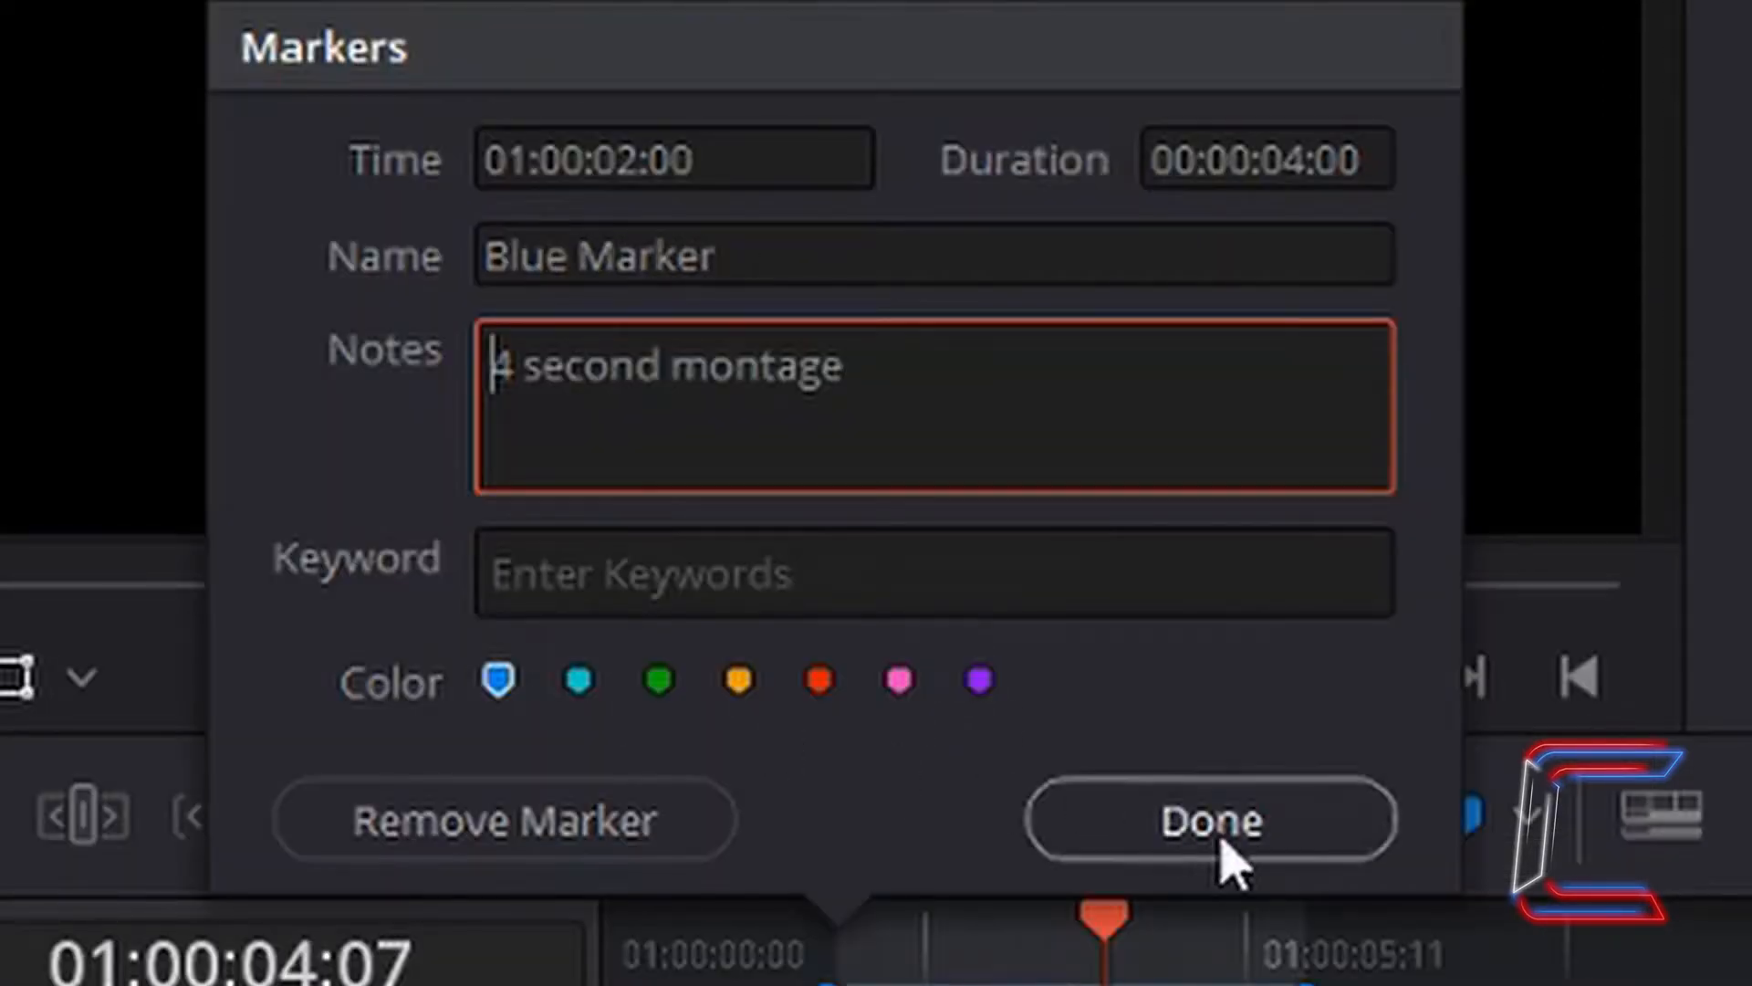
pyautogui.click(1209, 820)
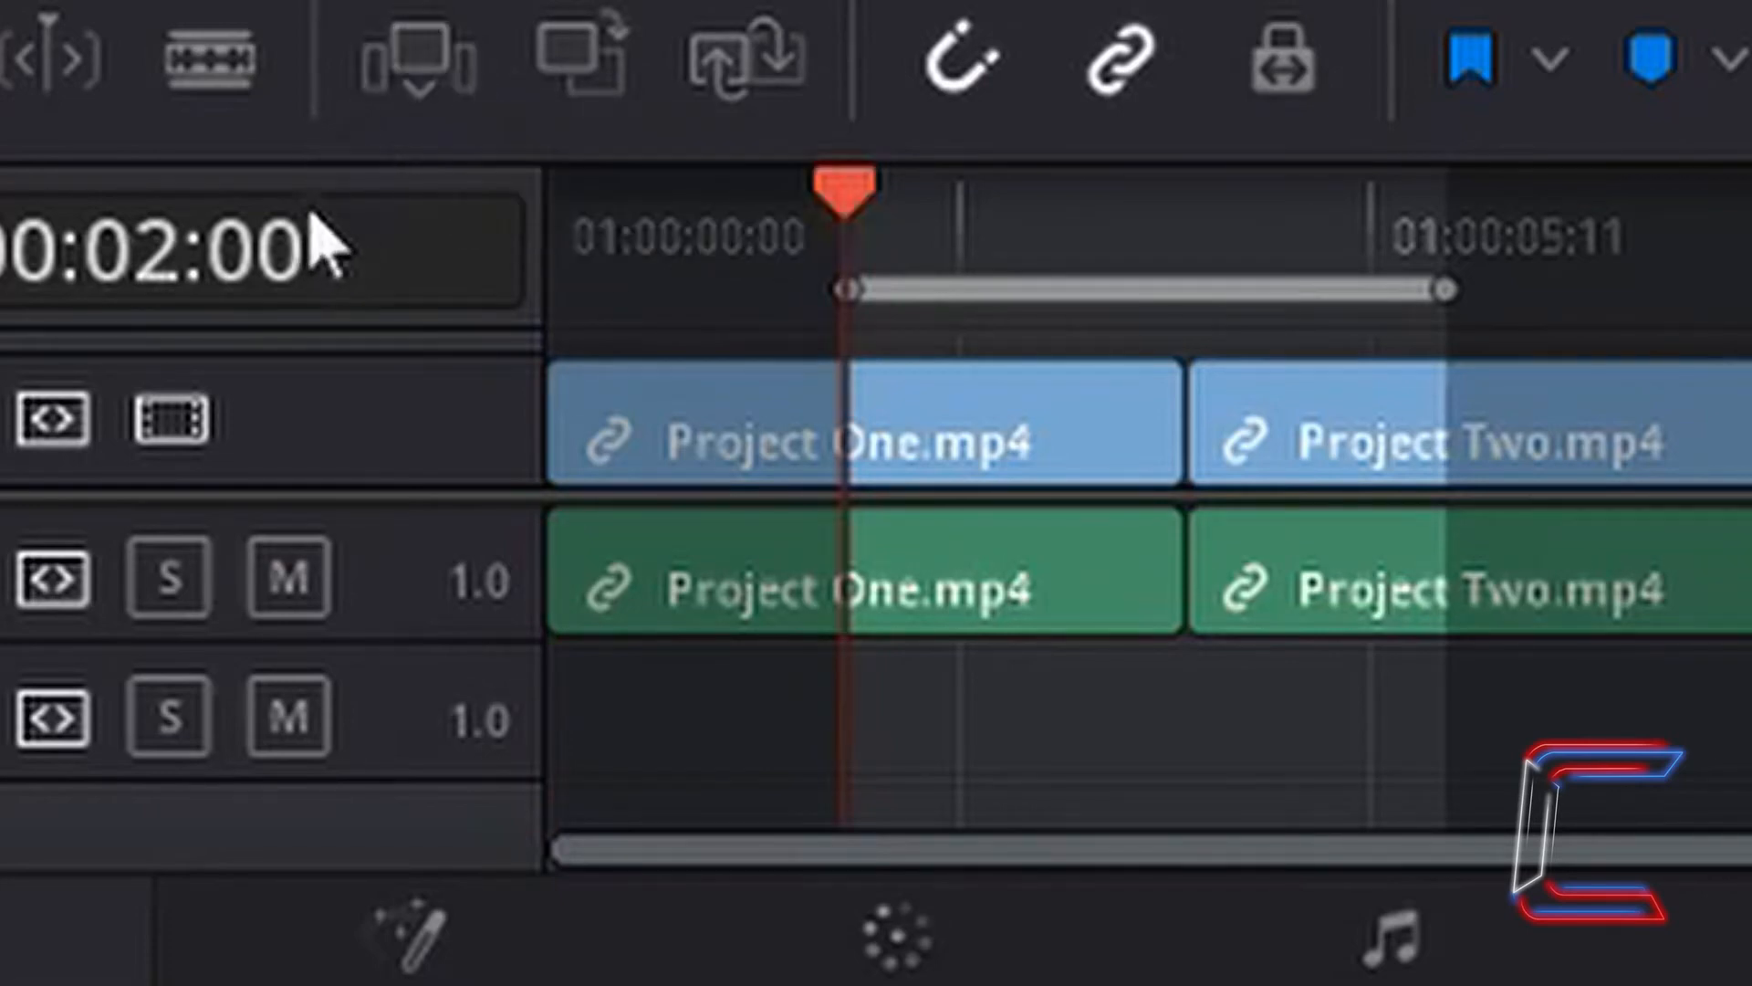
pyautogui.moveTo(850, 334)
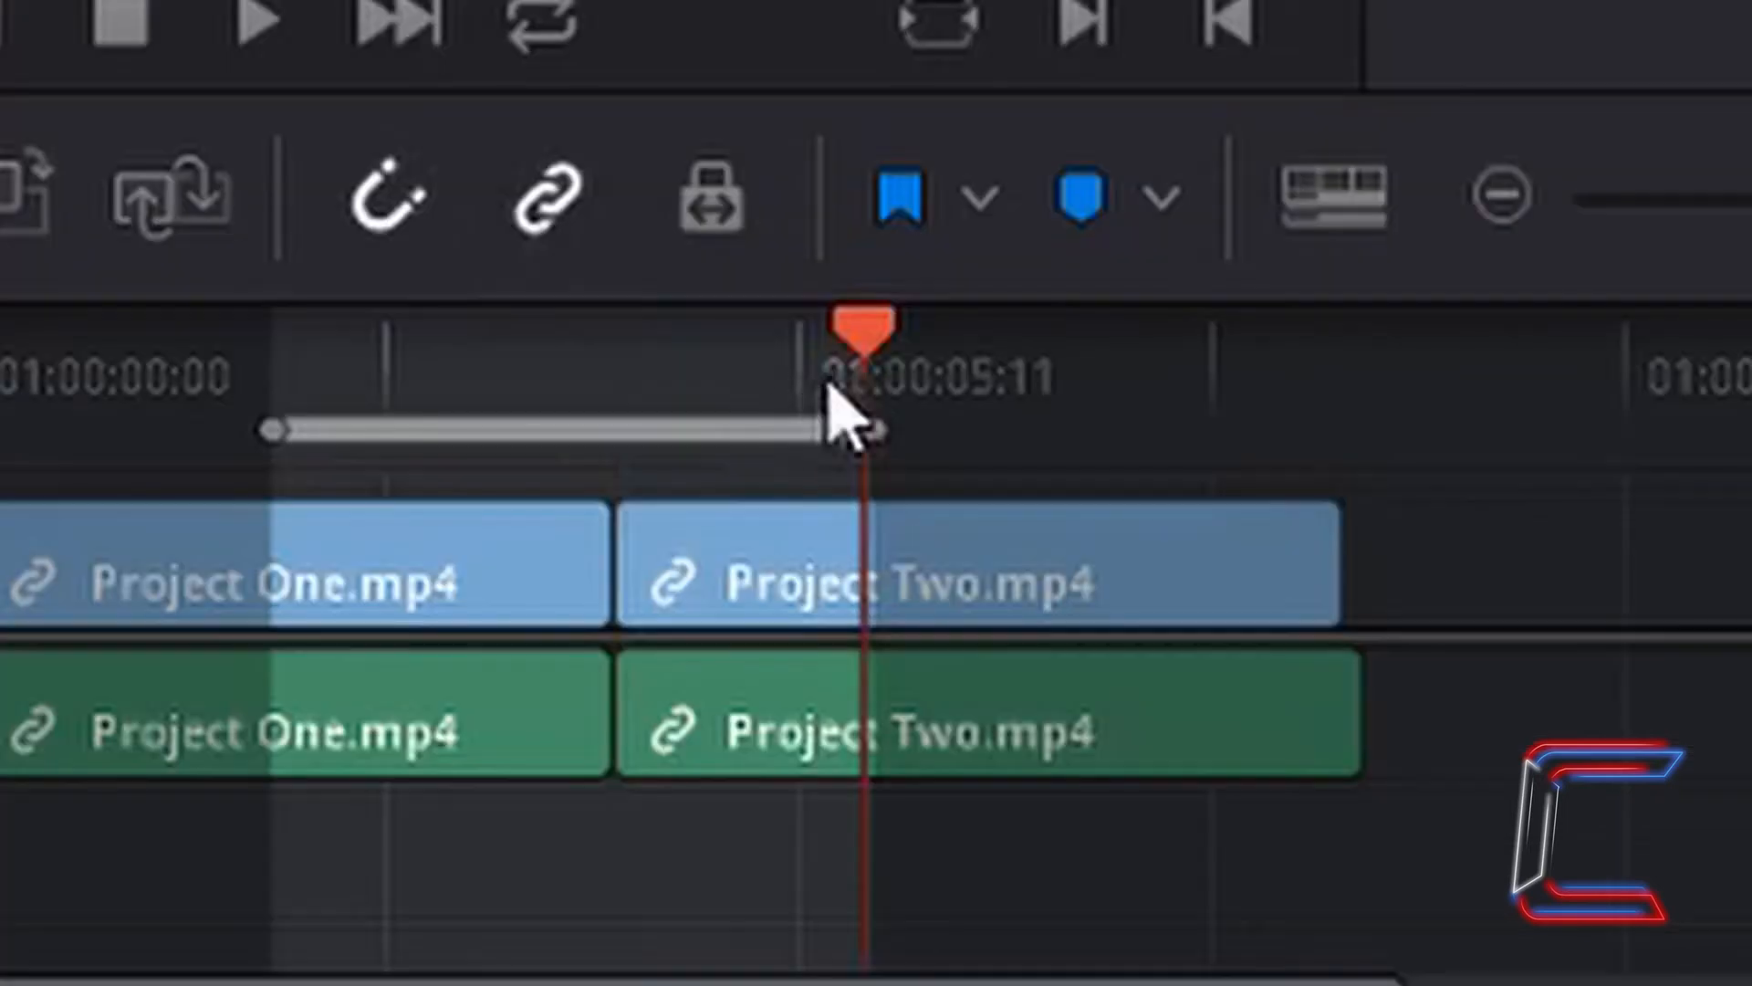
pyautogui.moveTo(984, 469)
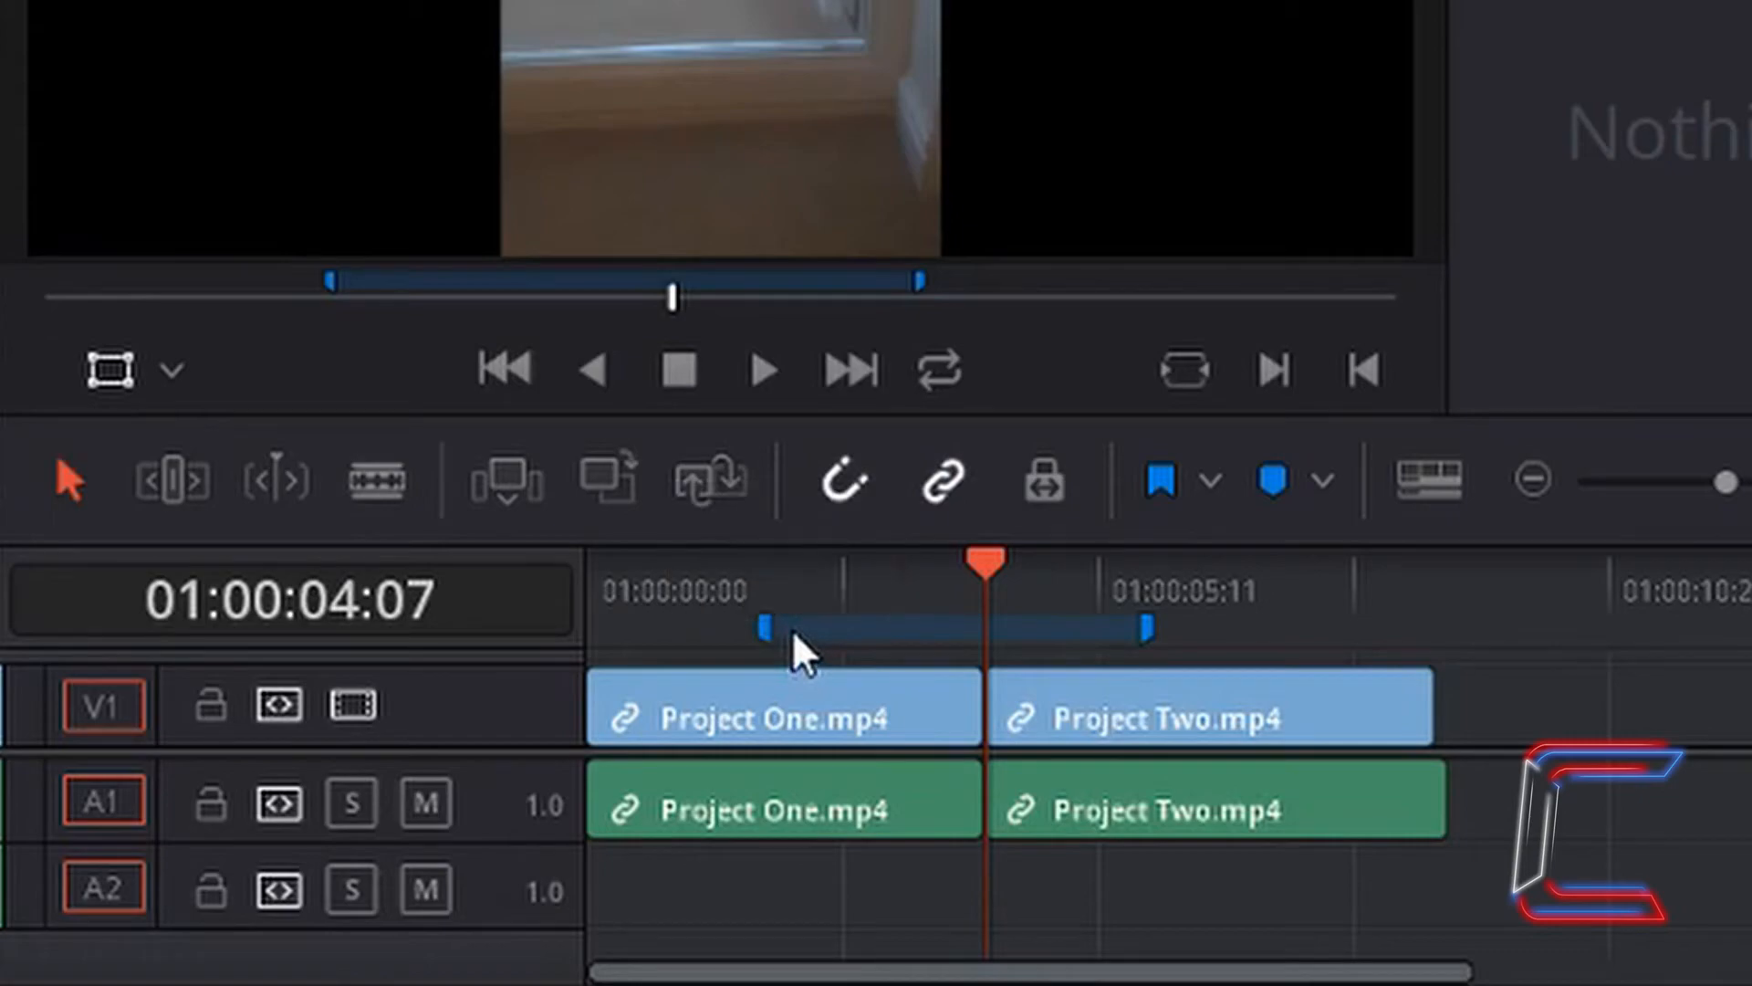
pyautogui.moveTo(838, 620)
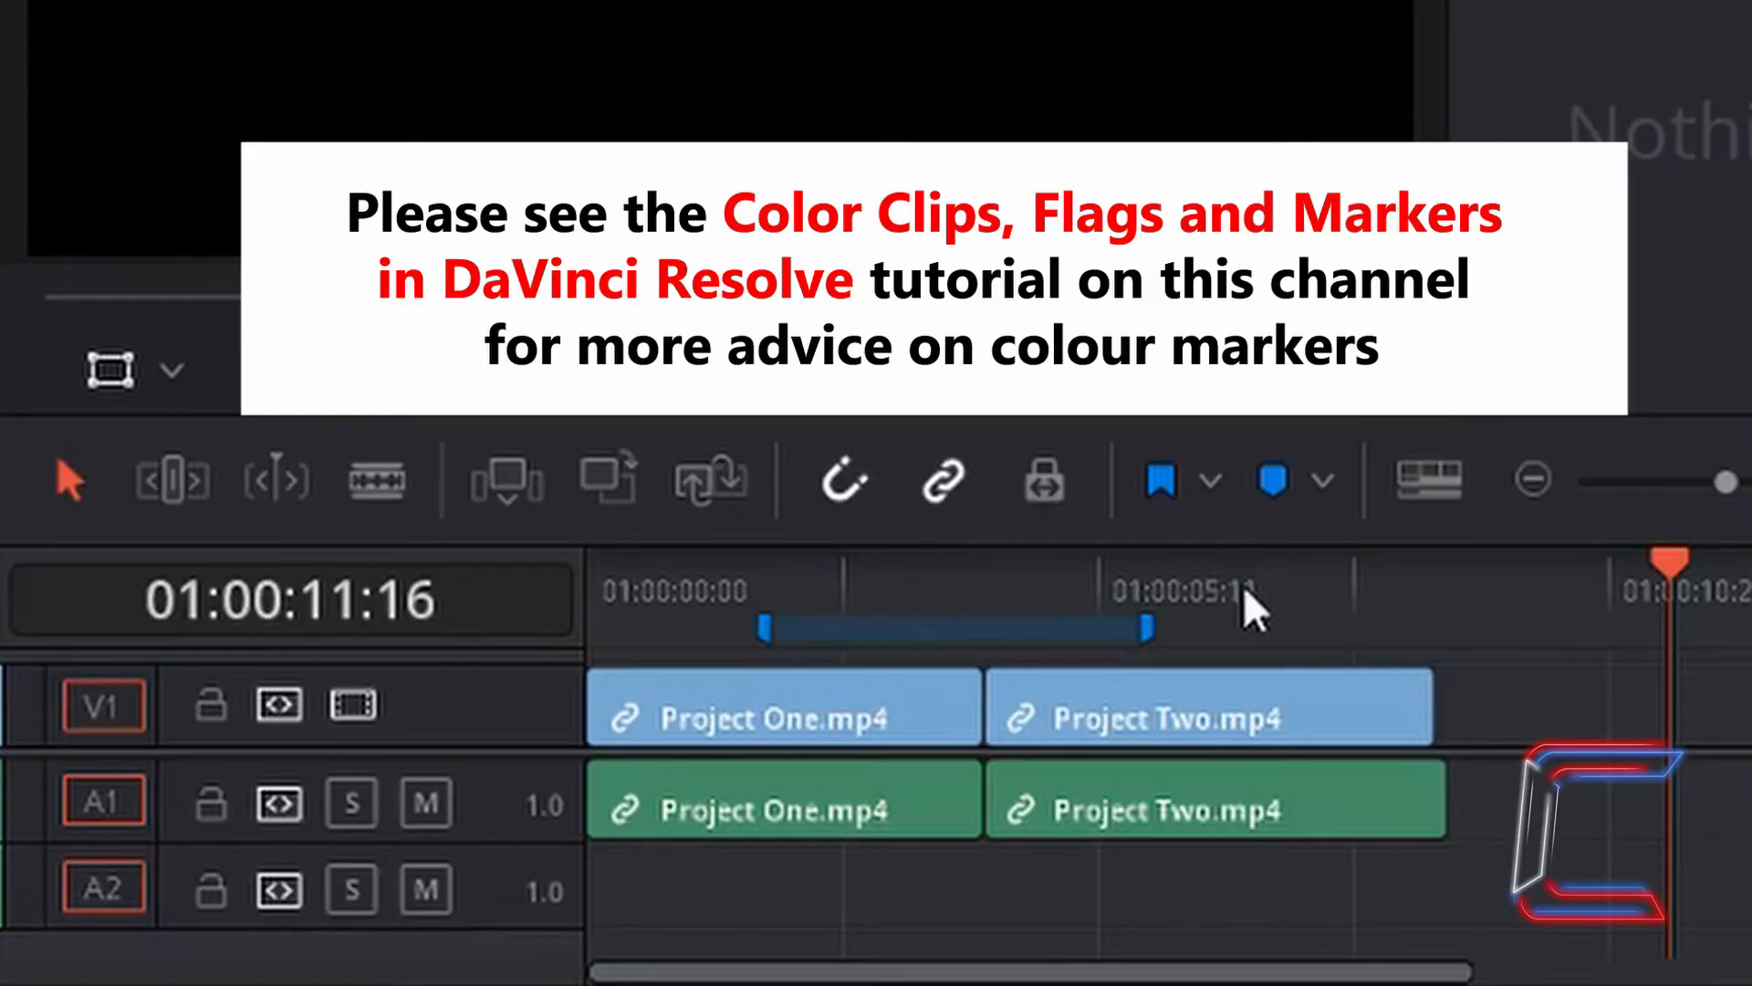
pyautogui.moveTo(1244, 609)
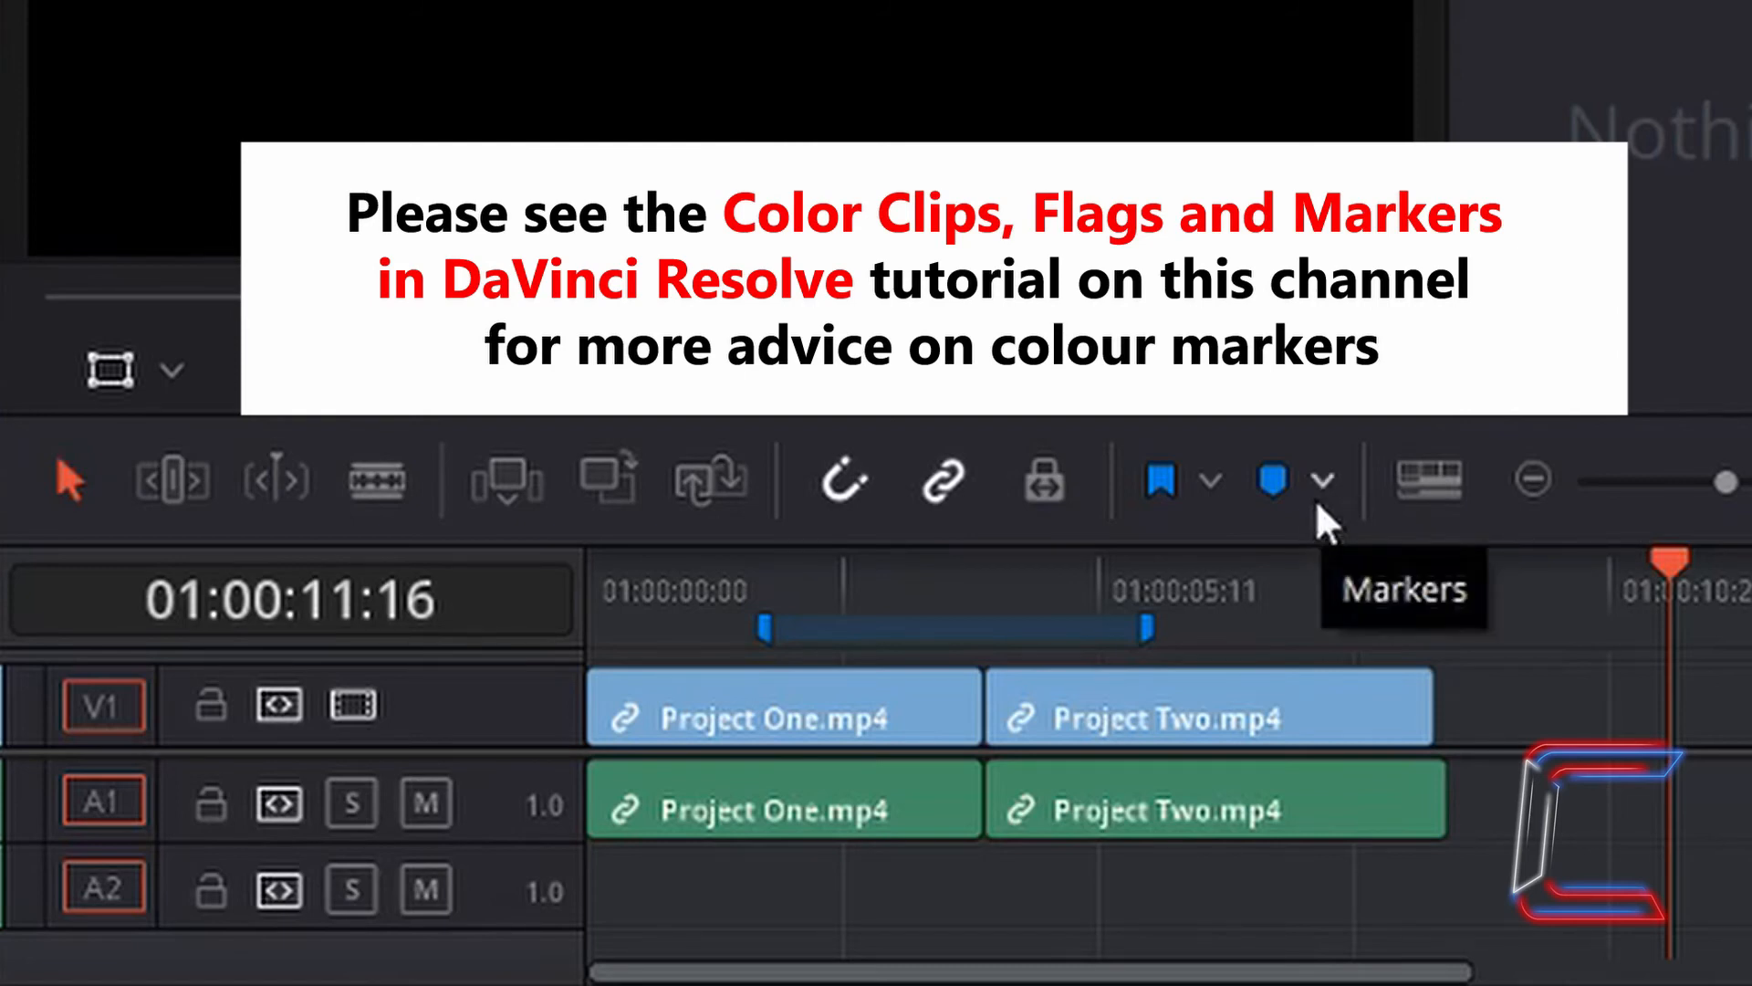
pyautogui.moveTo(940, 576)
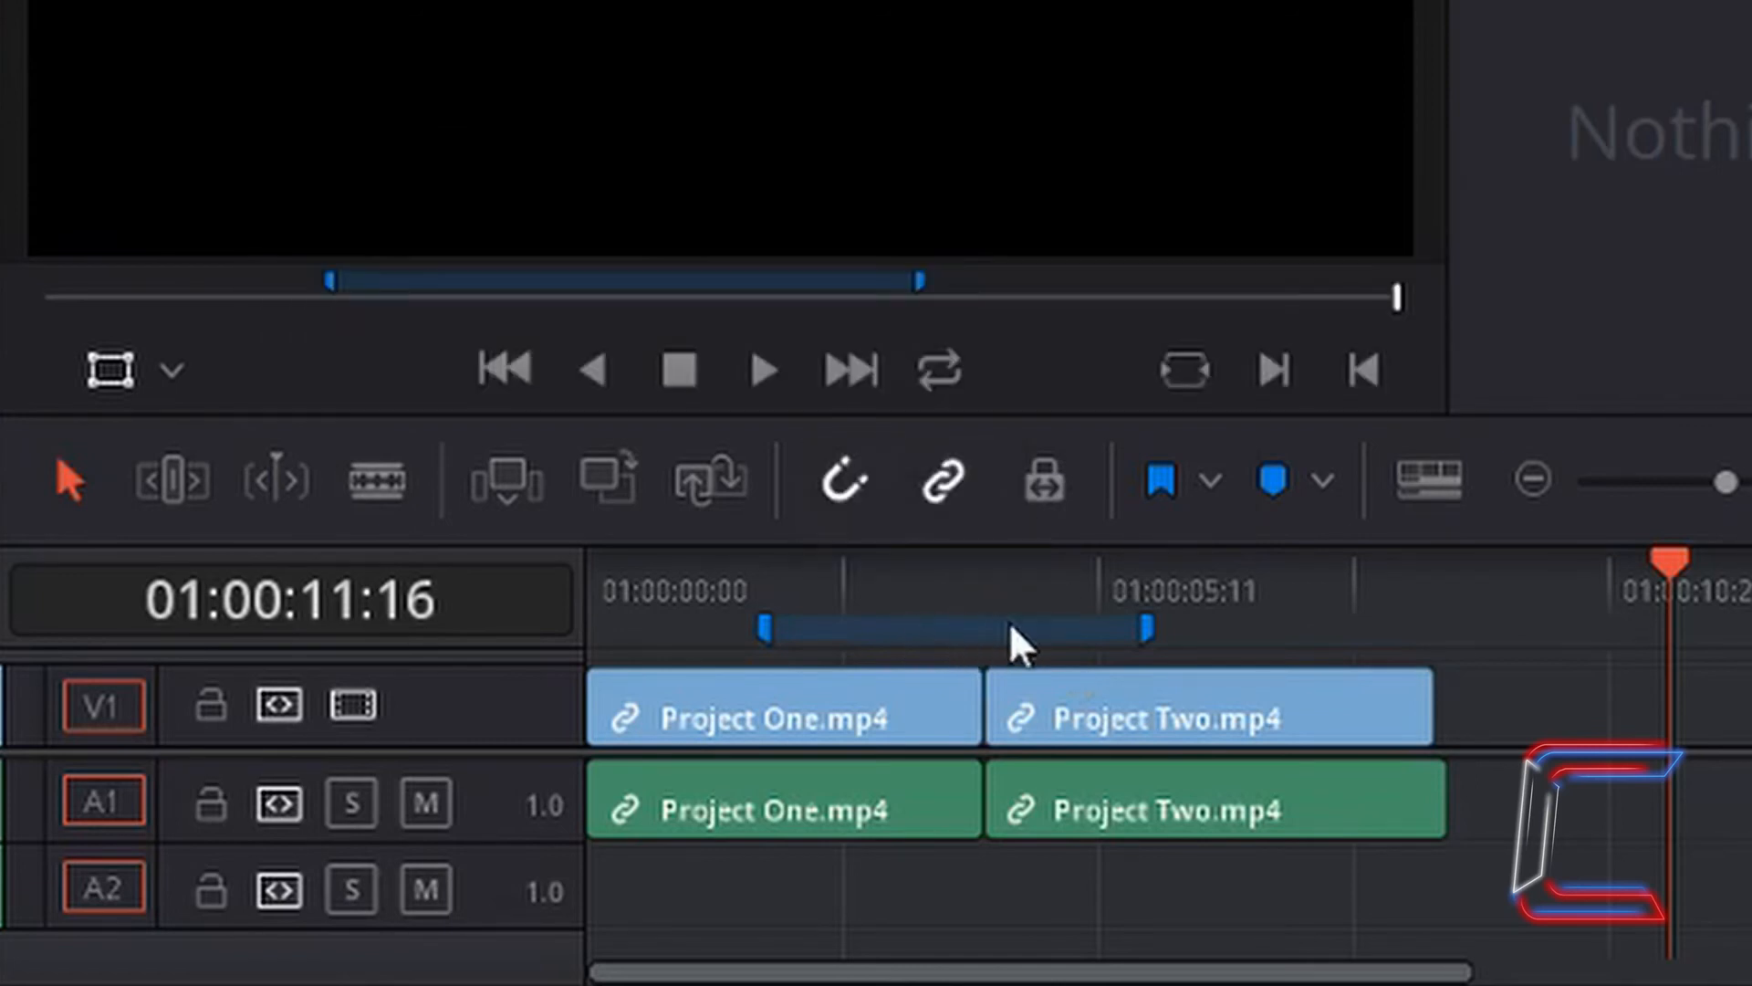
pyautogui.moveTo(961, 643)
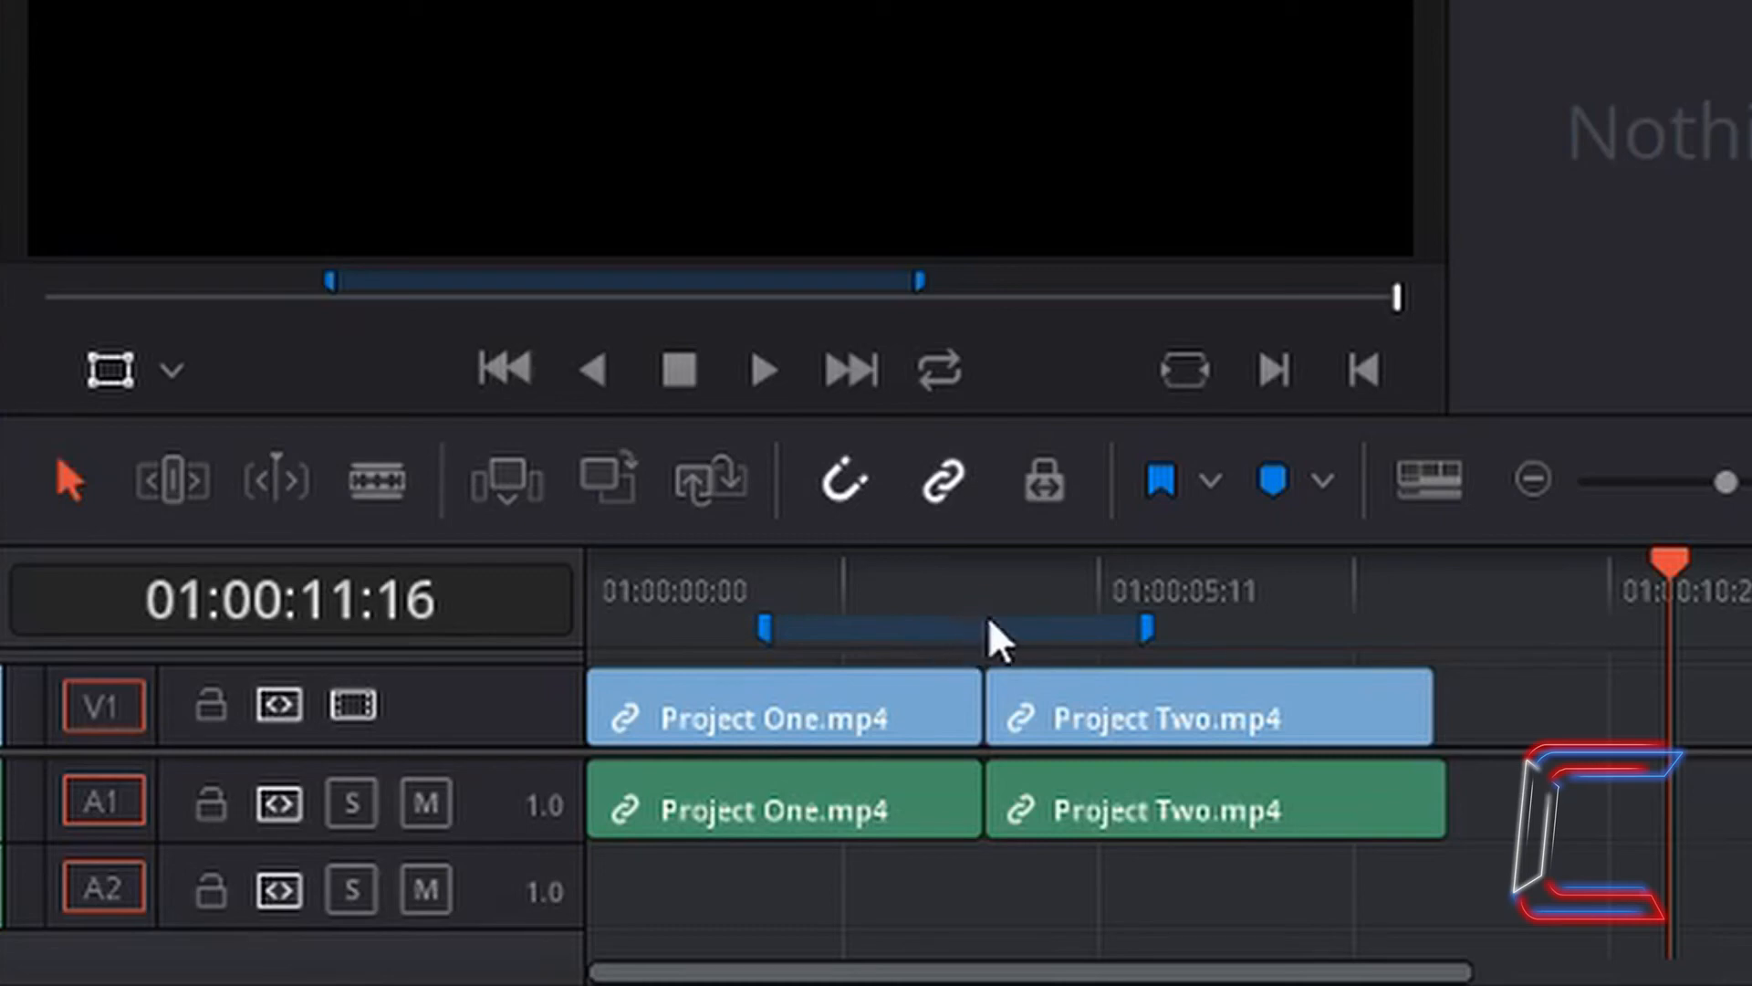
pyautogui.moveTo(956, 637)
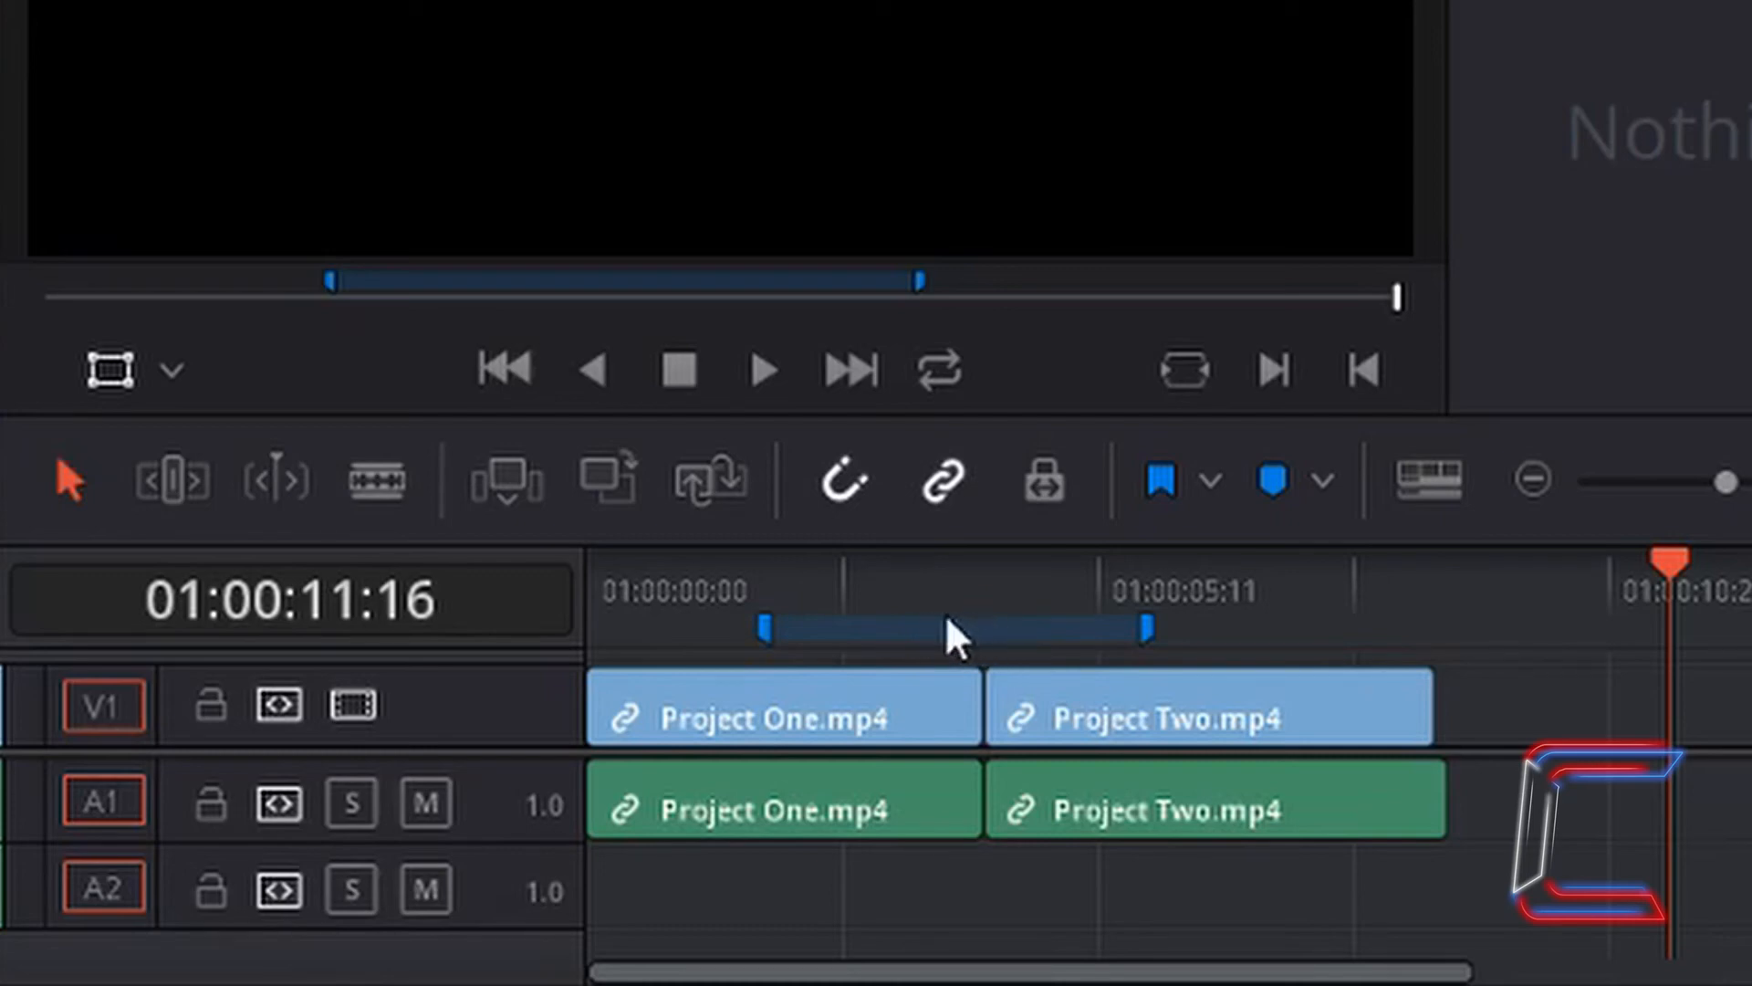
pyautogui.moveTo(981, 646)
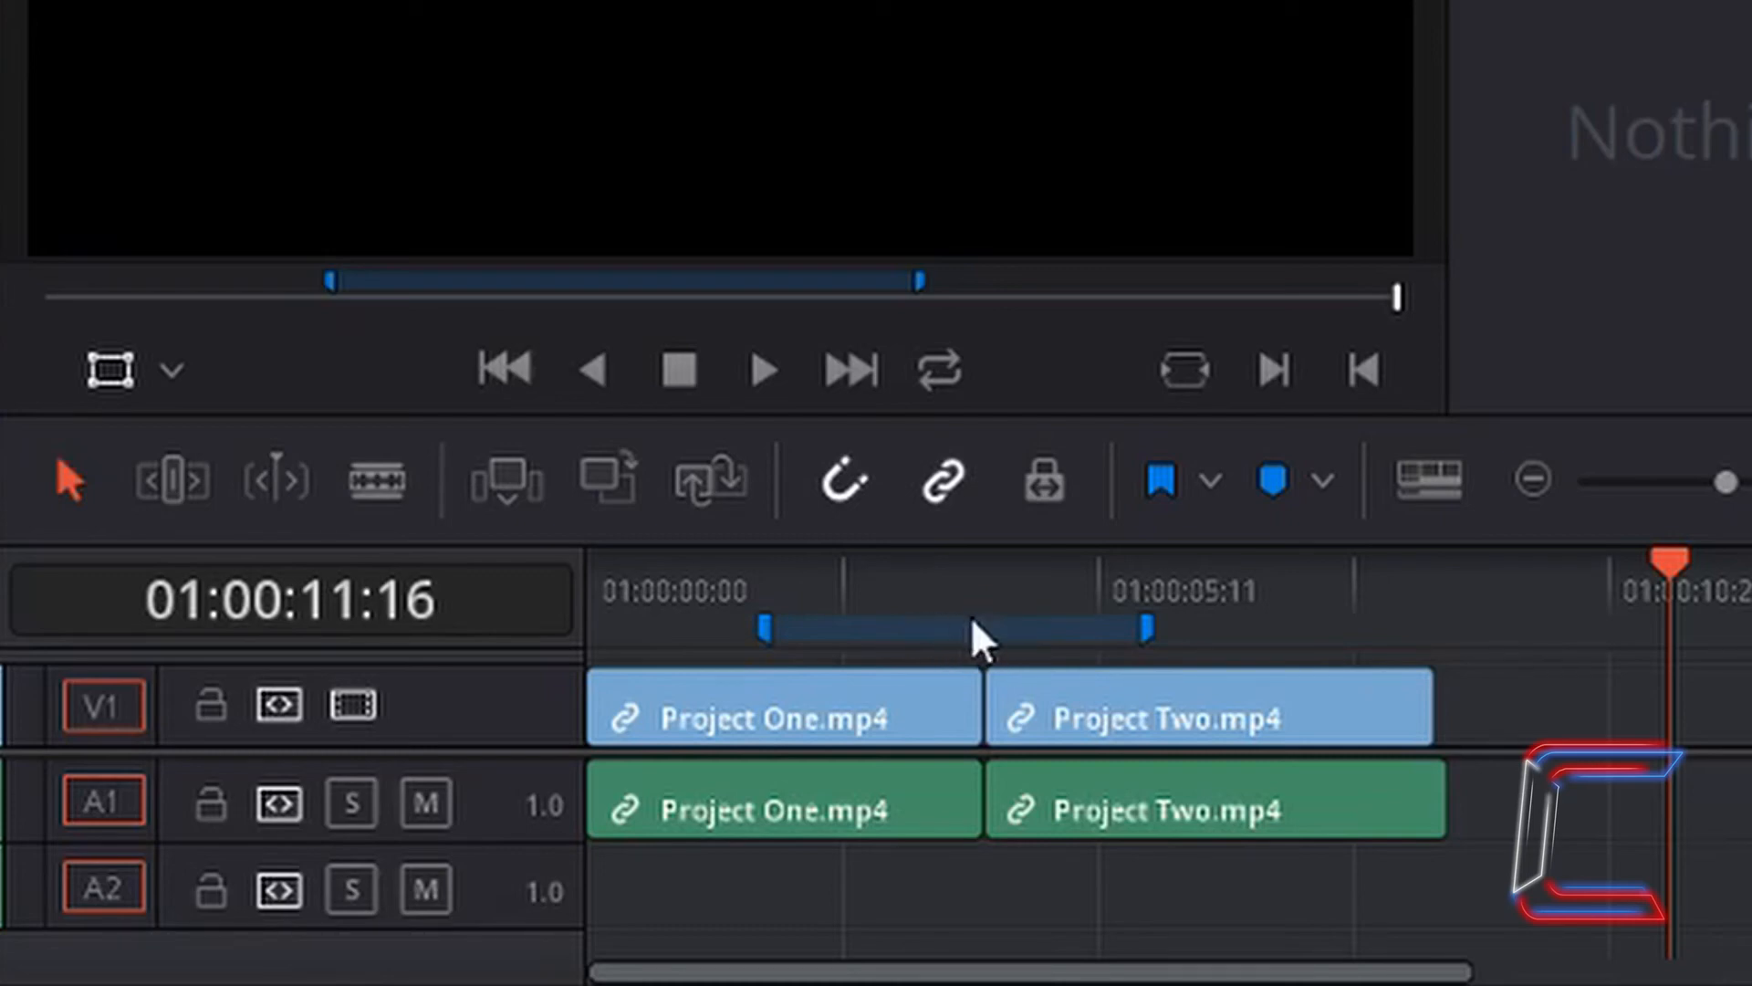
# Step: Open the ruler's context menu to reach Set In and Out from Duration Marker
pyautogui.rightClick(972, 632)
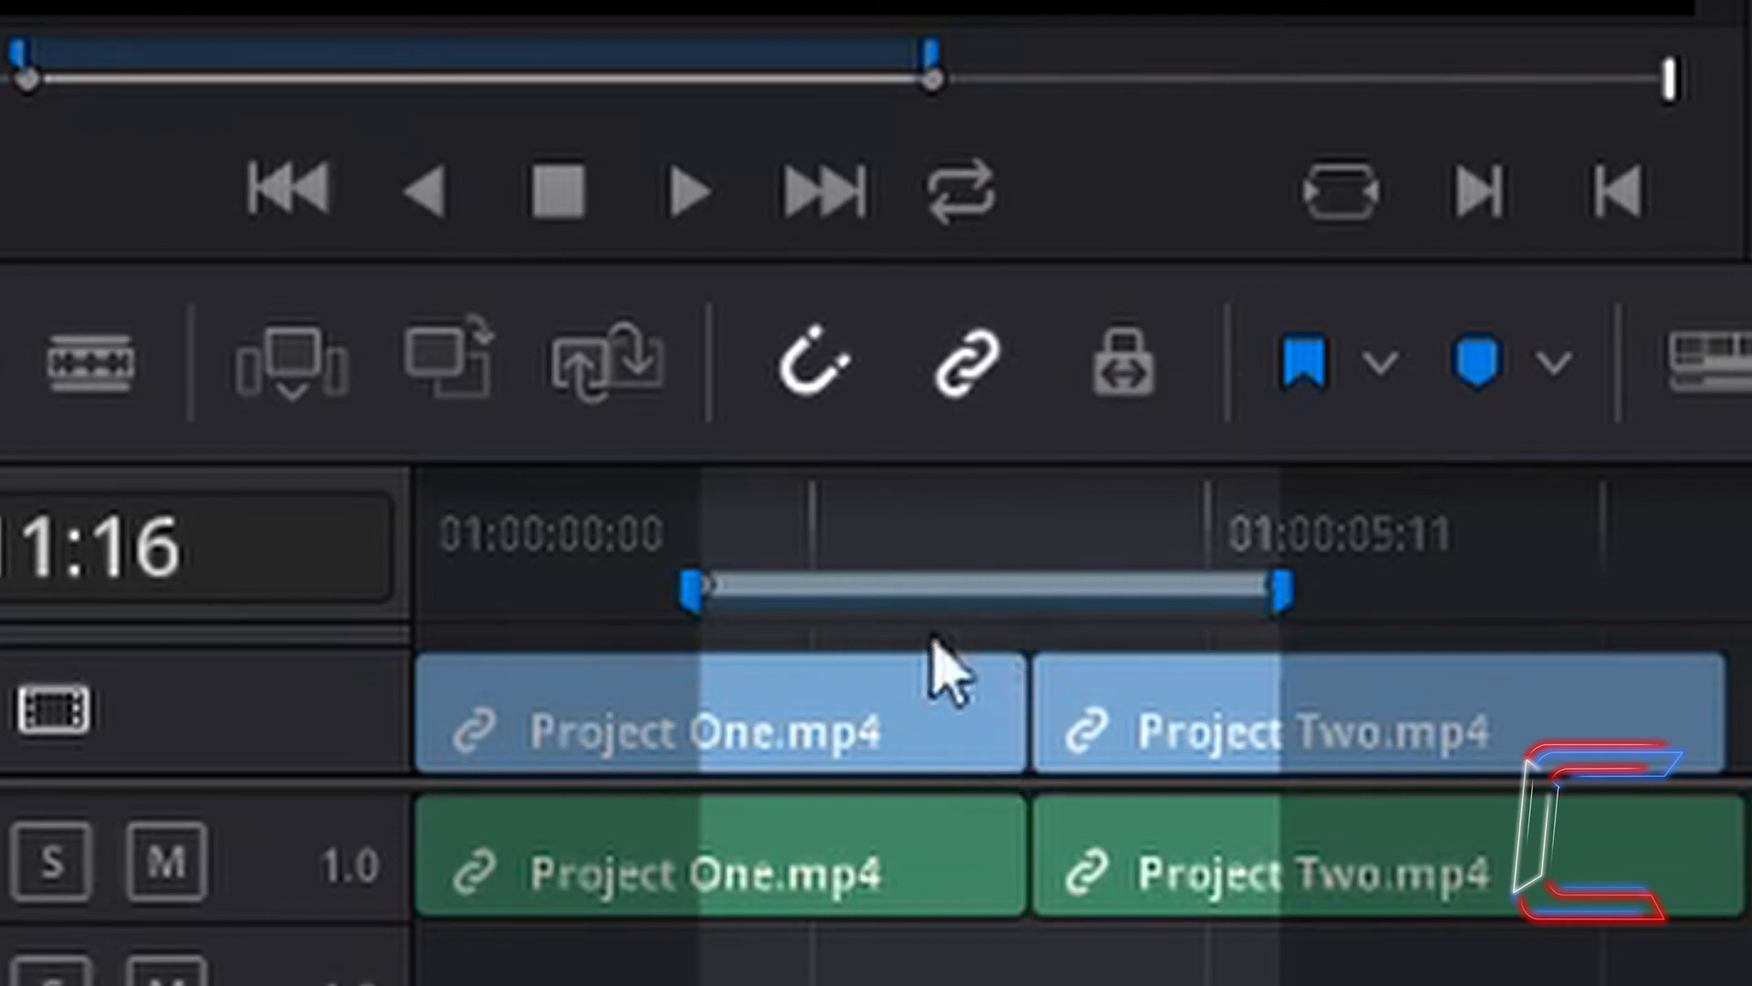
pyautogui.moveTo(950, 716)
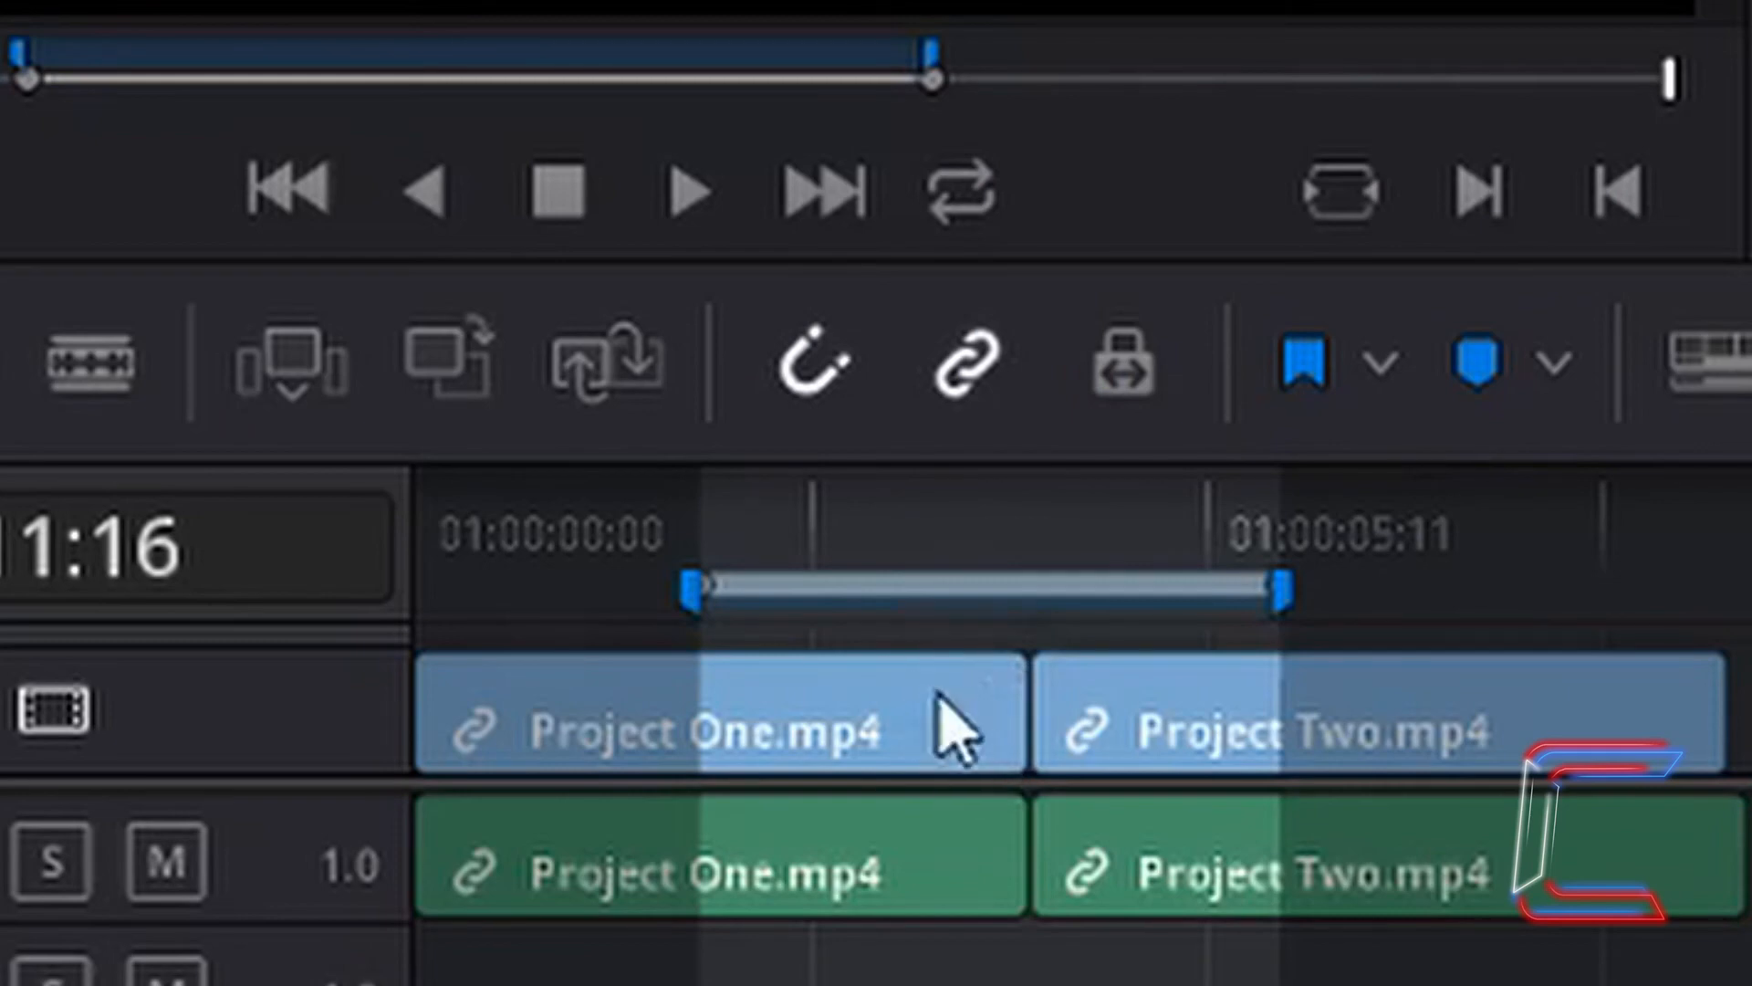
pyautogui.moveTo(1207, 682)
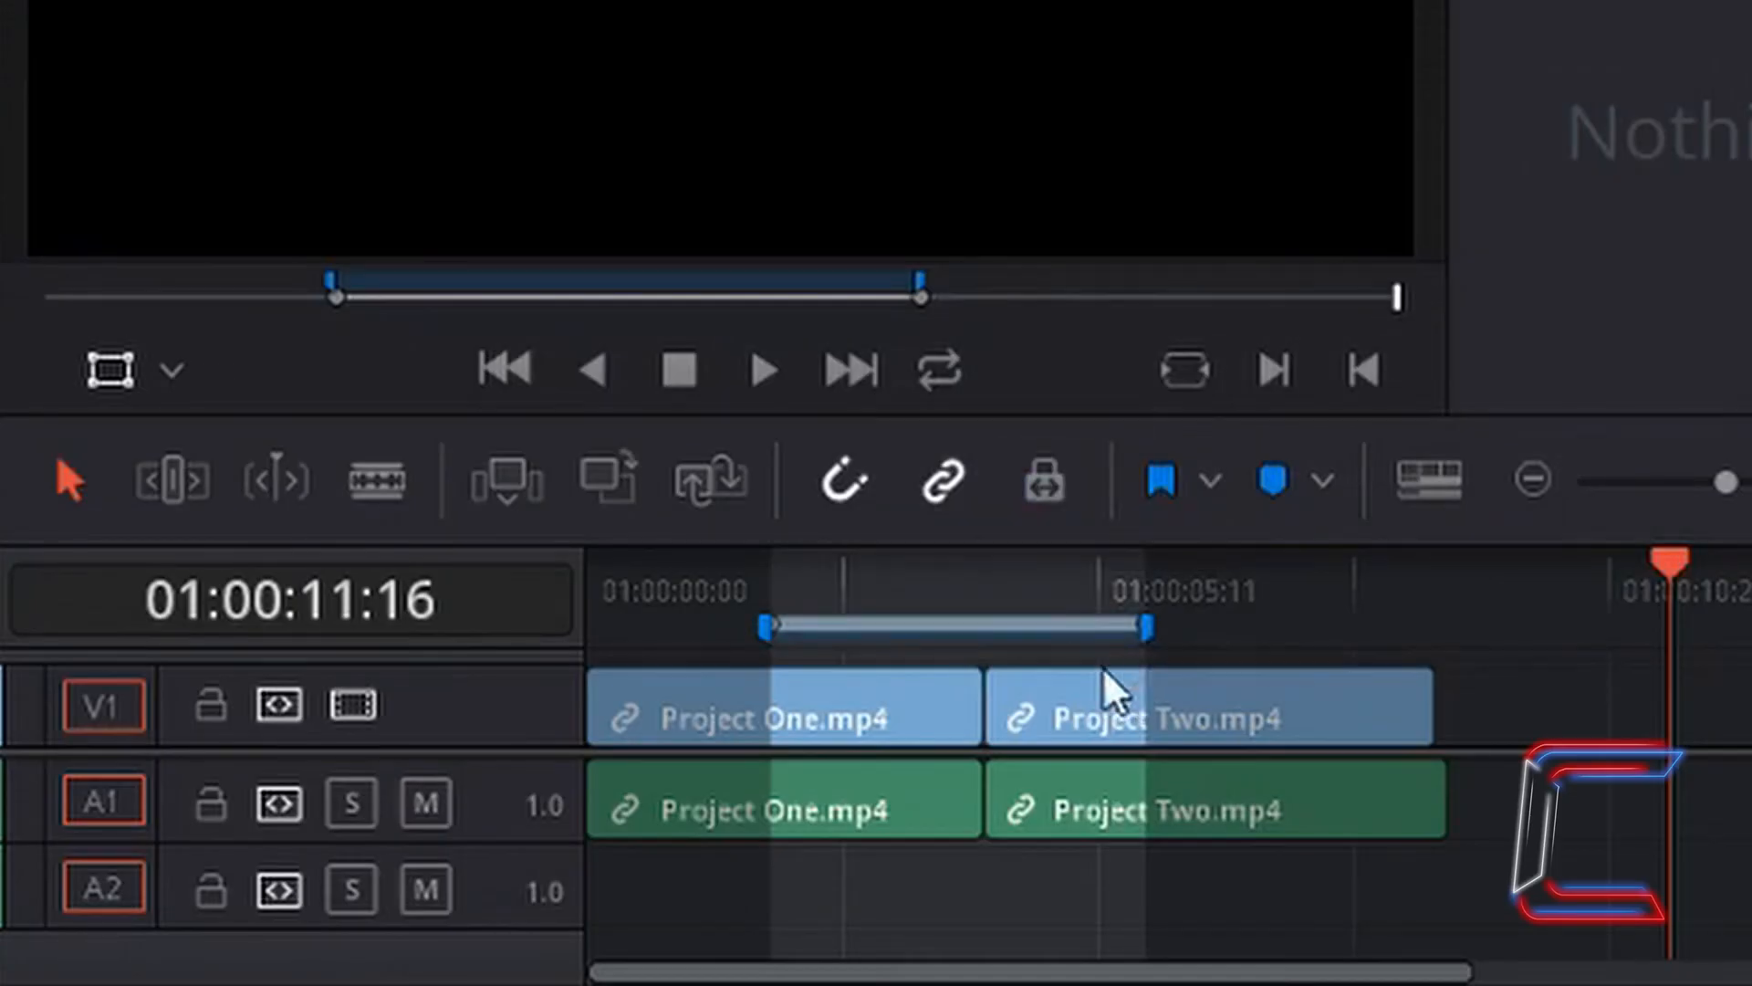
pyautogui.moveTo(950, 704)
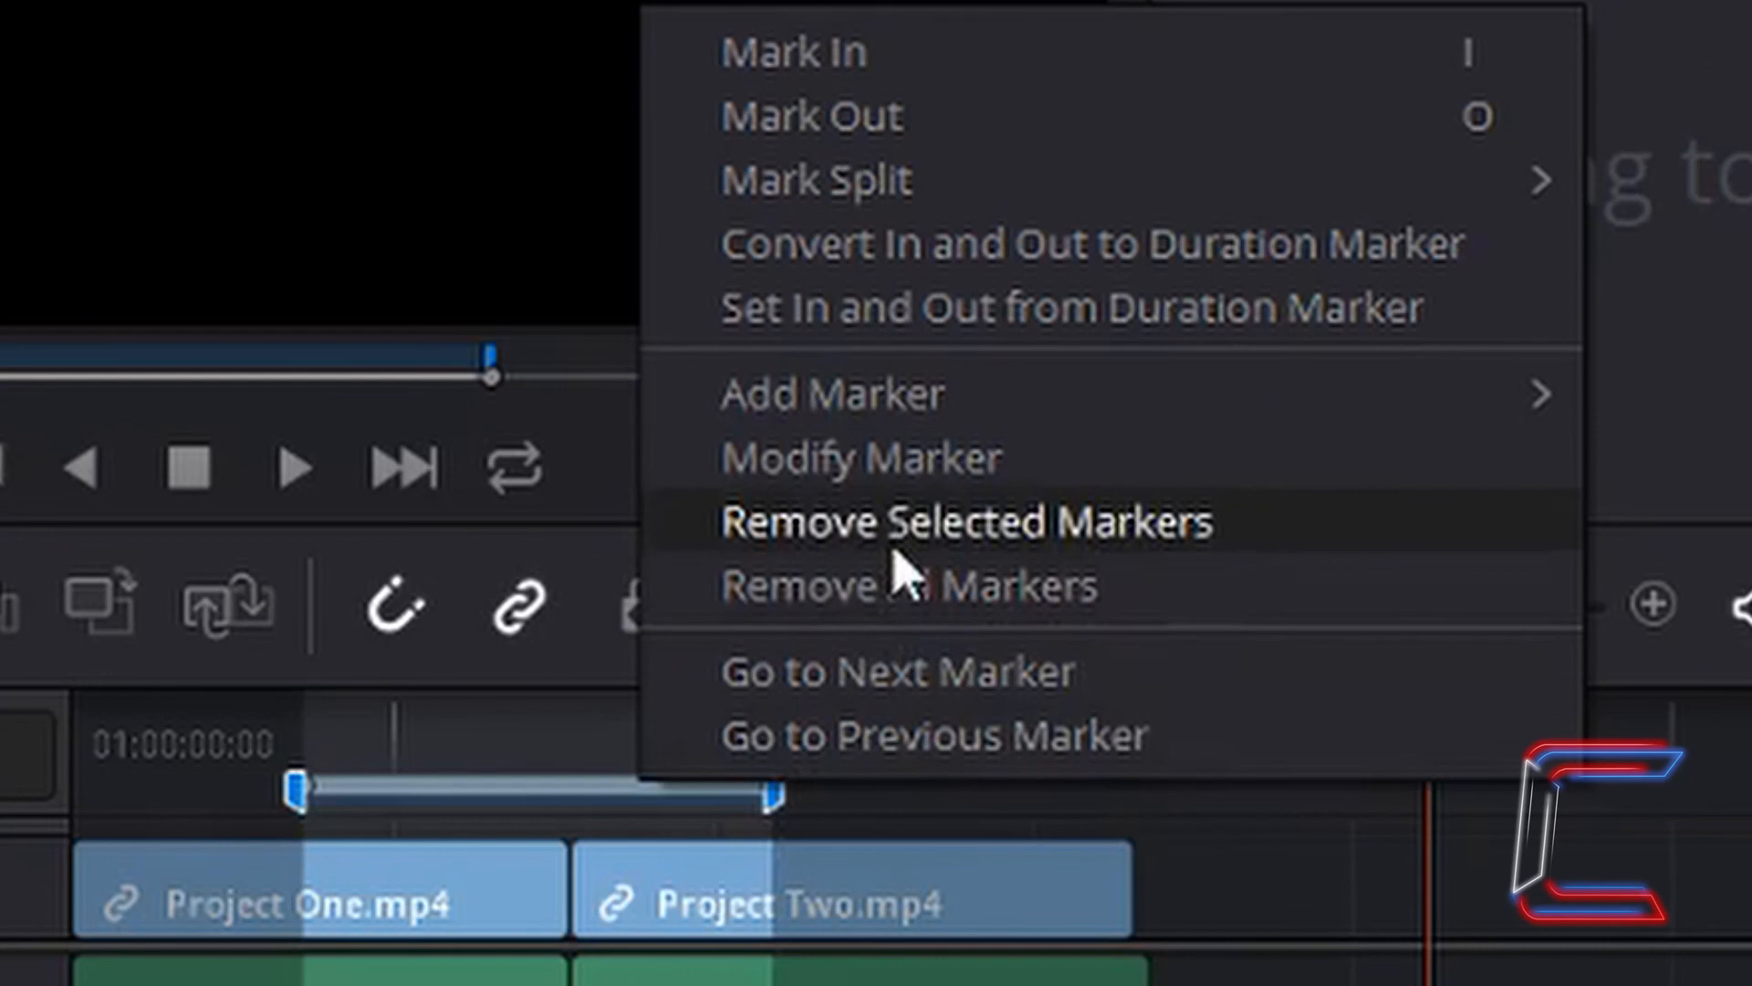
# Step: Choose Remove Selected Markers from the ruler's context menu
pyautogui.click(966, 522)
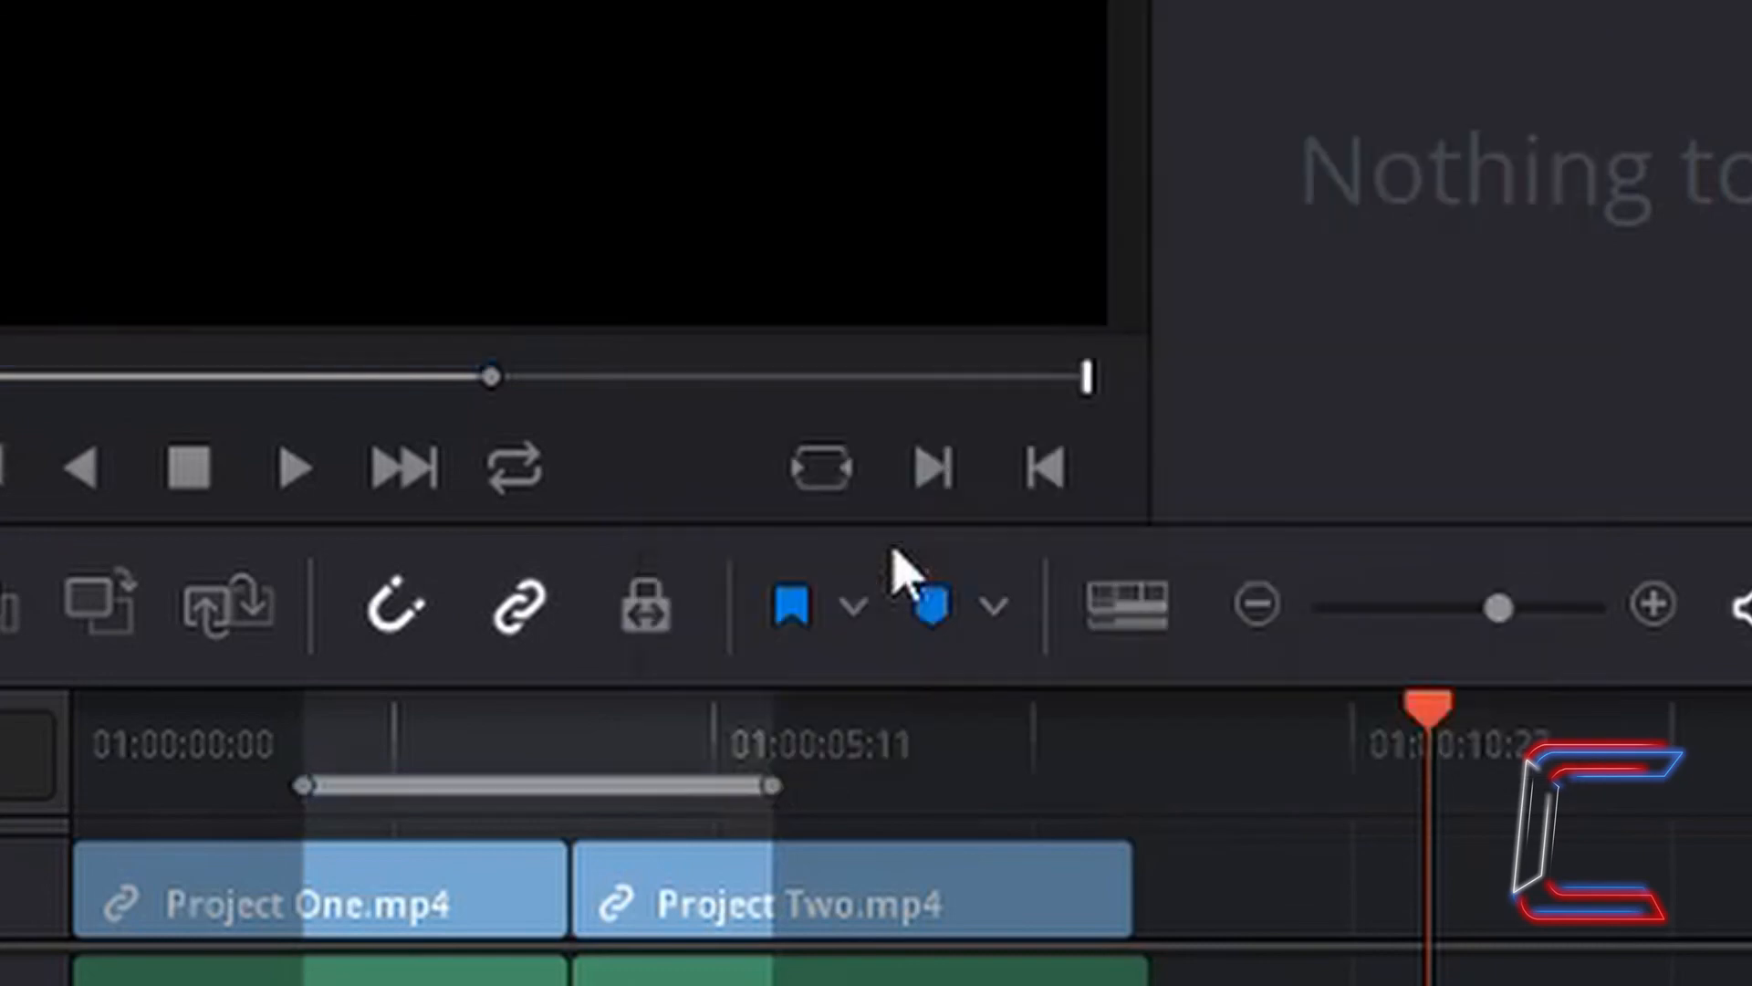